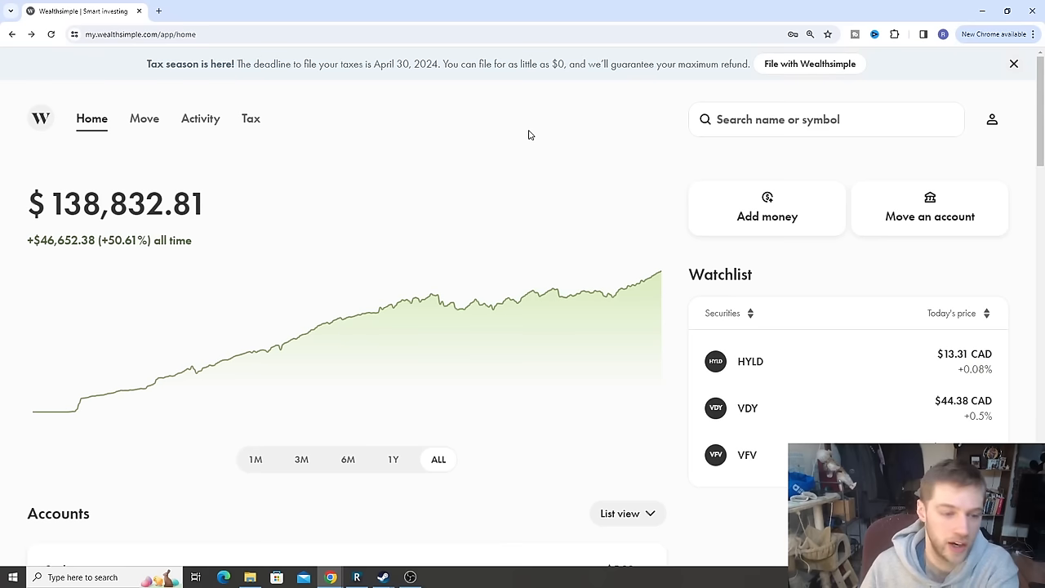
mouse_move(304, 143)
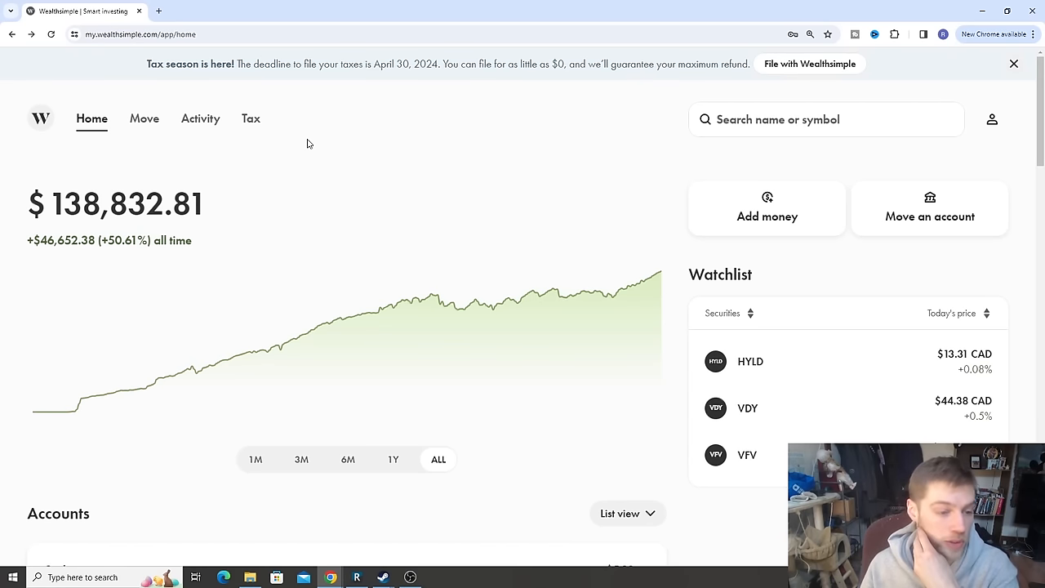
mouse_move(357, 314)
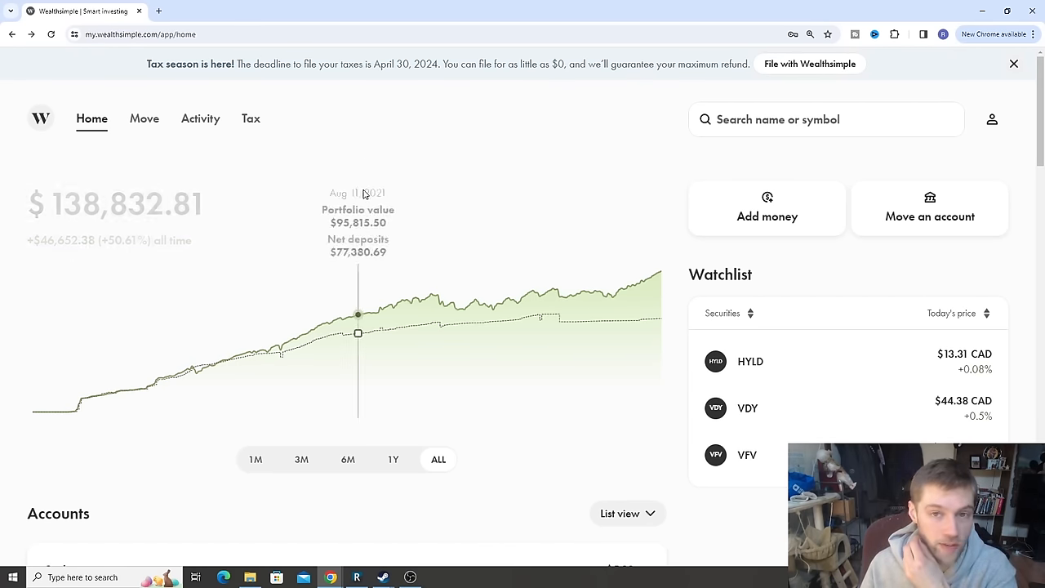
mouse_move(343, 212)
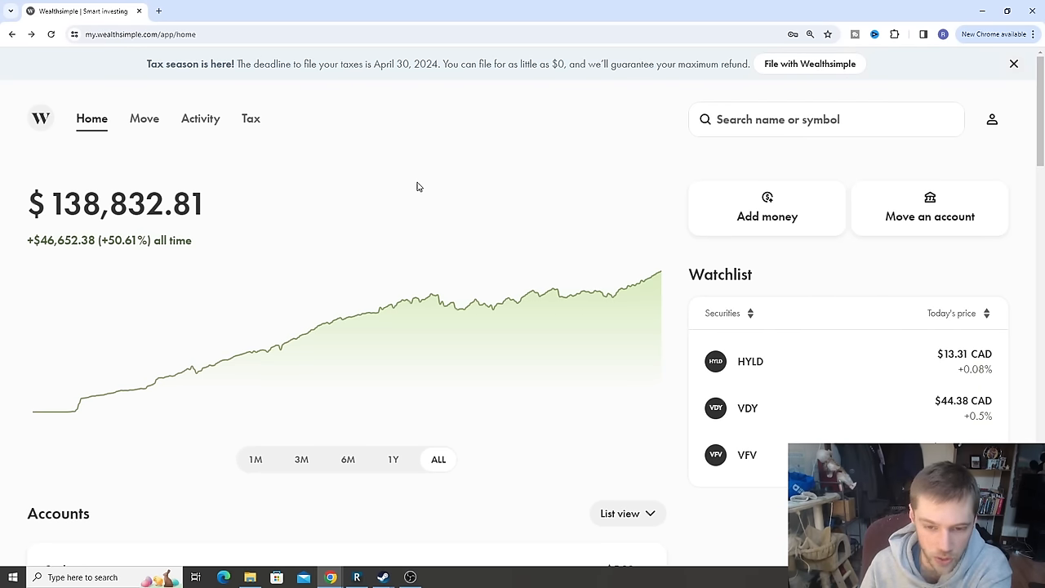
mouse_move(464, 322)
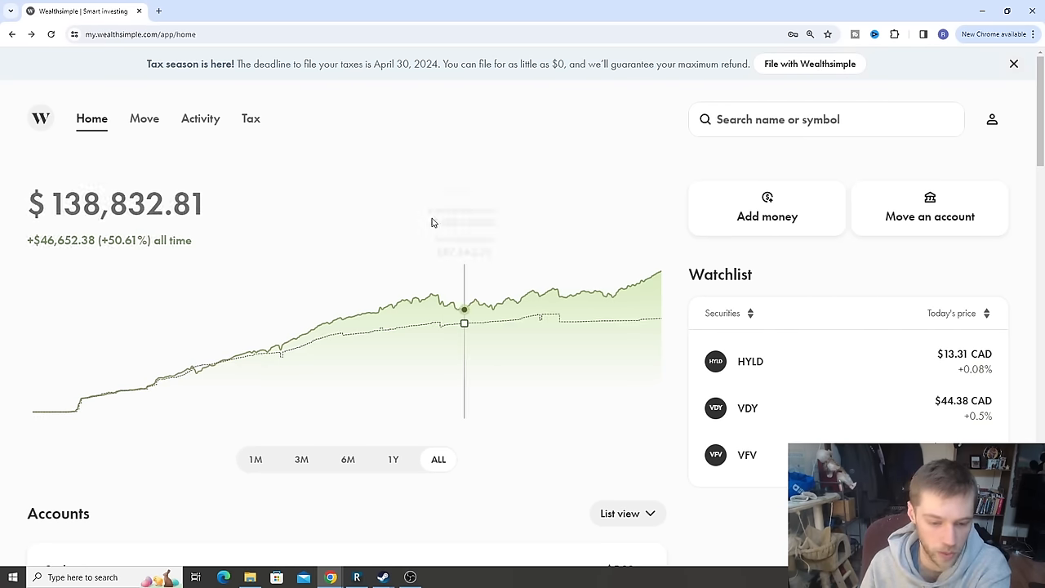
mouse_move(429, 169)
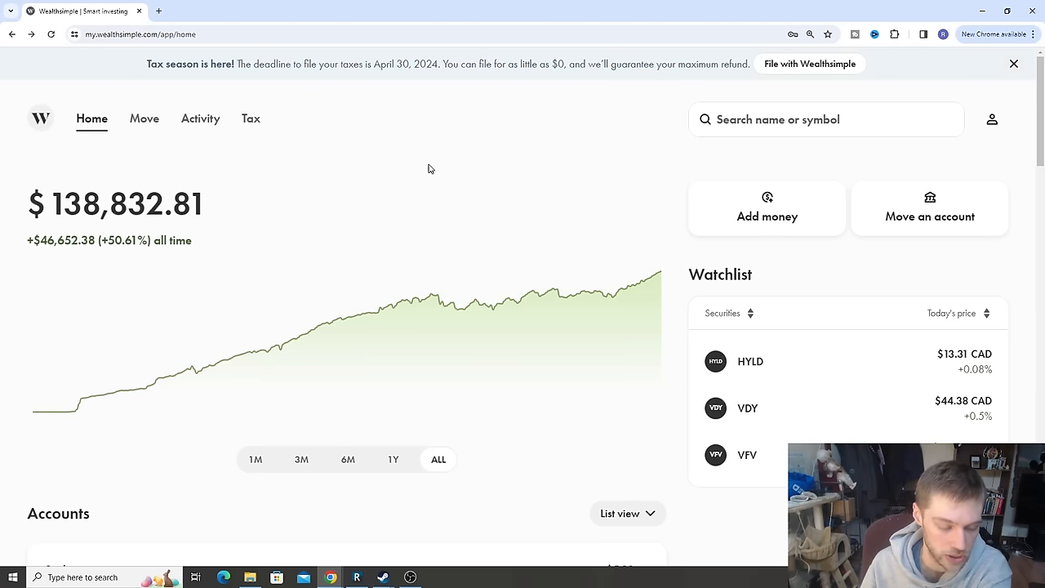
mouse_move(276, 174)
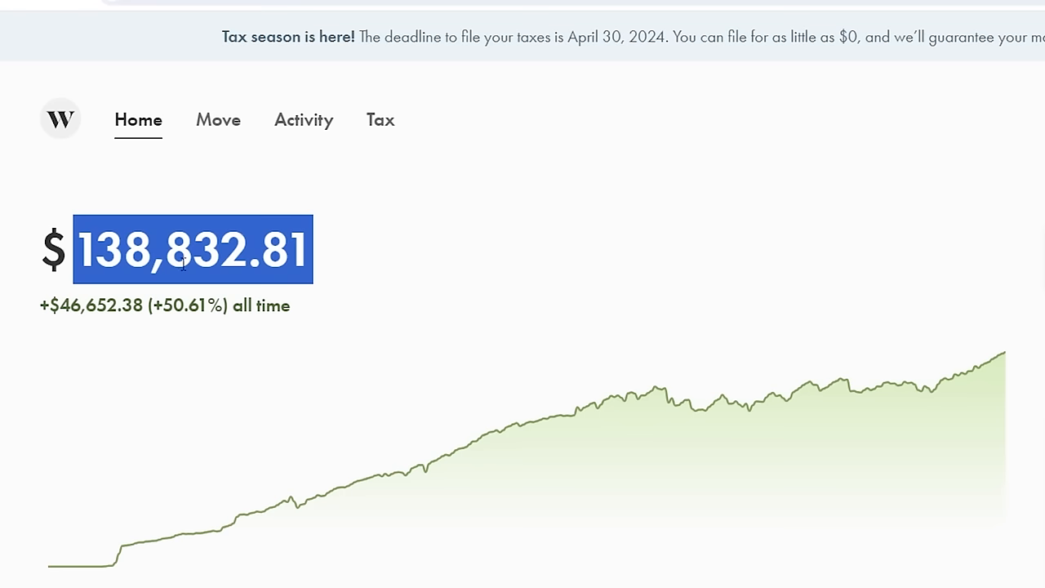
Select text on the home dashboard's portfolio total, then clear the highlight
left_click(326, 251)
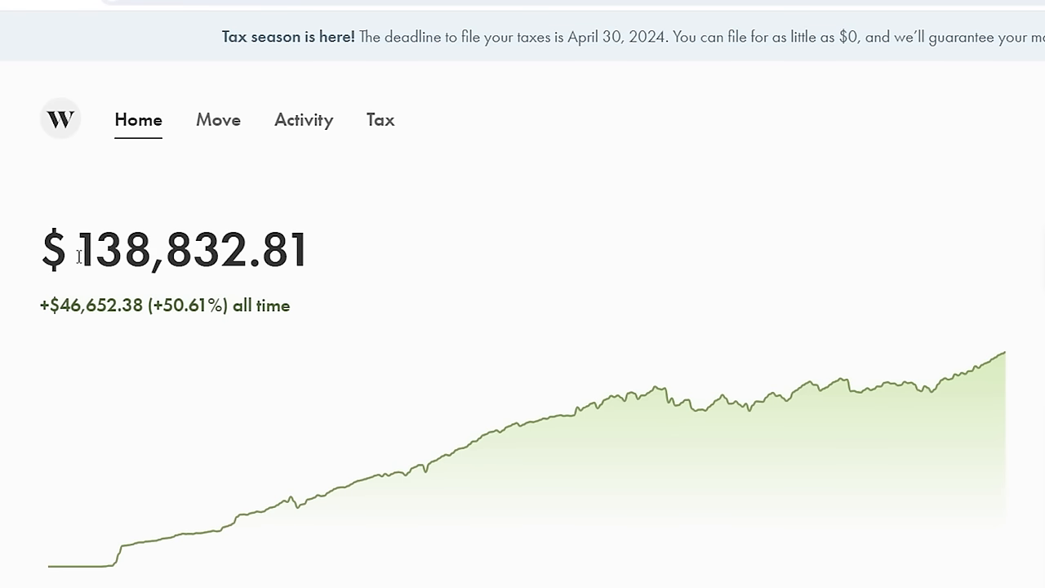
double_click(193, 249)
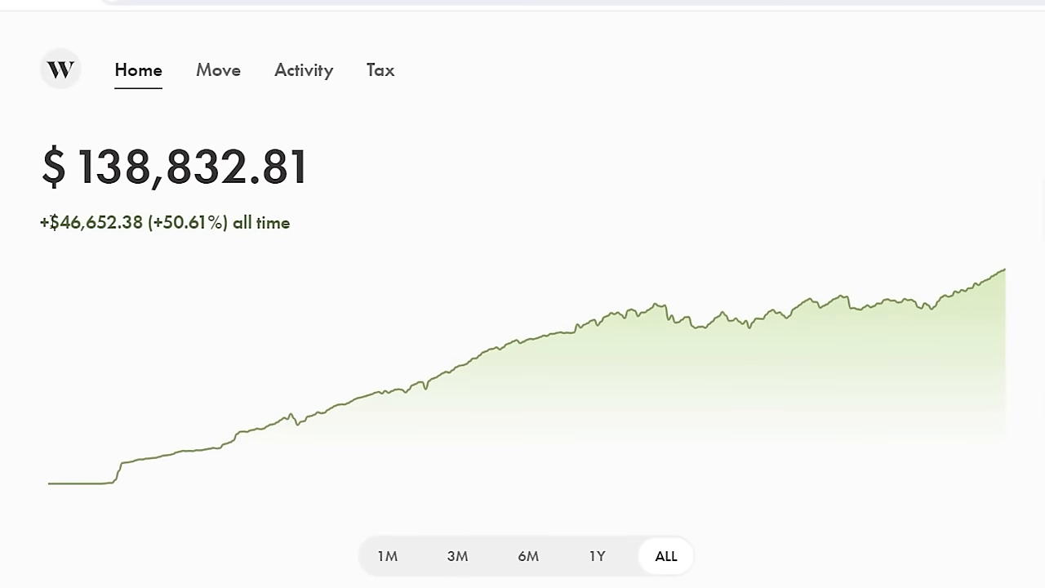
left_click_drag(45, 222, 289, 222)
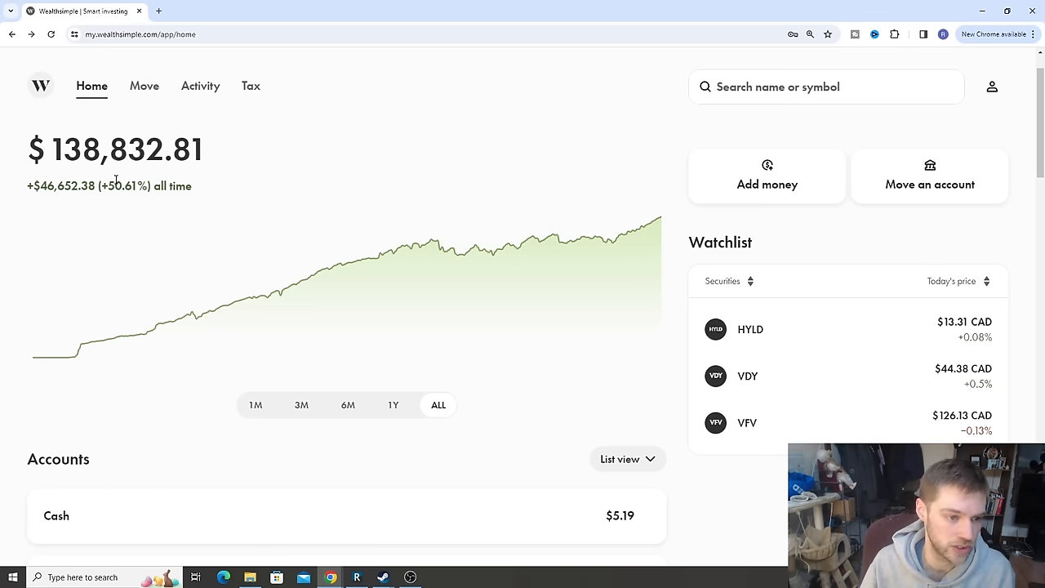
double_click(124, 186)
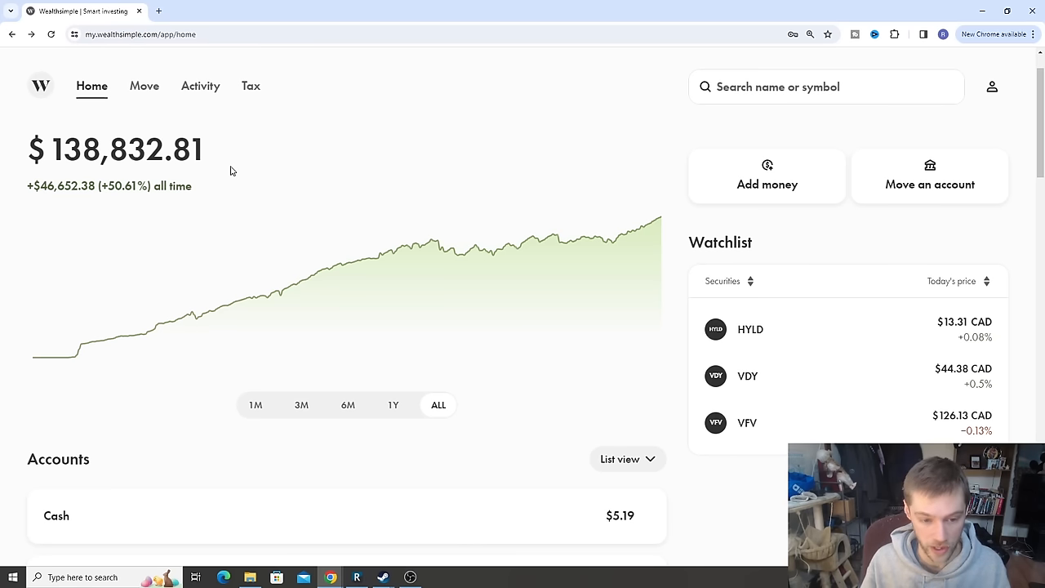
mouse_move(104, 338)
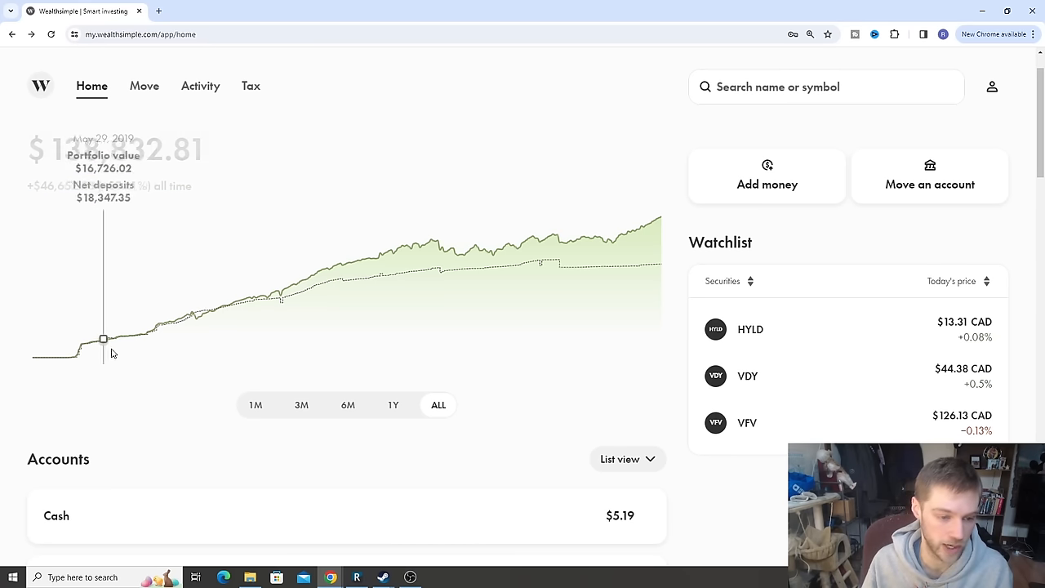
mouse_move(137, 347)
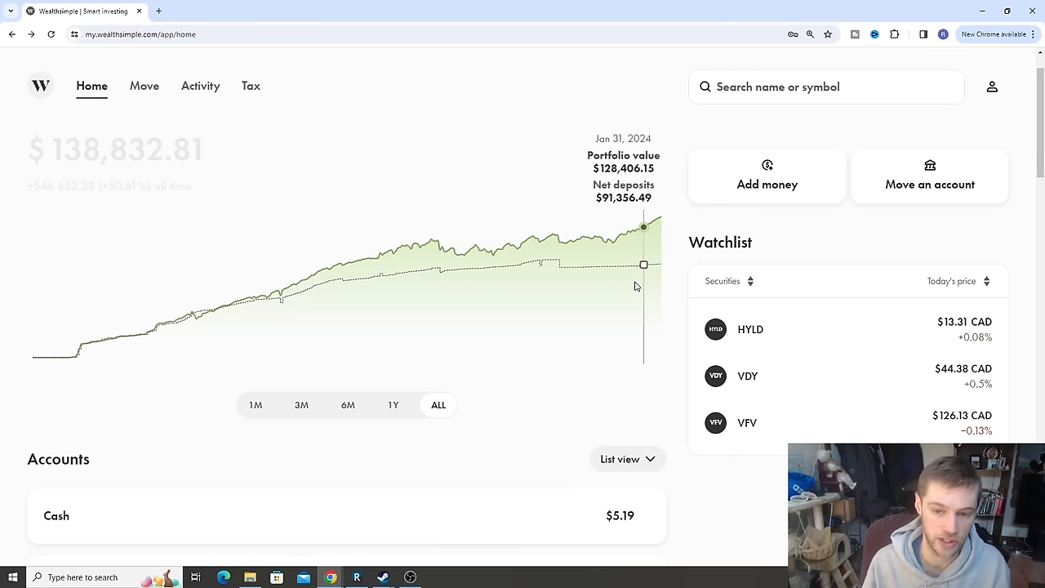
mouse_move(176, 394)
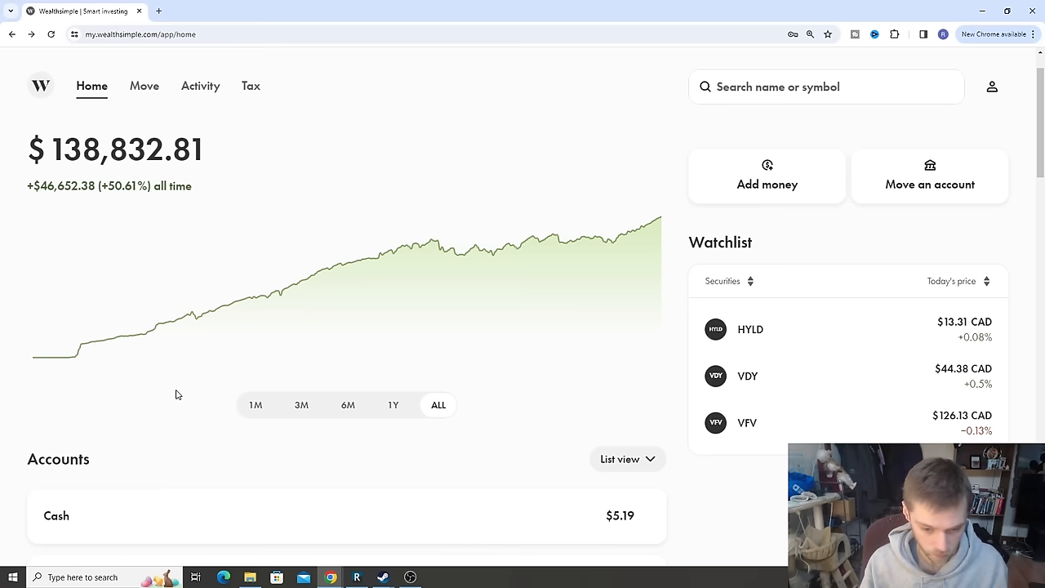
Scroll down to the Accounts list of TFSA, FHSA, RRSP, non-registered, crypto and managed TFSA
scroll("down", 3)
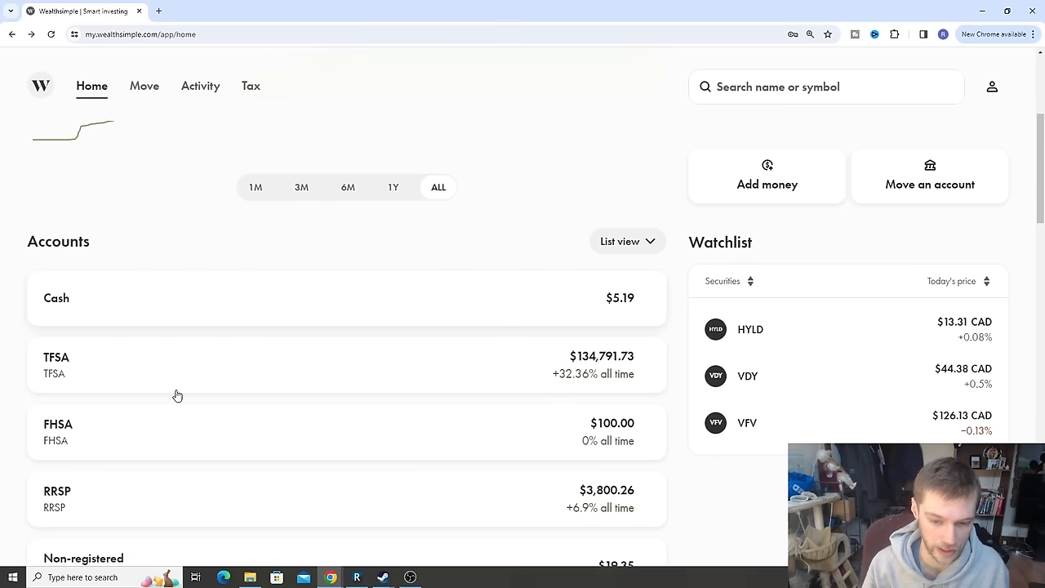
mouse_move(592, 460)
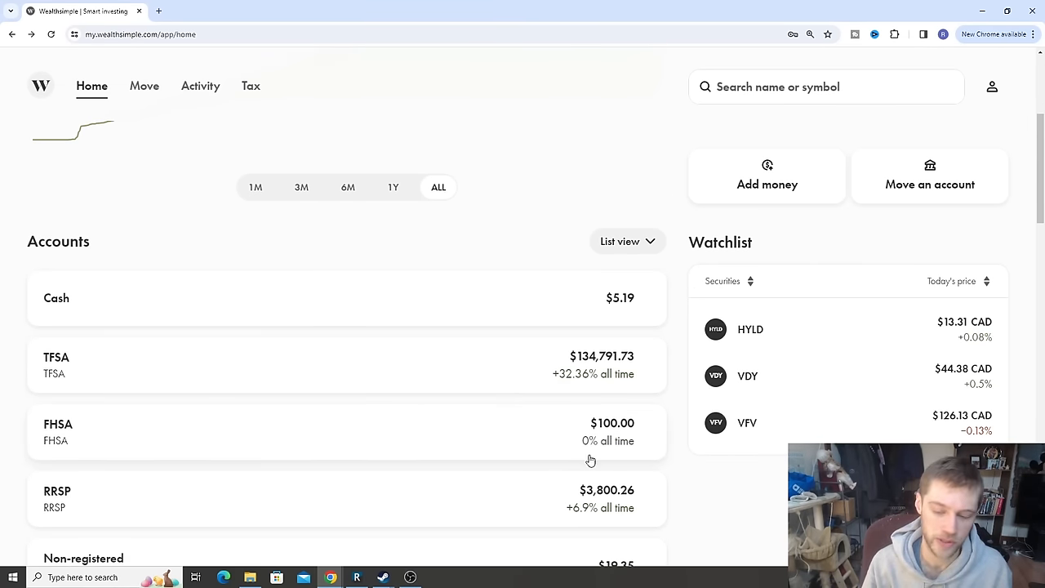
scroll("down", 3)
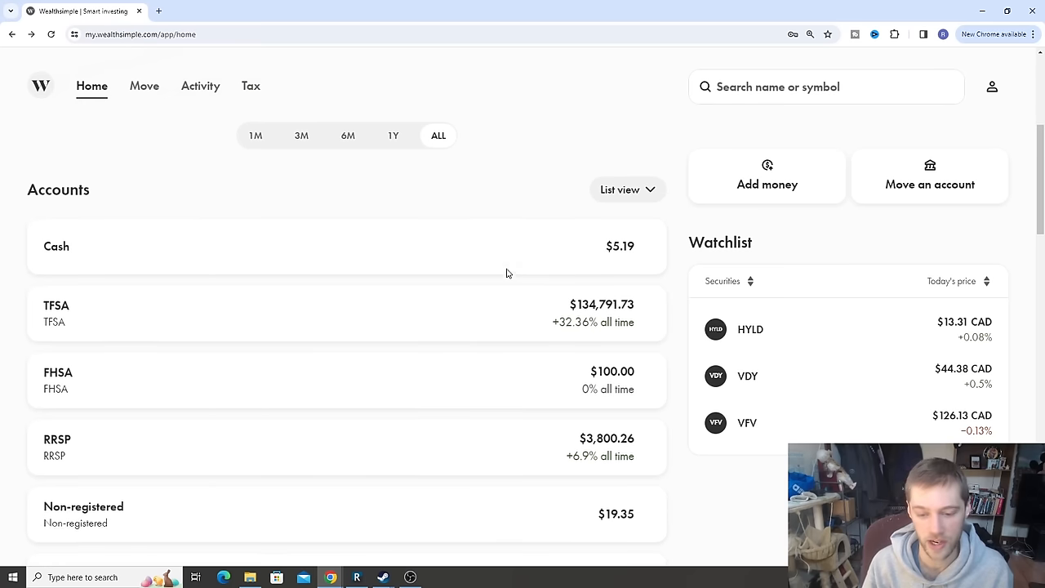
scroll("down", 3)
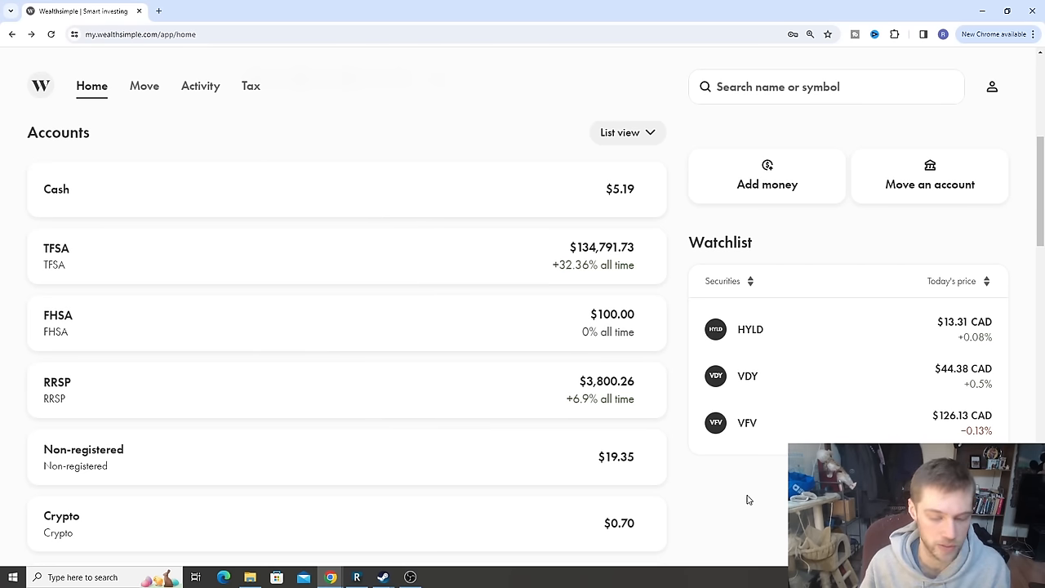
mouse_move(200, 206)
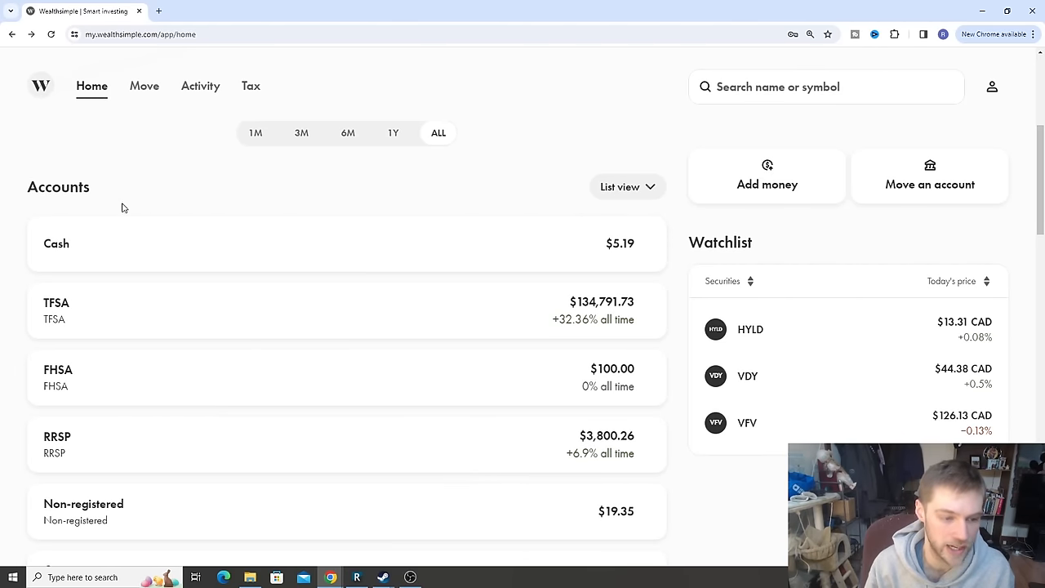
scroll("down", 3)
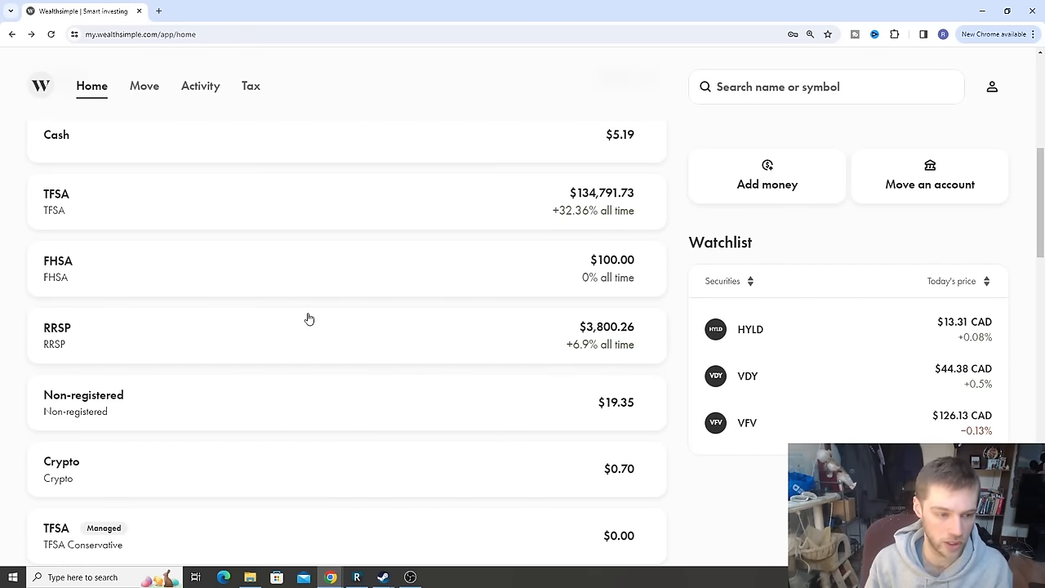
mouse_move(127, 336)
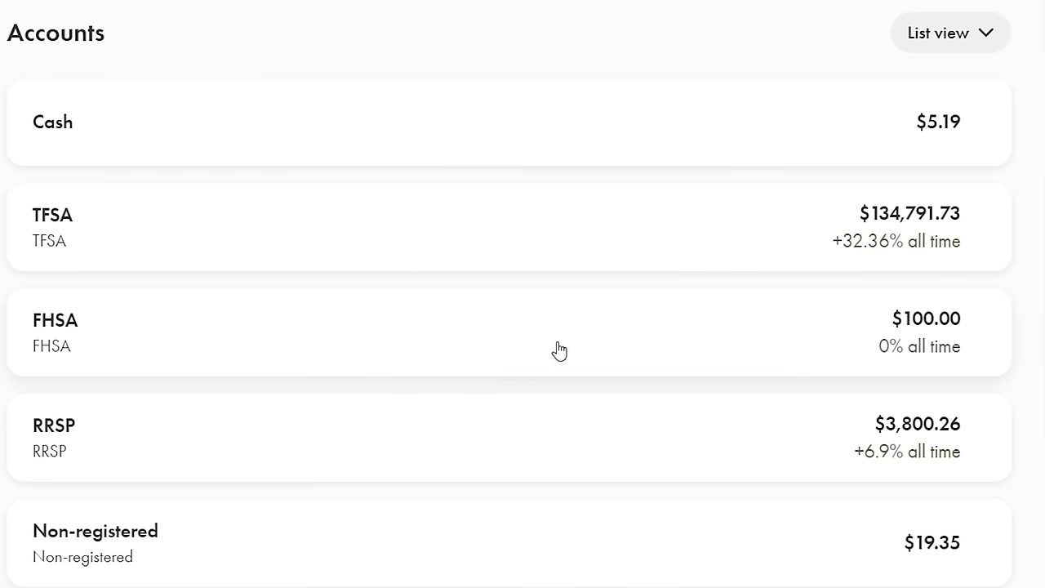
mouse_move(161, 358)
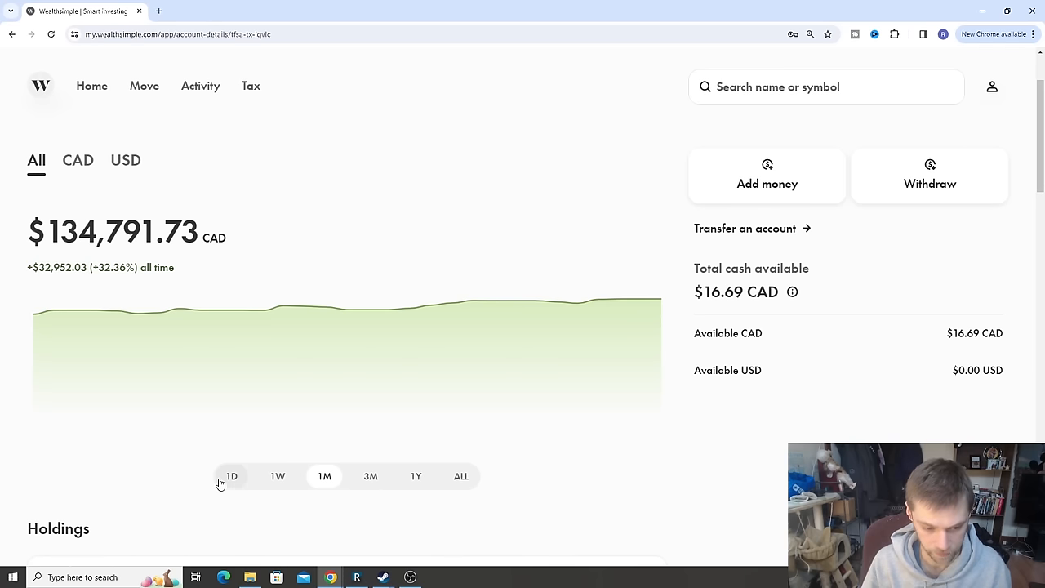
View the TFSA's one-day chart and its USD and CAD tabs, then return Home
left_click(231, 476)
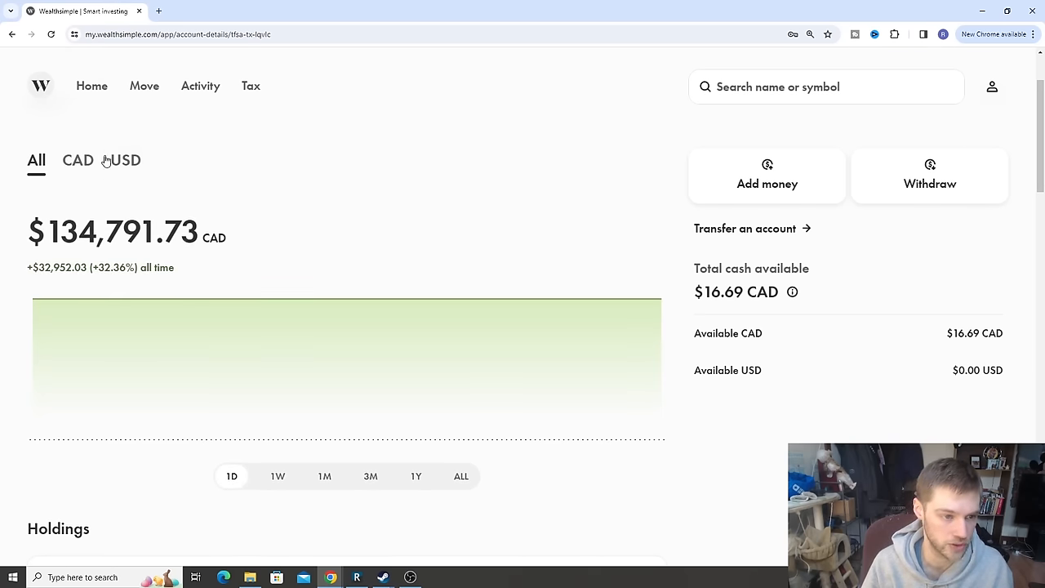
left_click(125, 160)
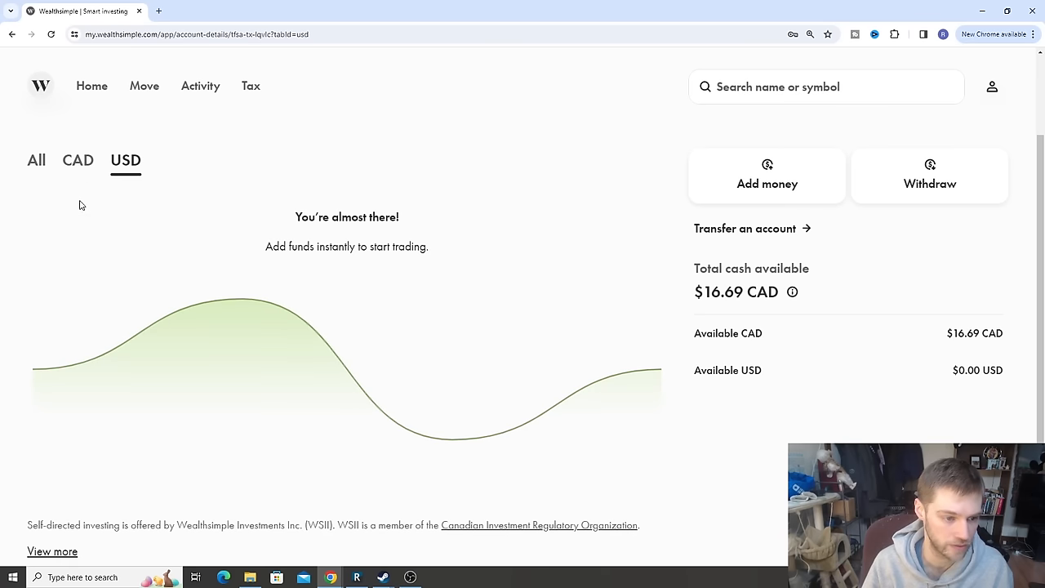
left_click(78, 160)
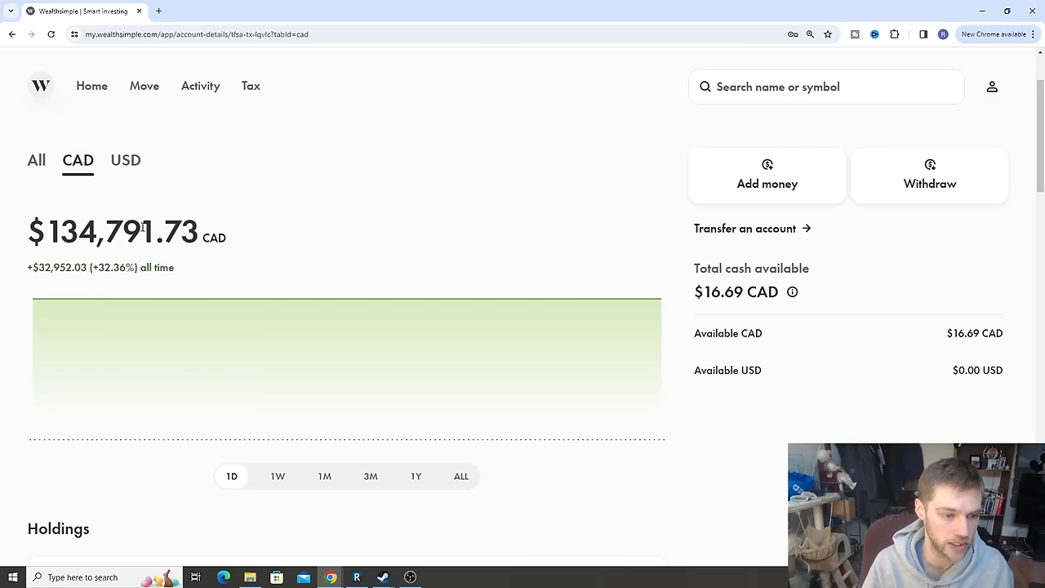
left_click(36, 159)
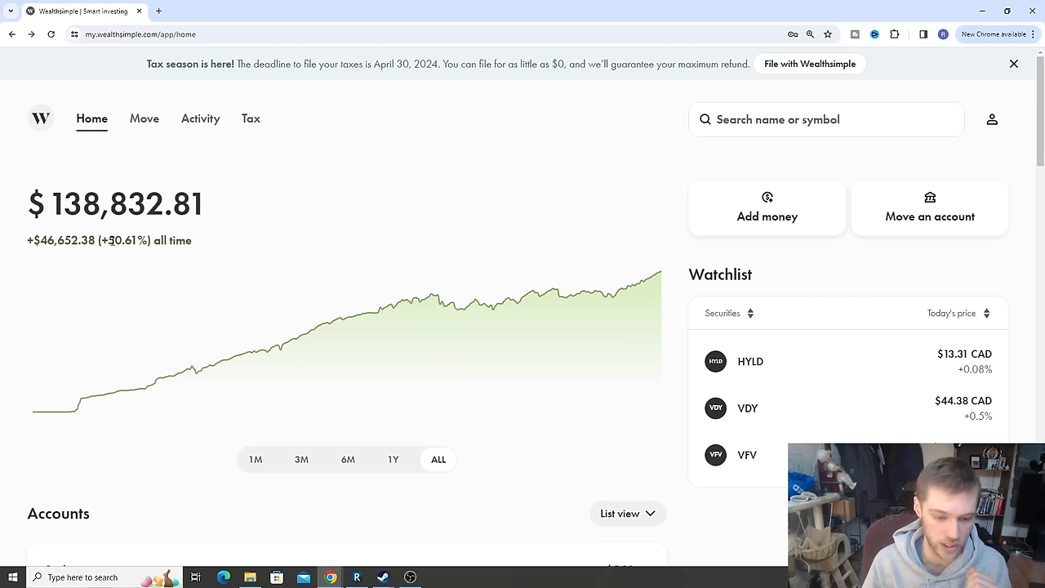
Switch the TFSA chart from three months to one year, then scroll to the ATD, CNQ, CNR holdings
scroll("down", 3)
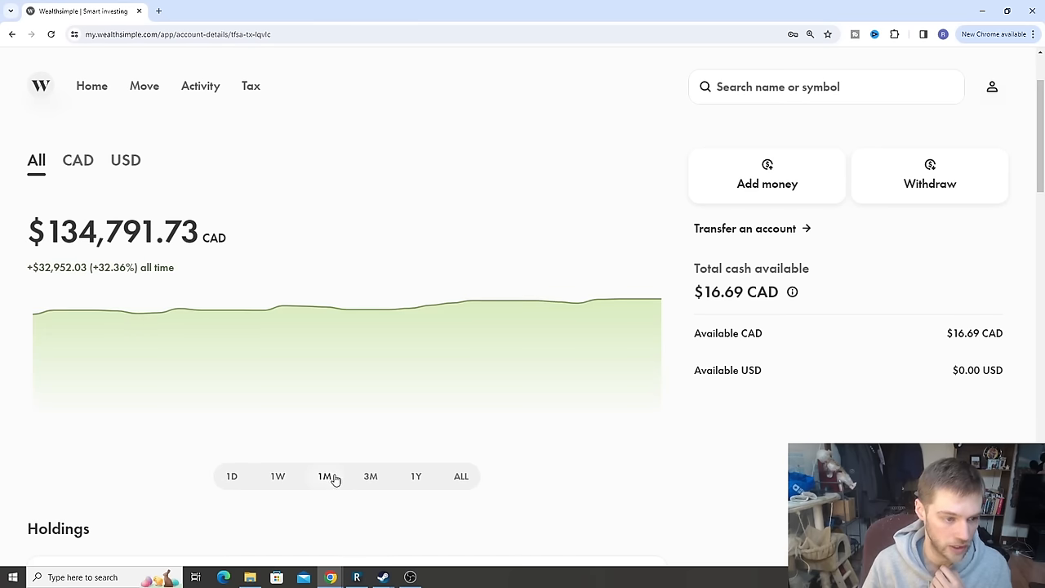
left_click(370, 476)
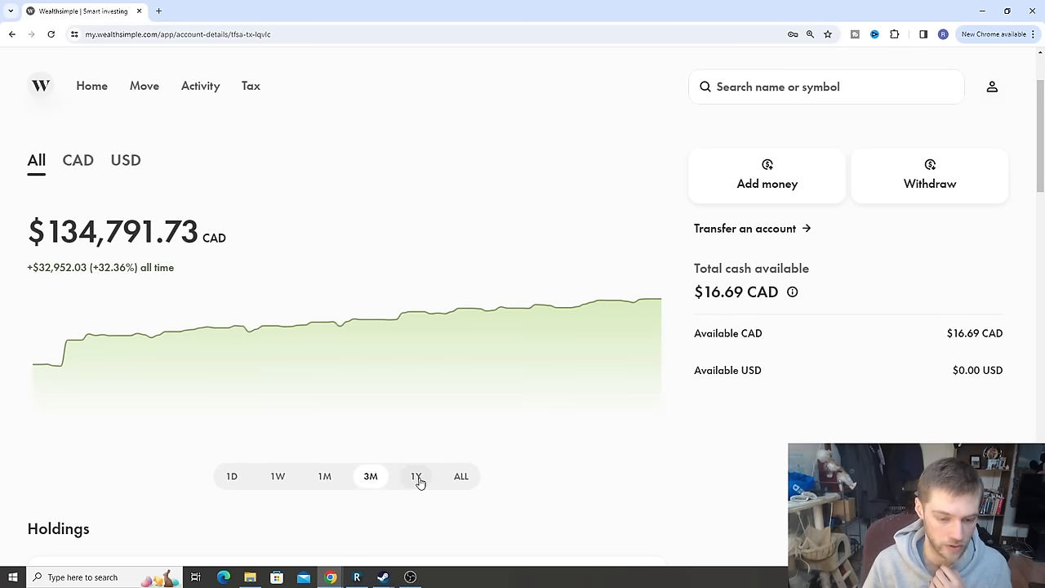
left_click(416, 476)
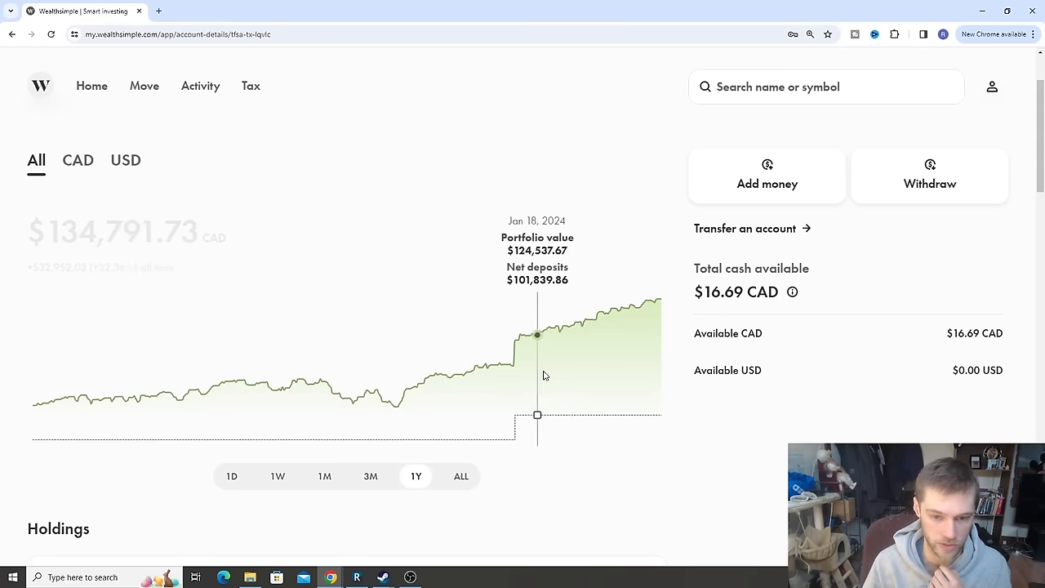
mouse_move(478, 206)
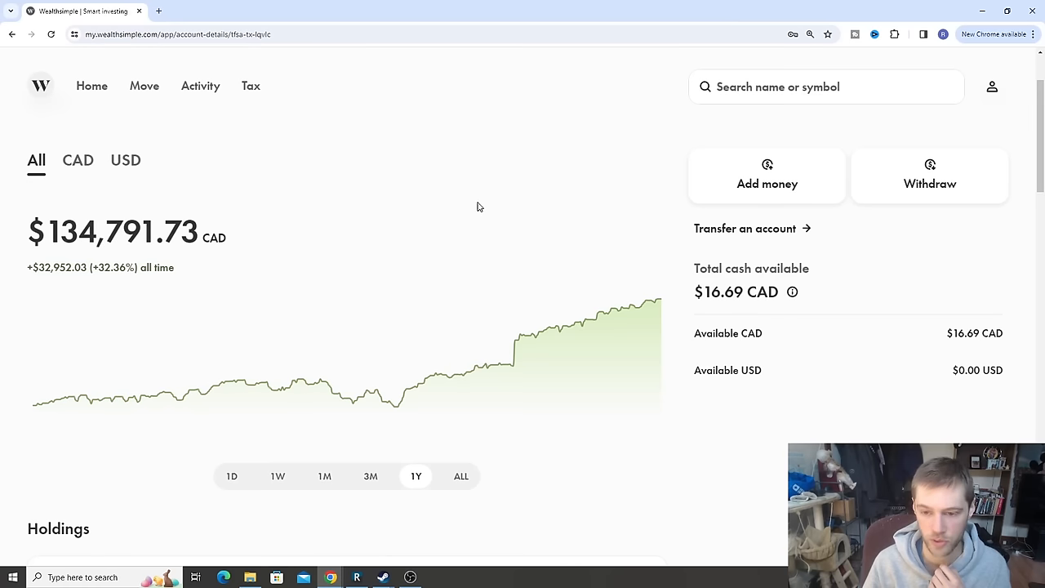
scroll("down", 3)
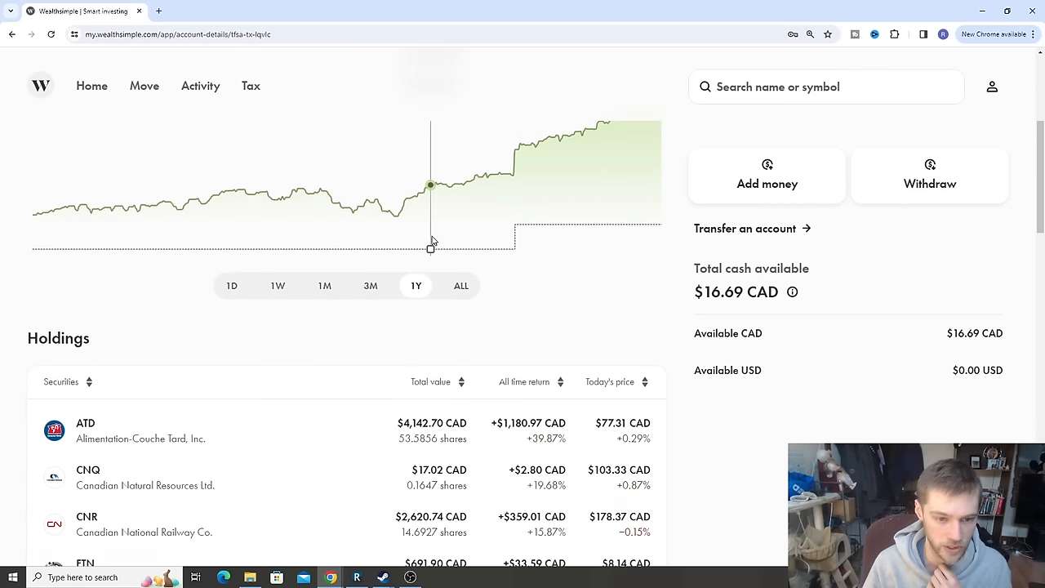
scroll("down", 3)
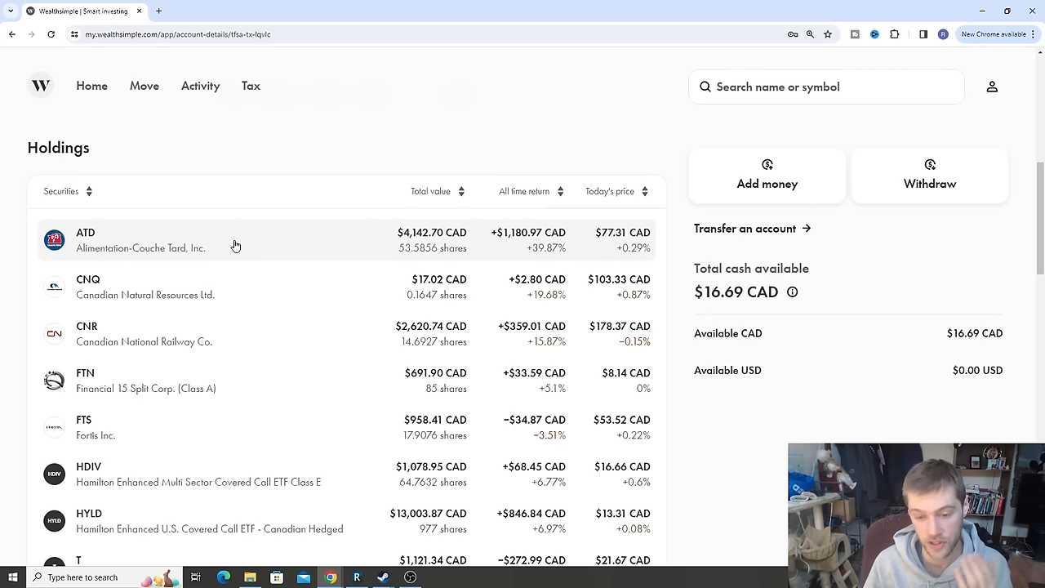
scroll("down", 3)
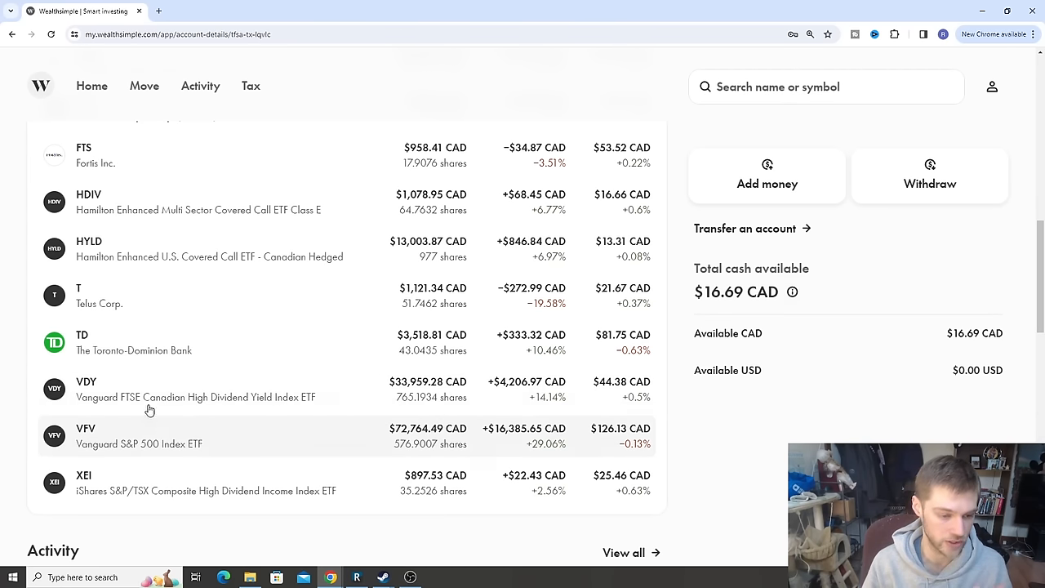
mouse_move(122, 442)
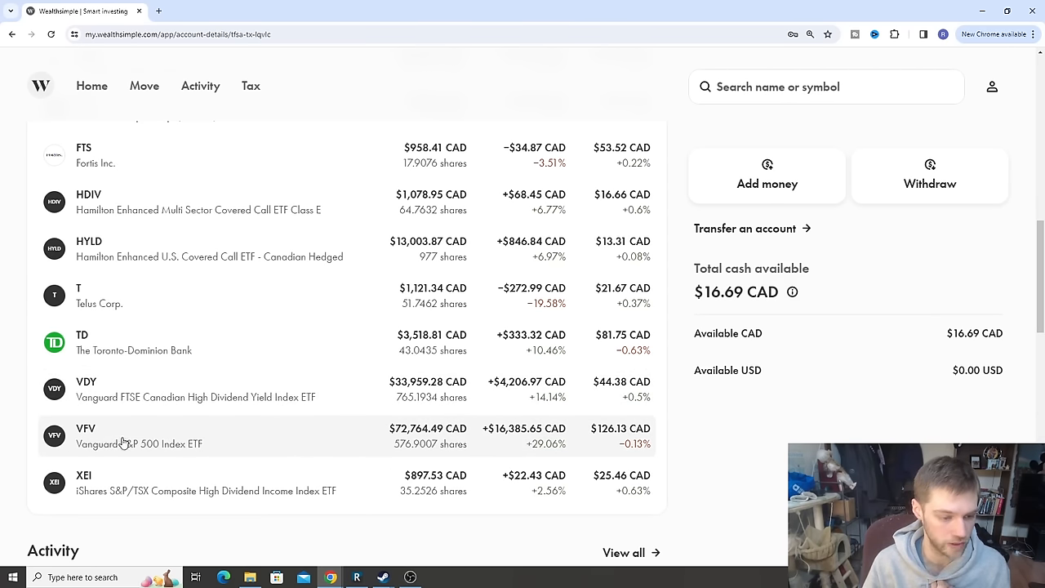
mouse_move(242, 398)
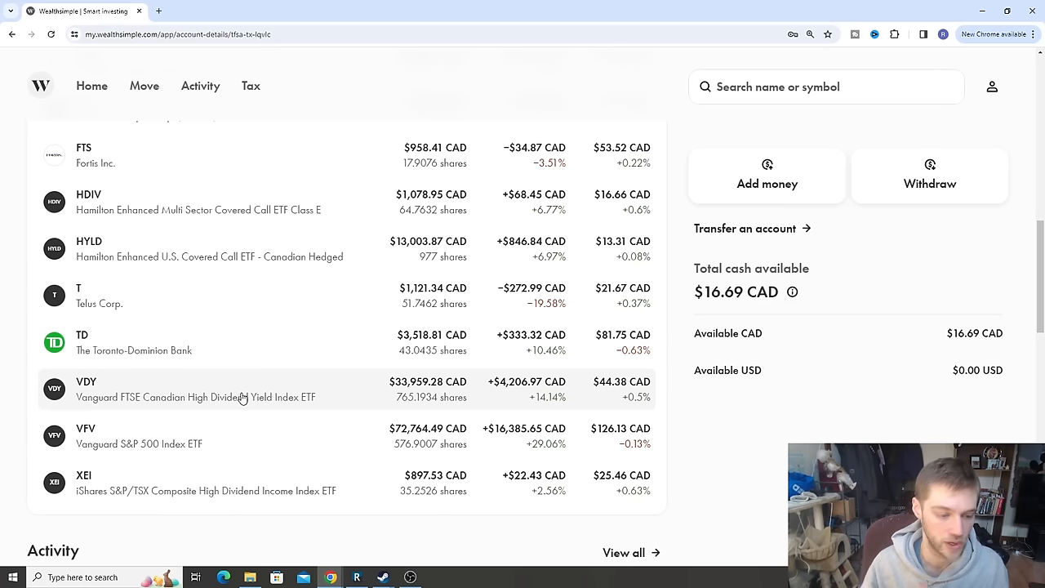
mouse_move(195, 526)
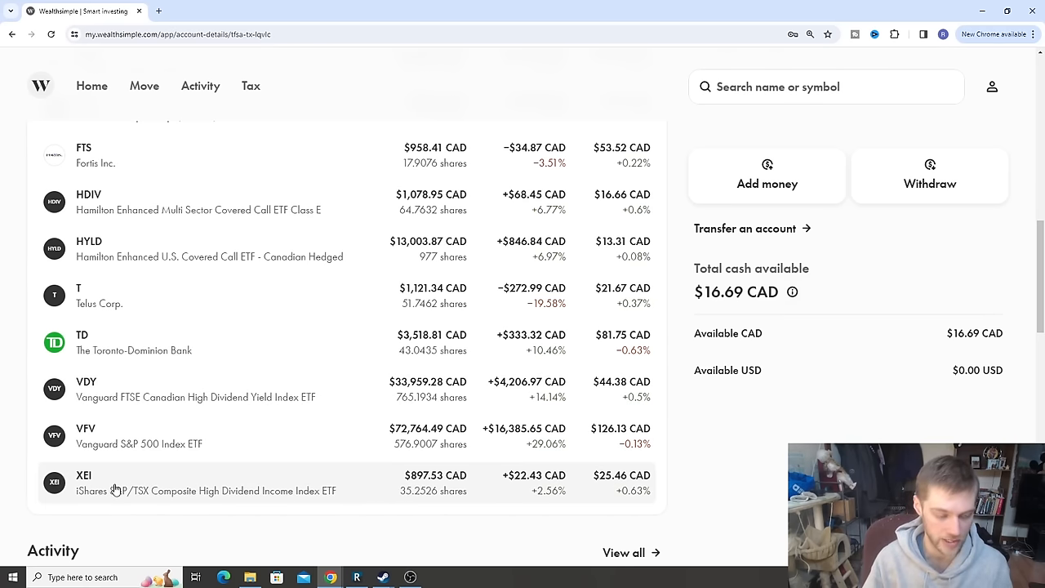
mouse_move(150, 478)
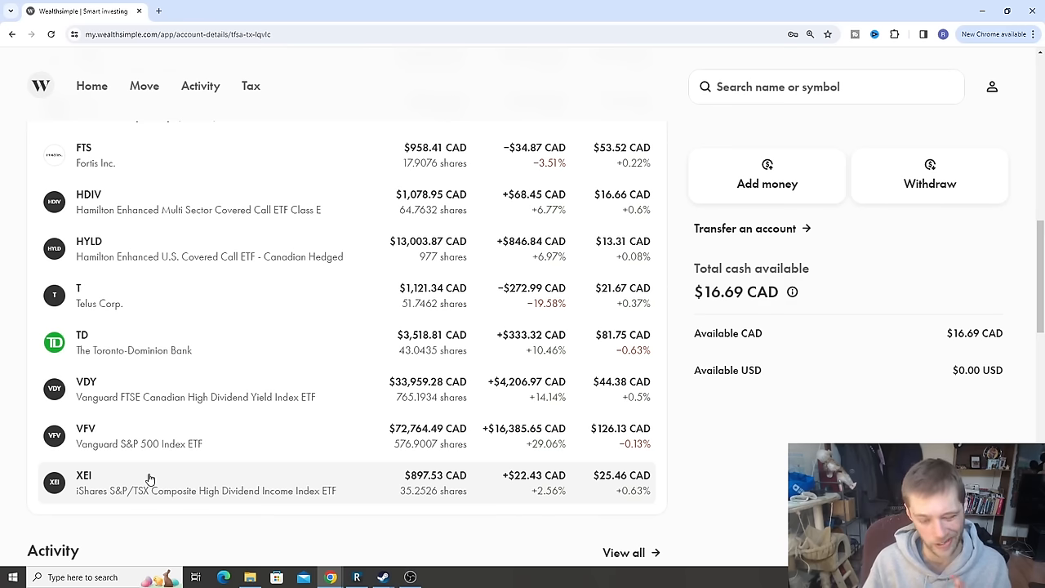
mouse_move(127, 459)
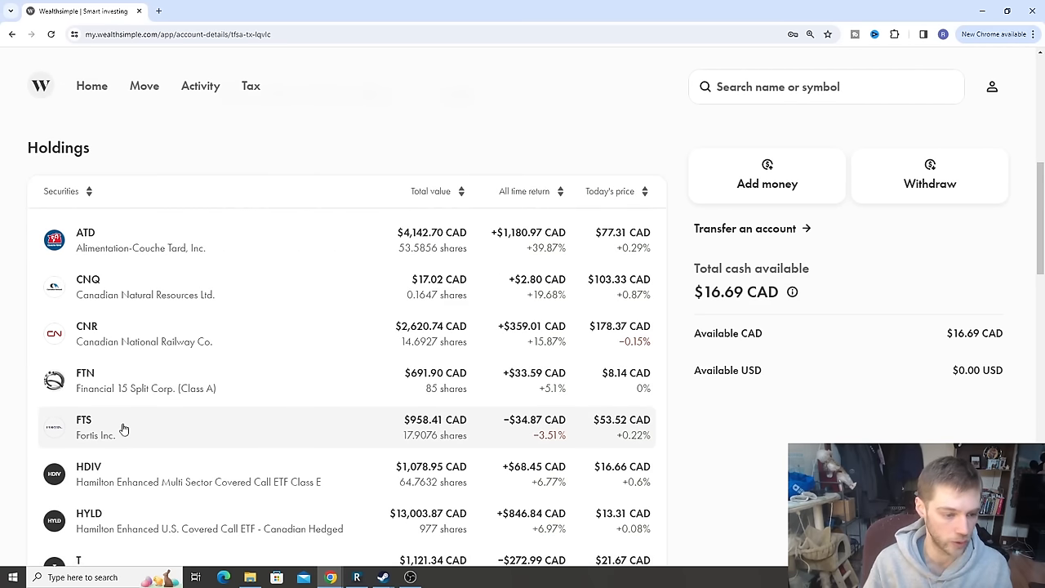
mouse_move(154, 389)
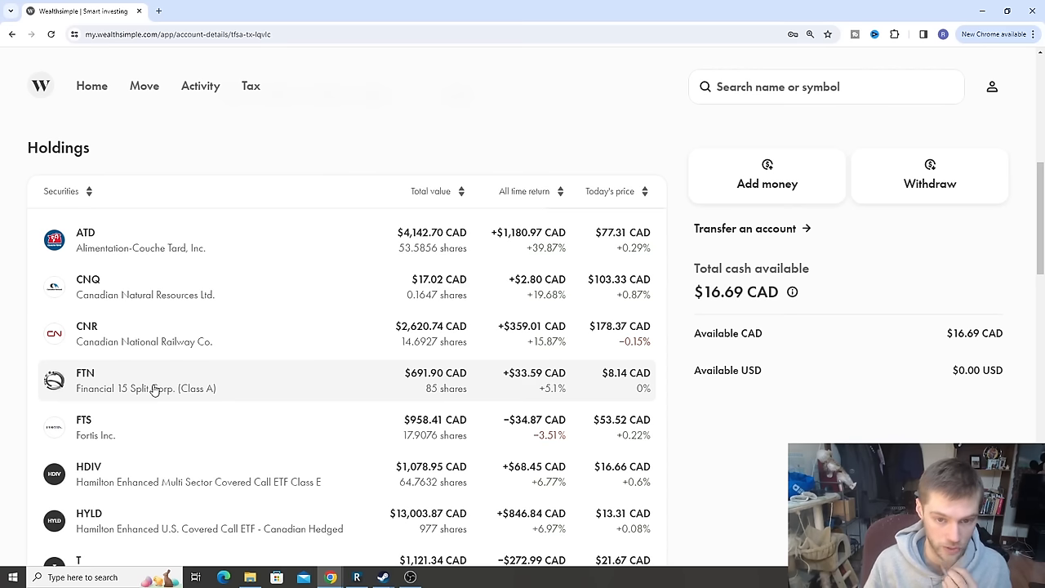
scroll("down", 3)
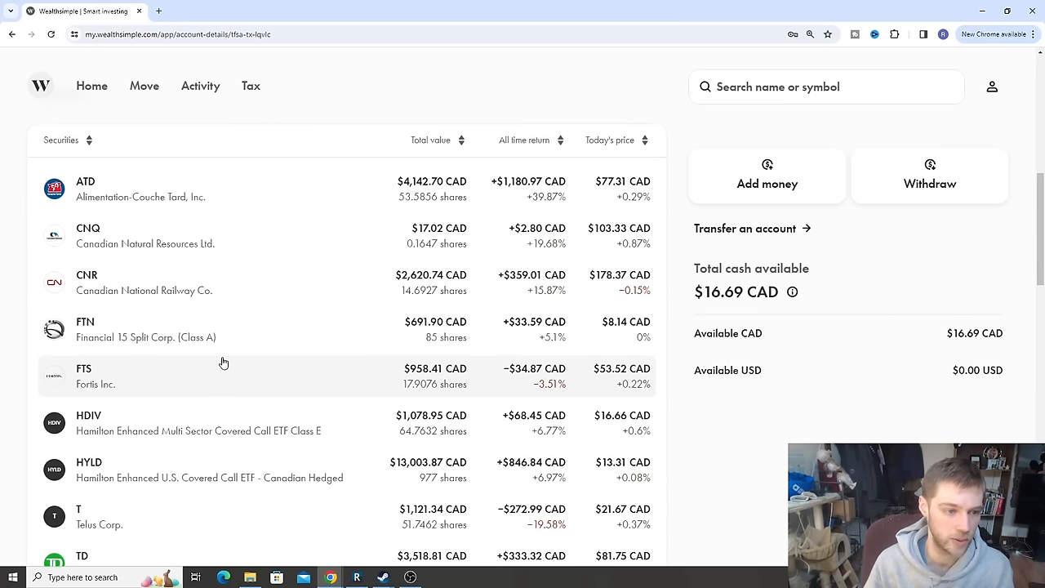
scroll("down", 3)
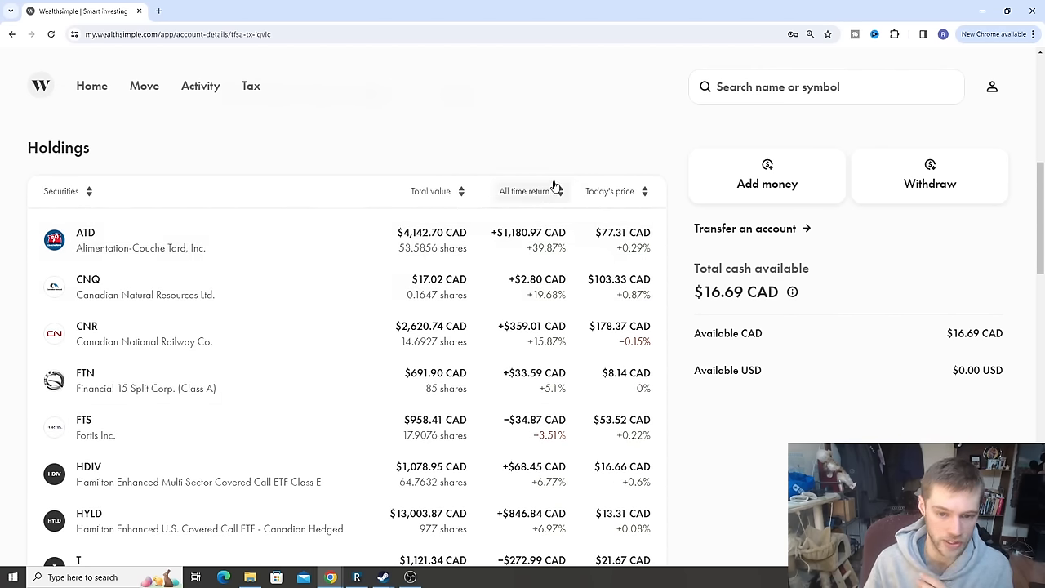
mouse_move(539, 191)
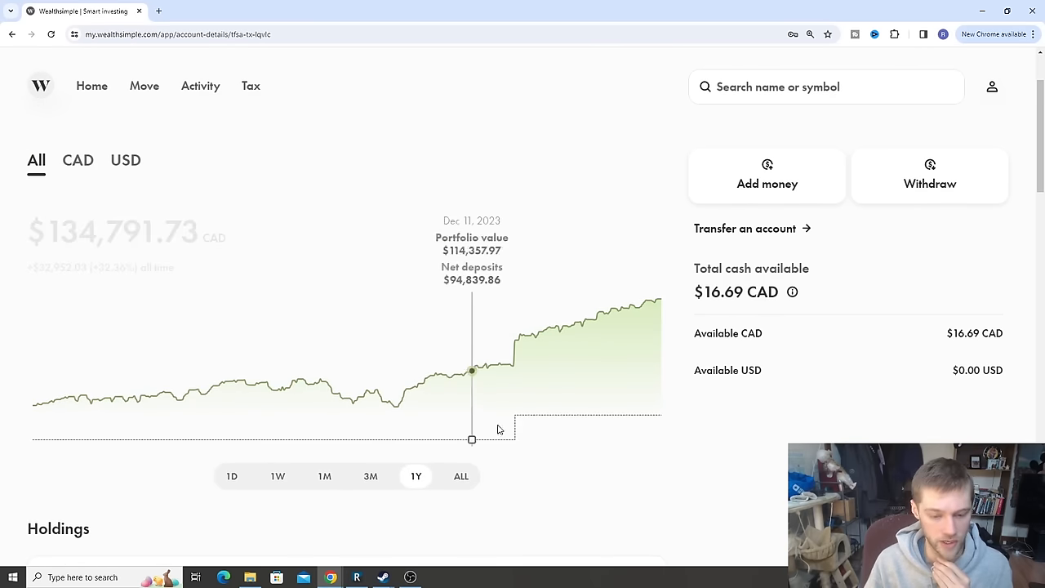
Show the all-time TFSA chart, scroll the holdings down to XEI, and open the account activity
left_click(461, 476)
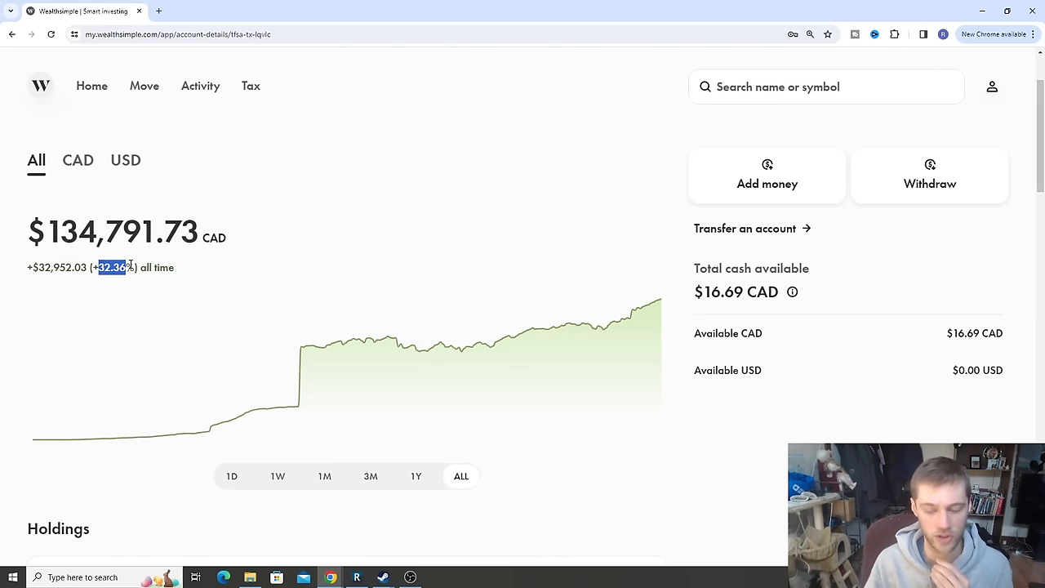
scroll("down", 3)
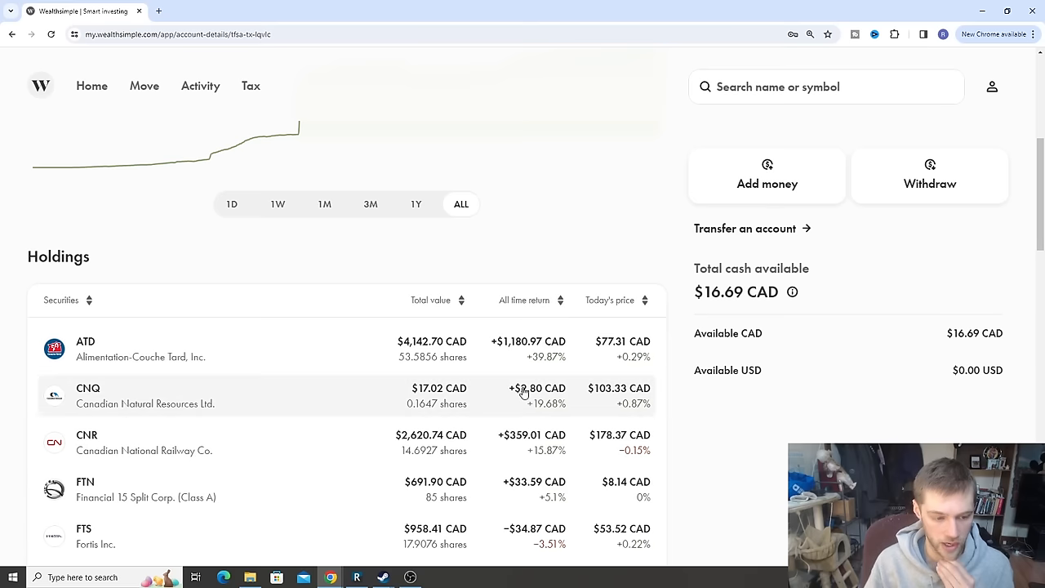
scroll("down", 3)
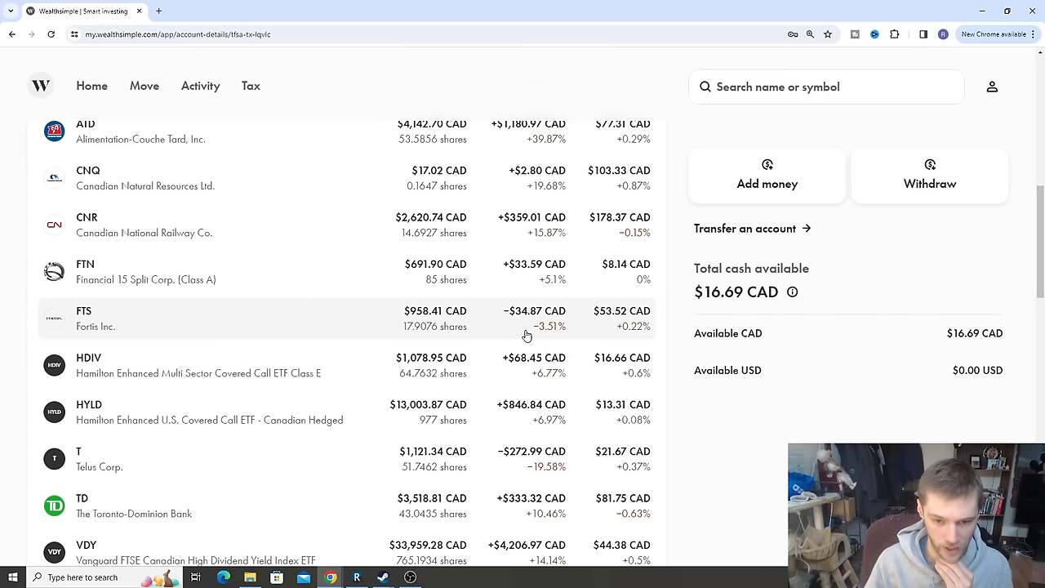
mouse_move(526, 317)
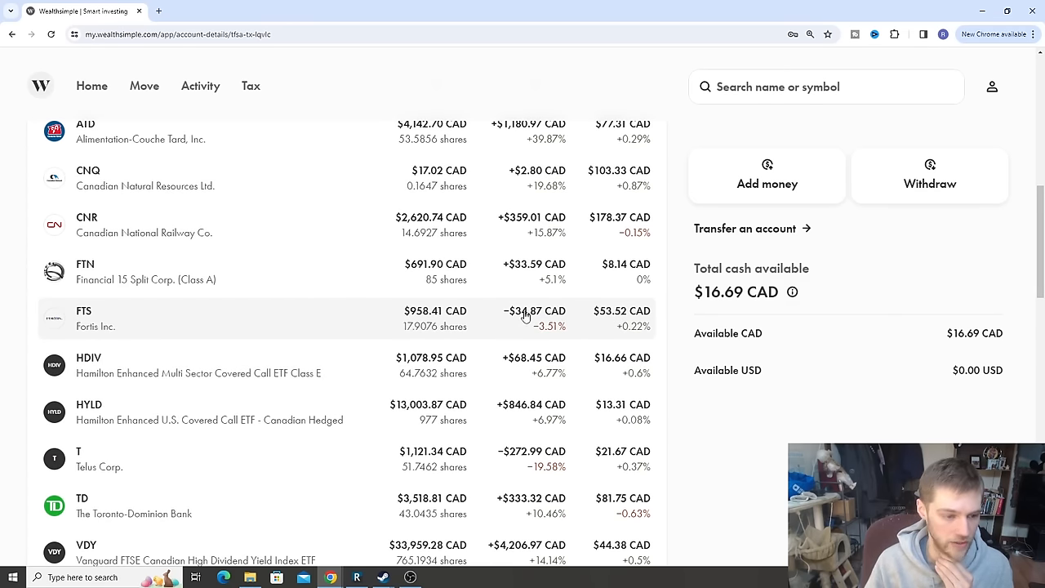
scroll("down", 3)
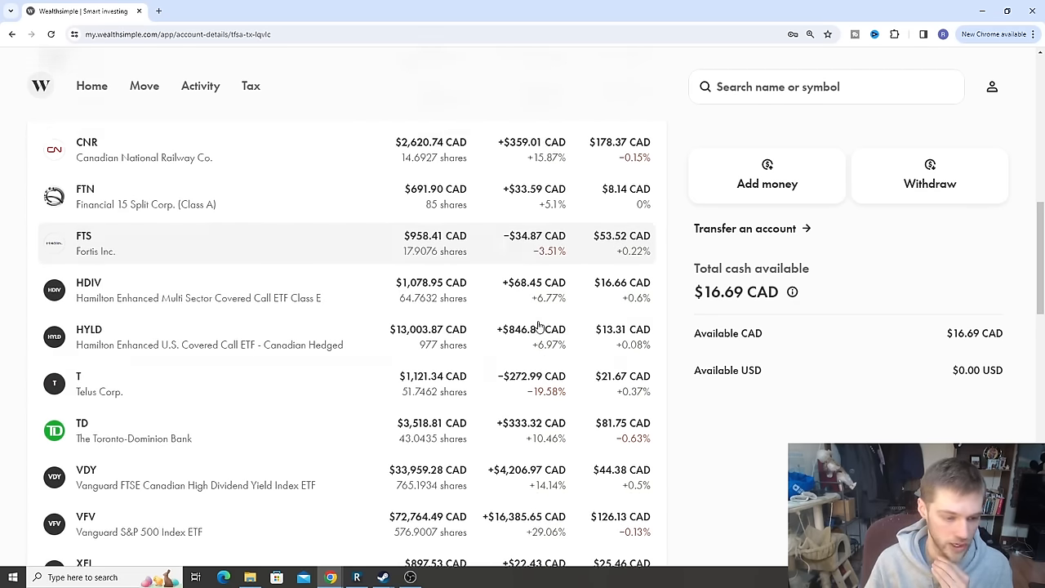
scroll("down", 3)
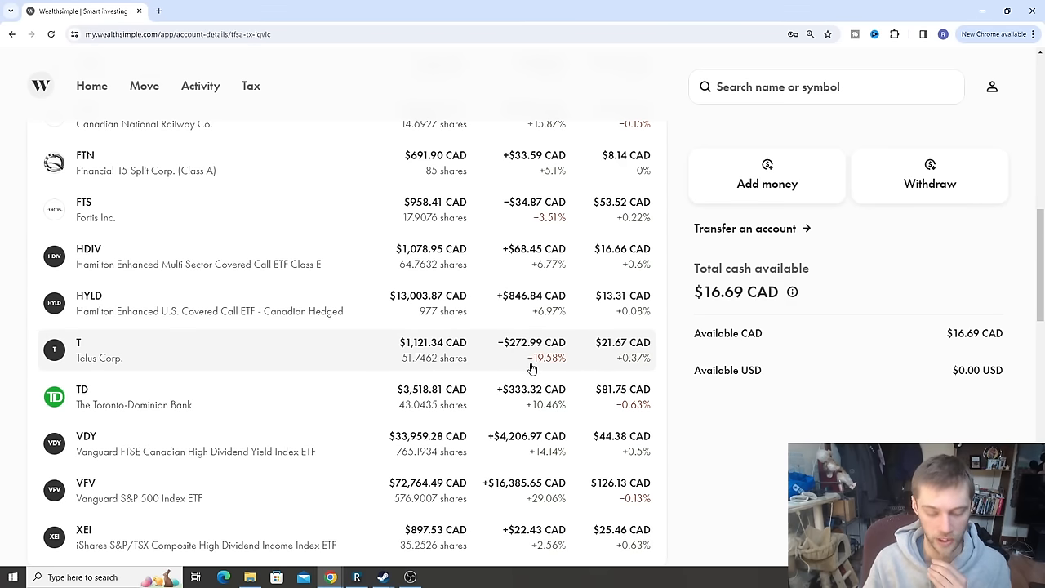
mouse_move(546, 349)
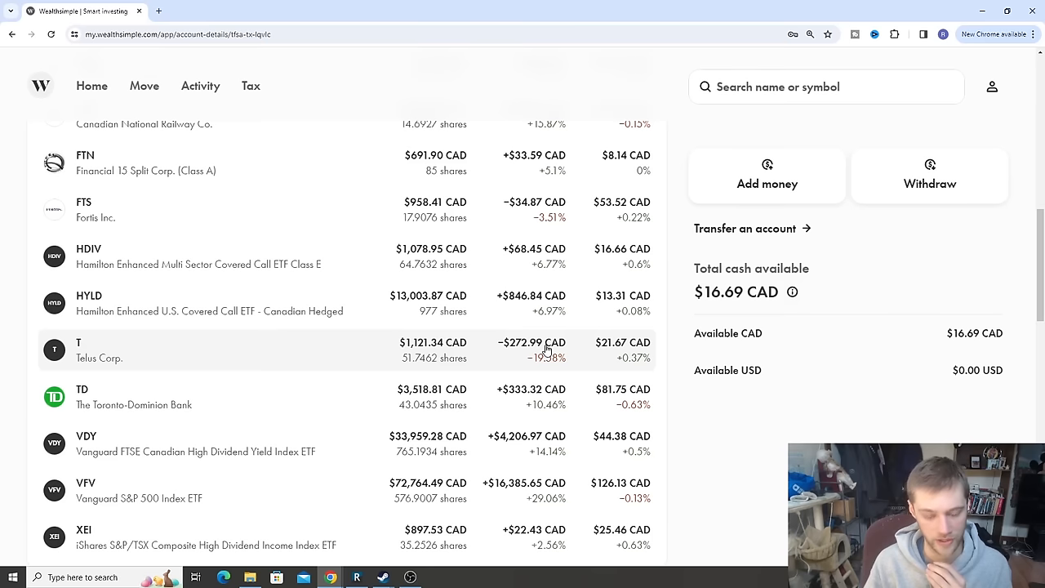
mouse_move(514, 378)
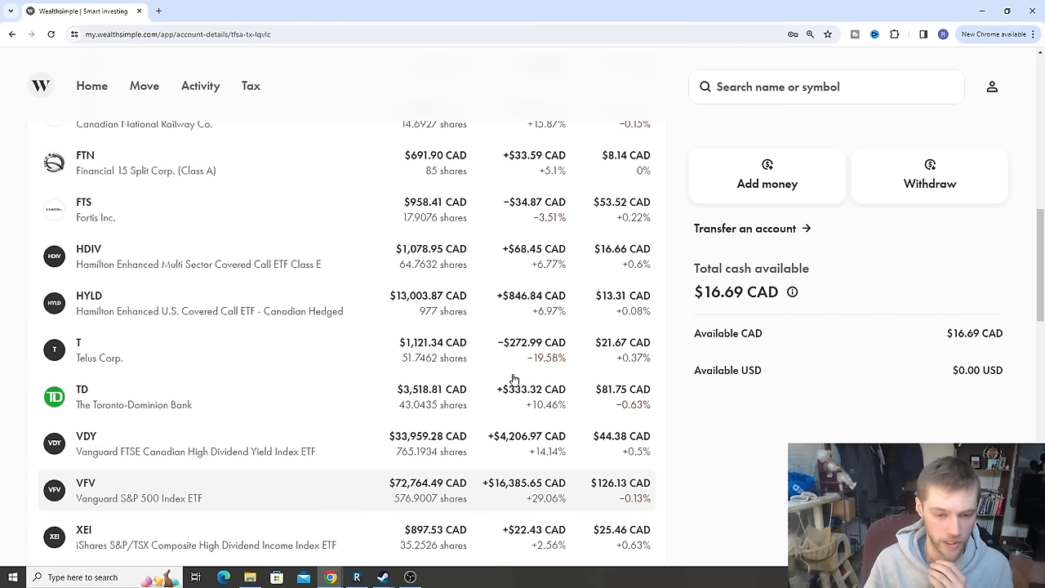
scroll("down", 3)
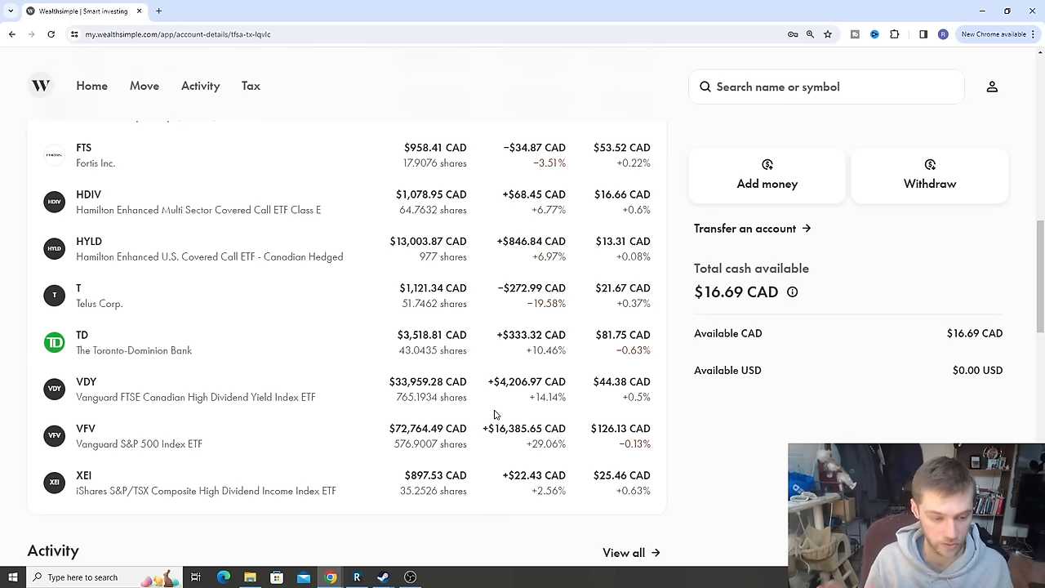
left_click(200, 85)
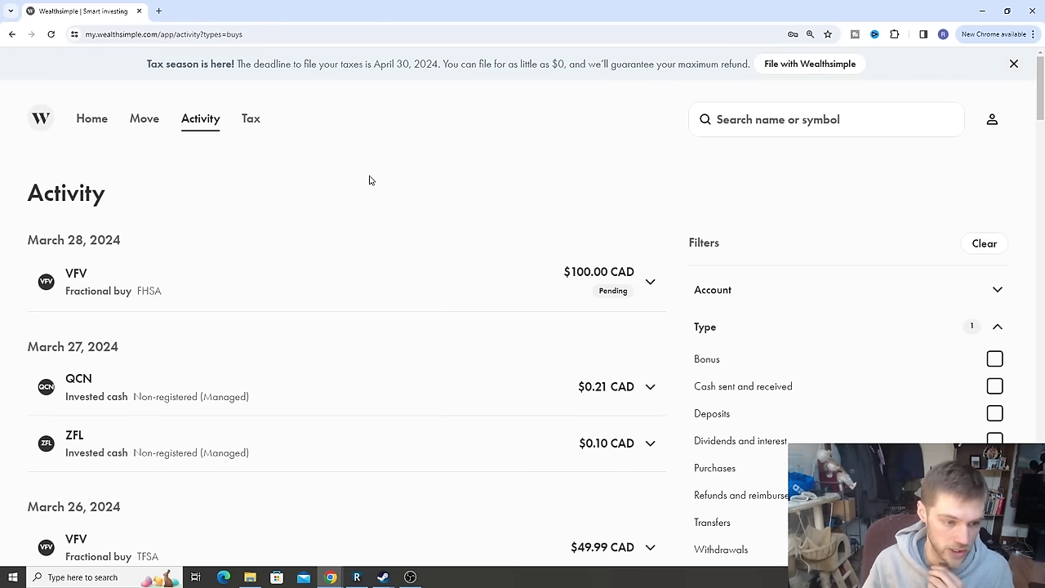
mouse_move(114, 196)
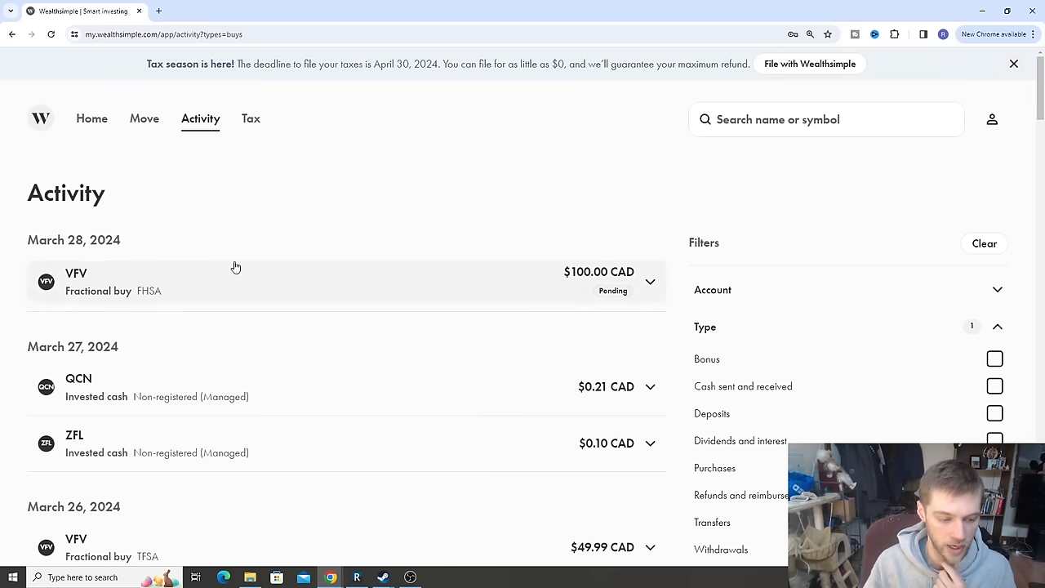
mouse_move(341, 253)
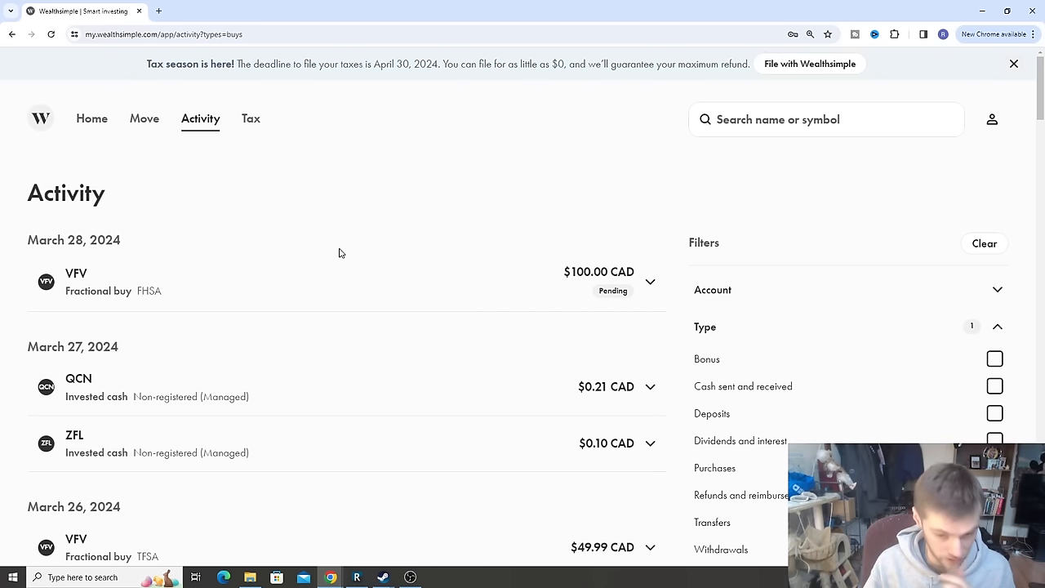
Filter account activity to Buys, showing the pending $100.00 CAD VFV purchase first
left_click(1013, 64)
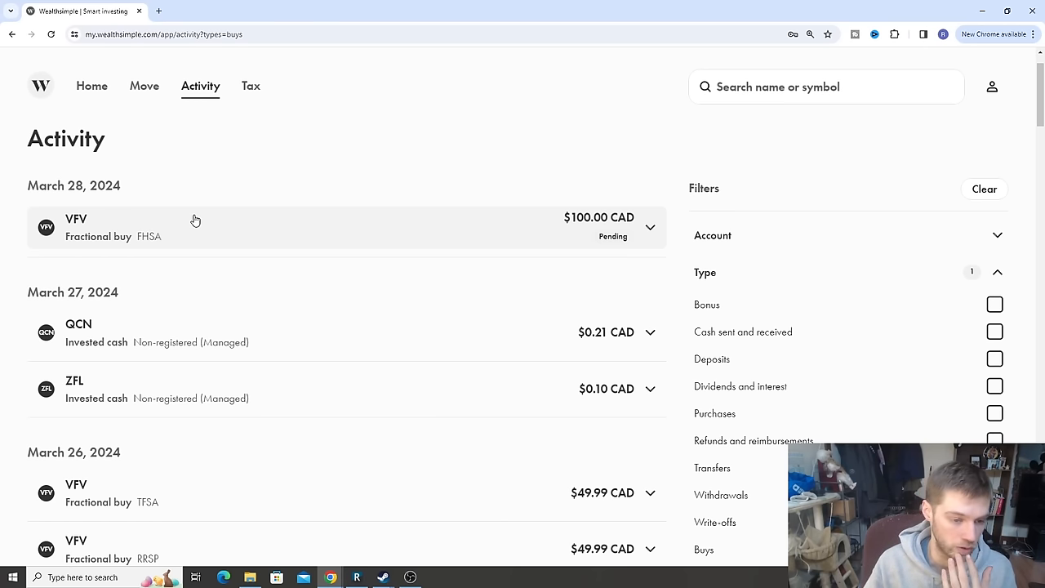
mouse_move(185, 222)
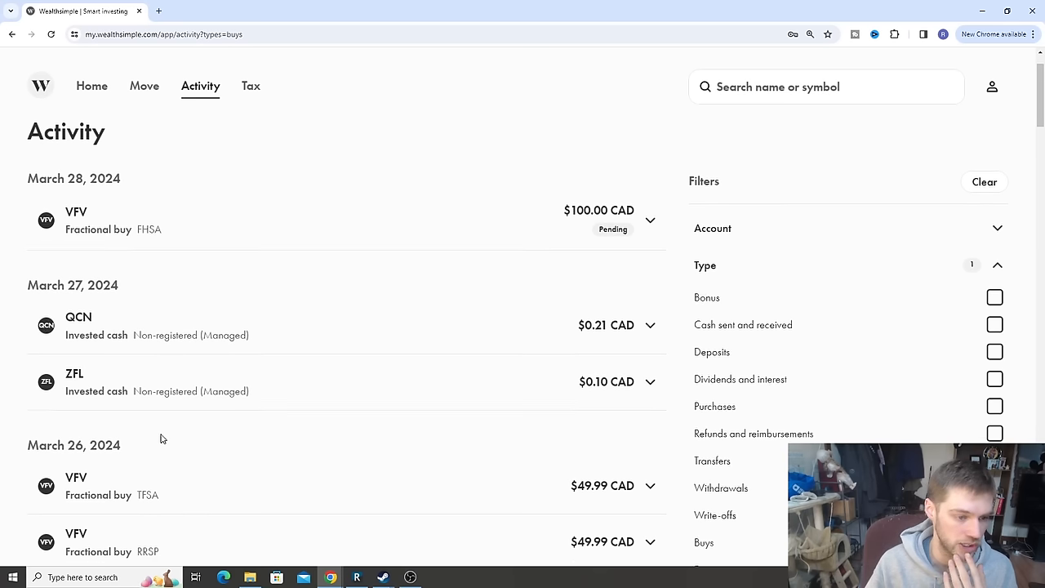
scroll("down", 3)
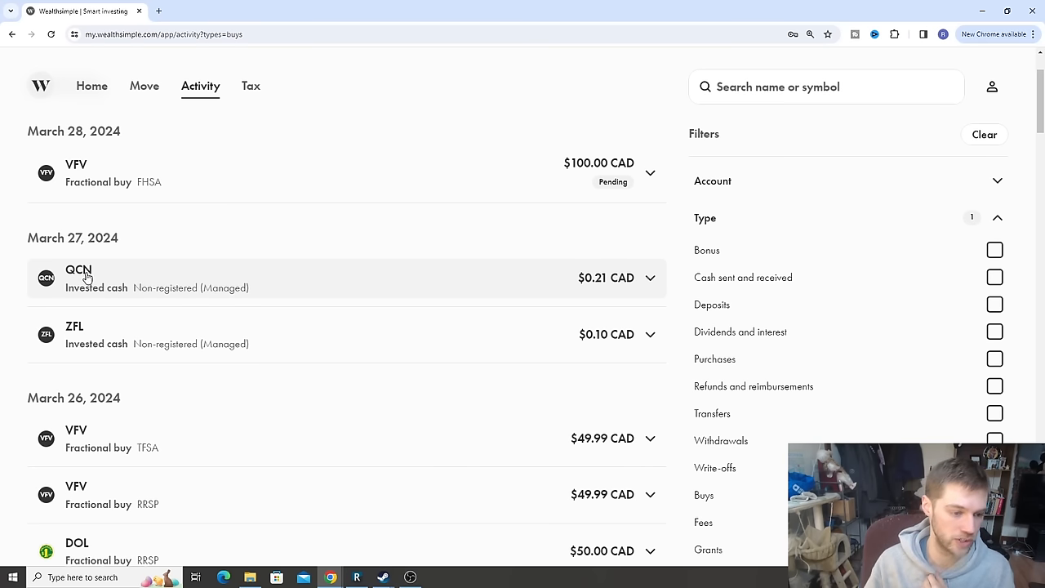
mouse_move(251, 289)
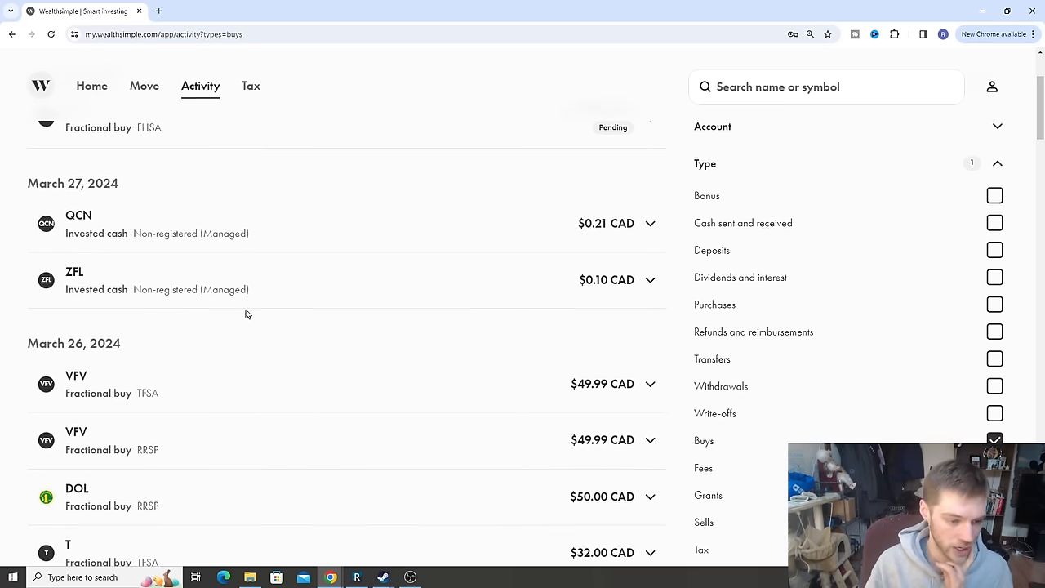
scroll("down", 3)
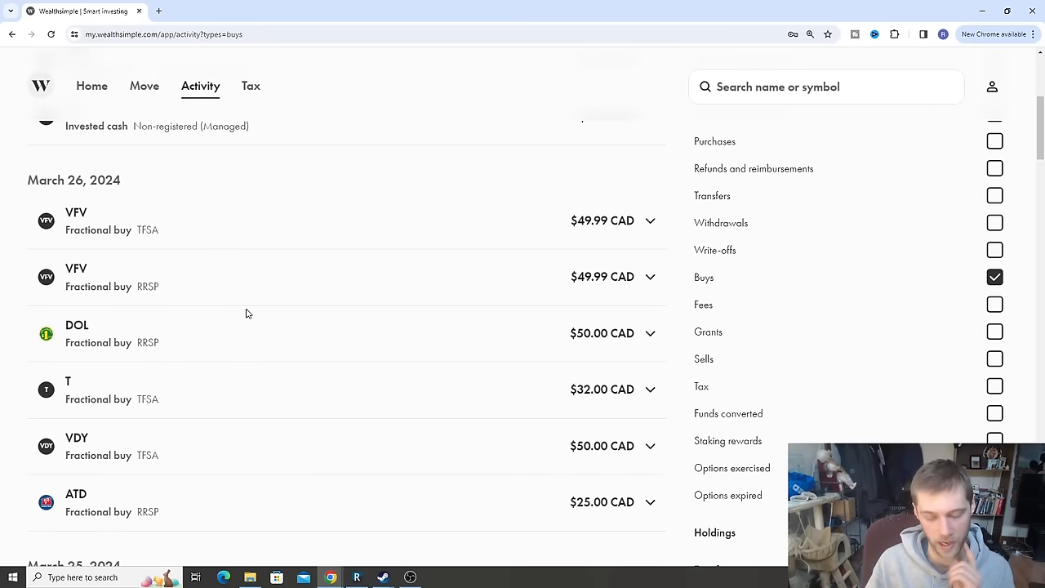
mouse_move(244, 287)
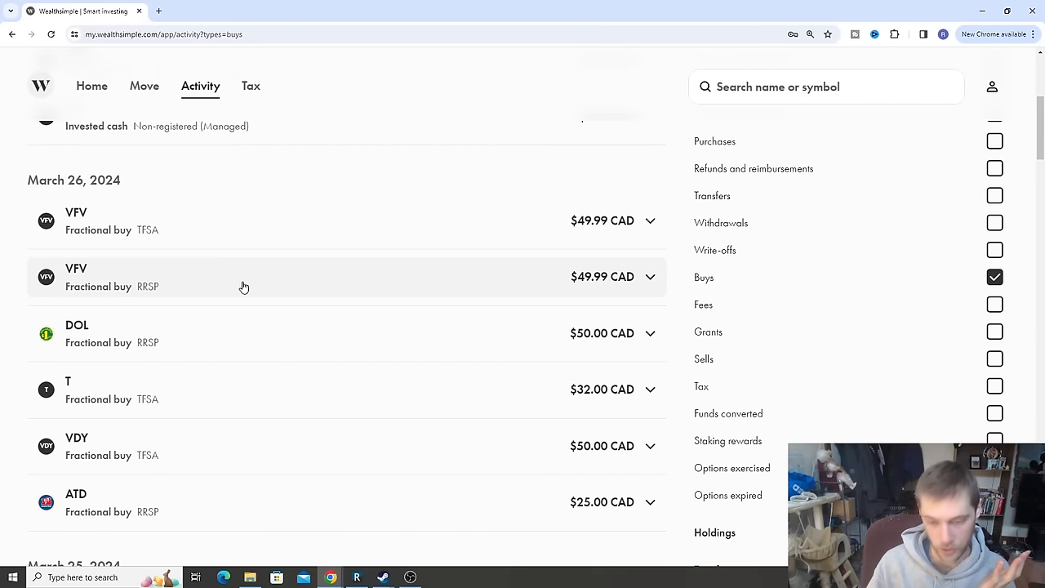
mouse_move(33, 288)
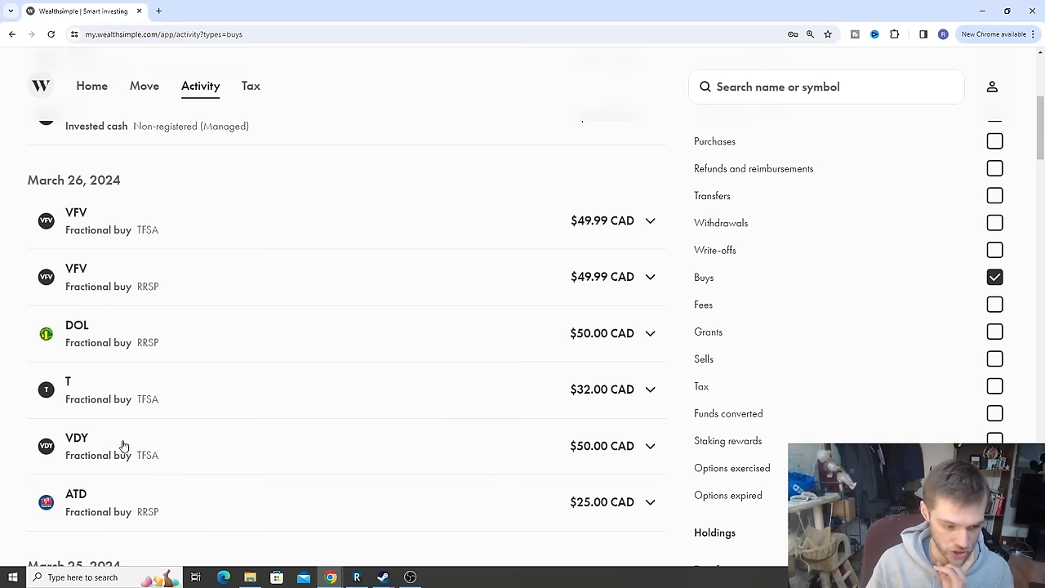
mouse_move(568, 209)
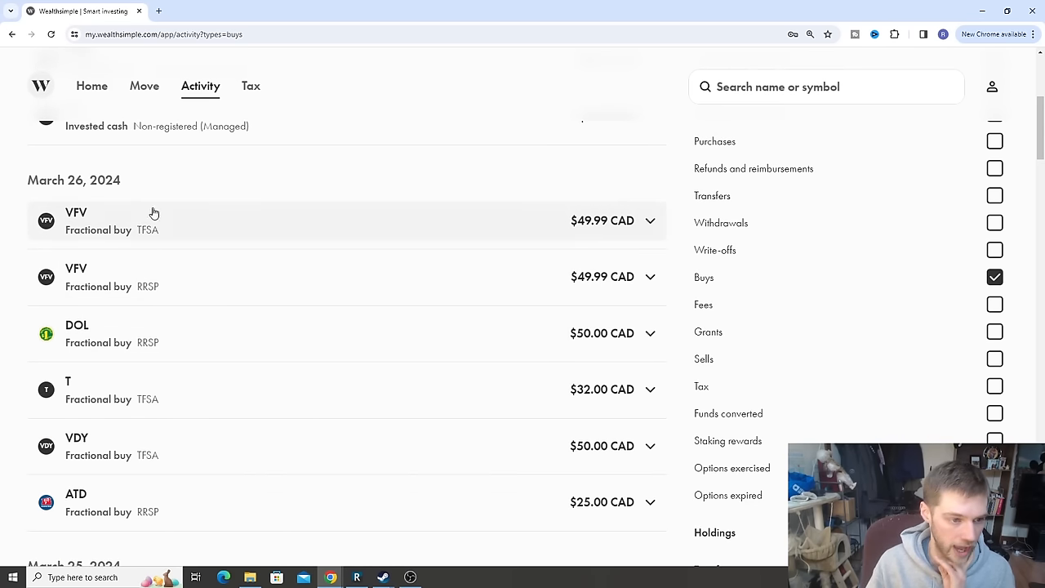
scroll("down", 3)
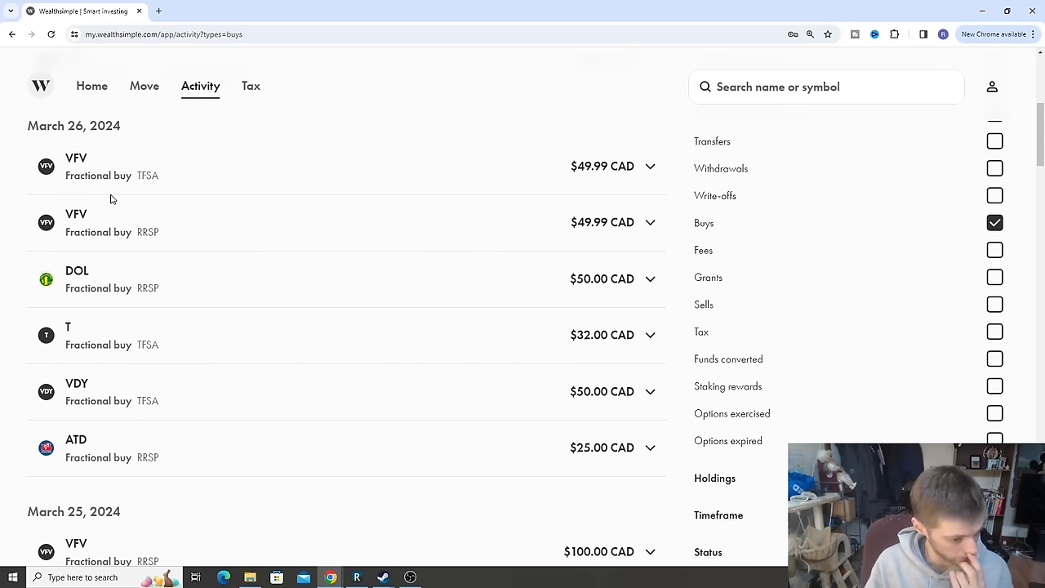
scroll("down", 3)
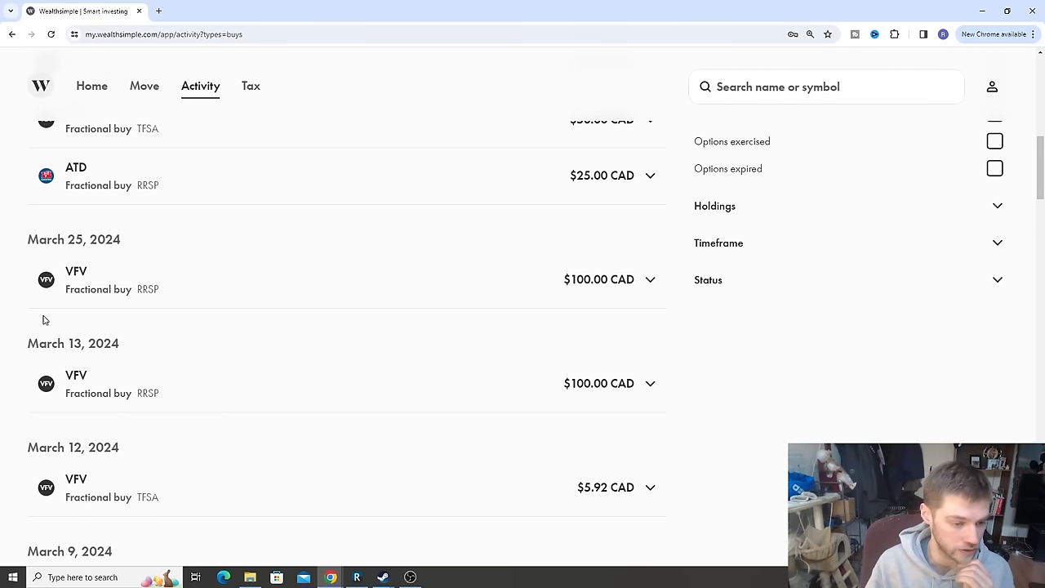
mouse_move(115, 260)
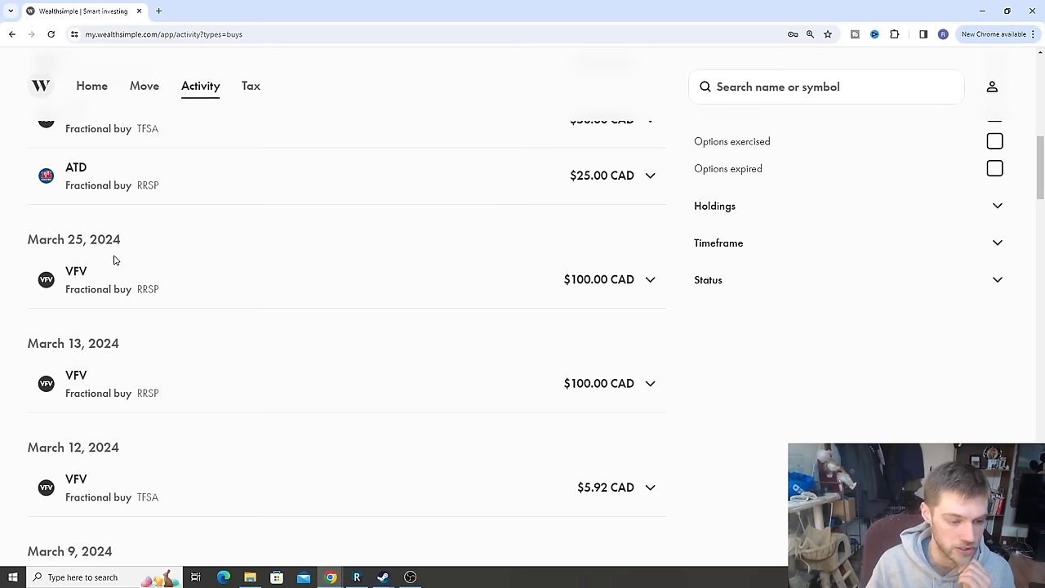
scroll("down", 3)
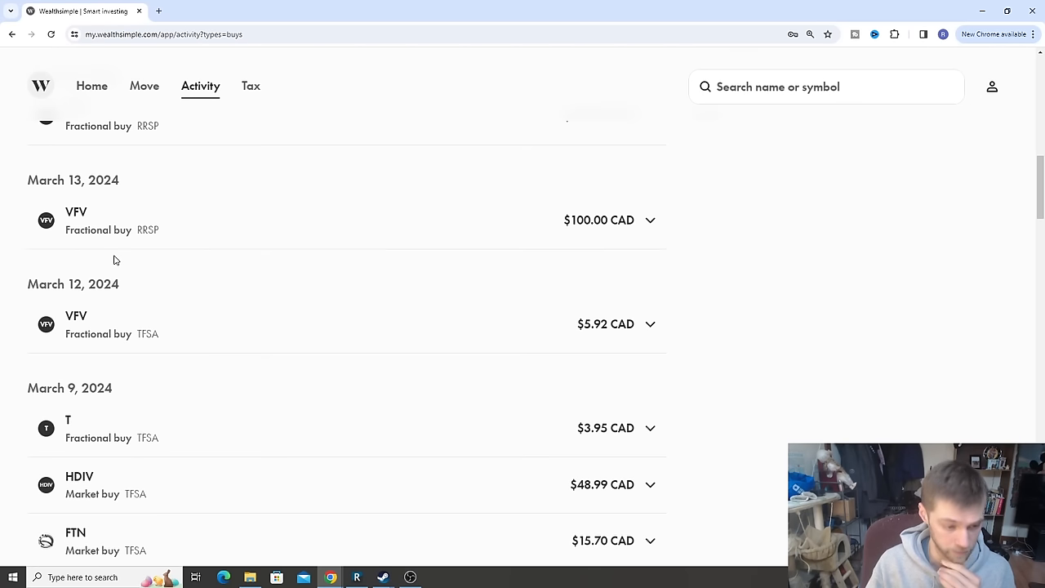
scroll("down", 3)
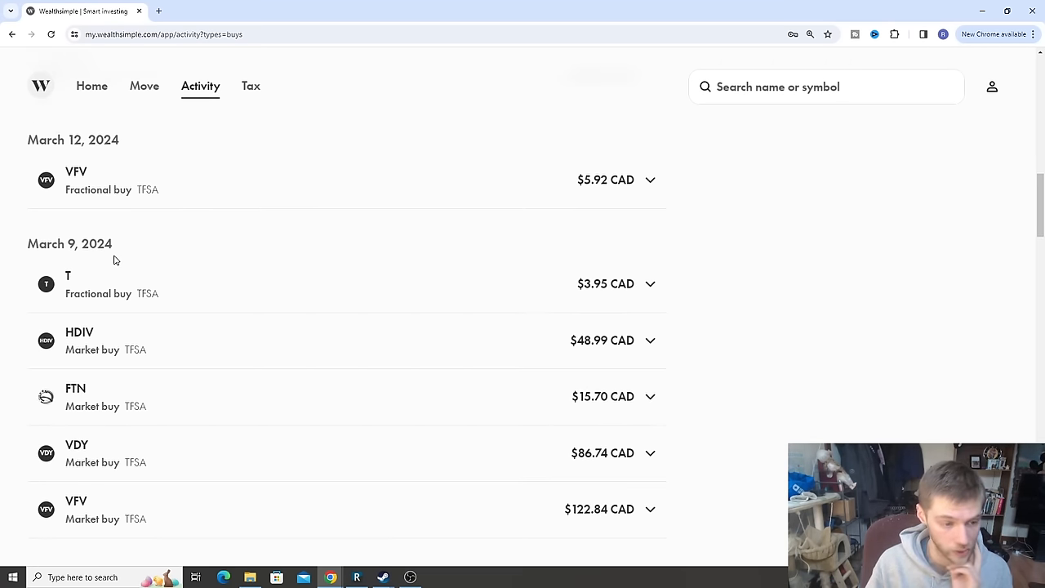
scroll("down", 3)
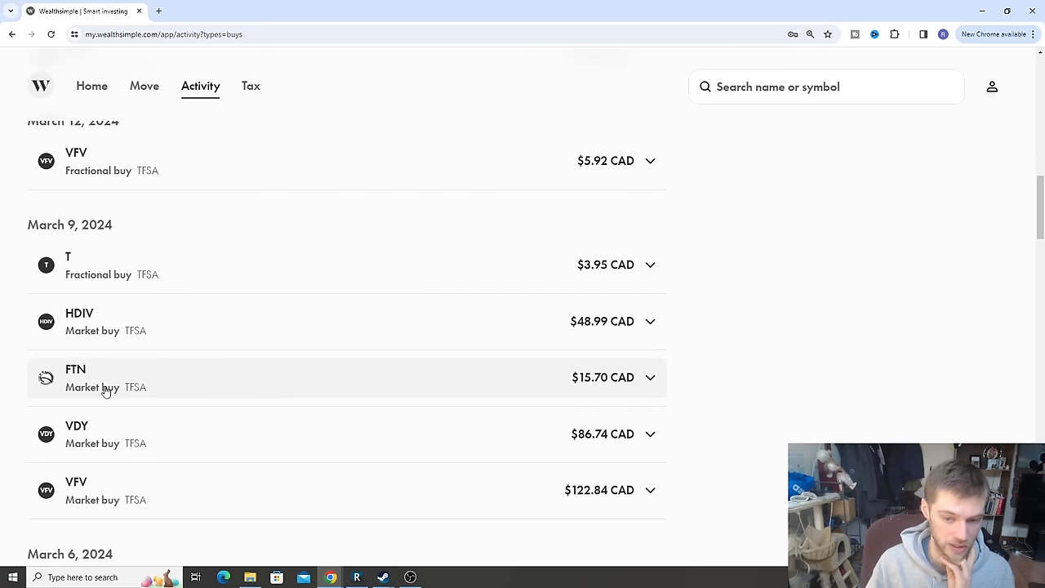
mouse_move(554, 490)
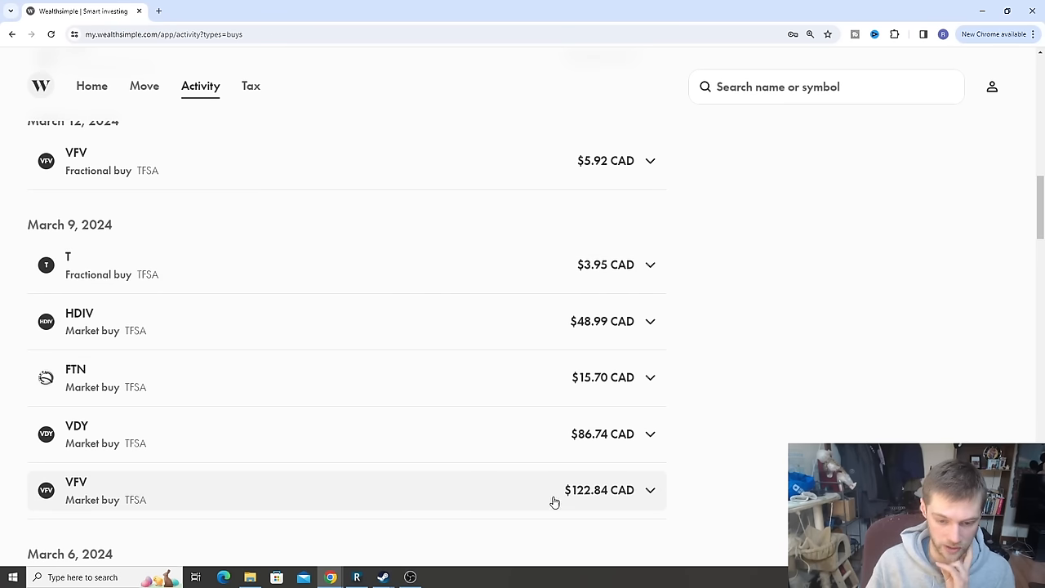
mouse_move(174, 302)
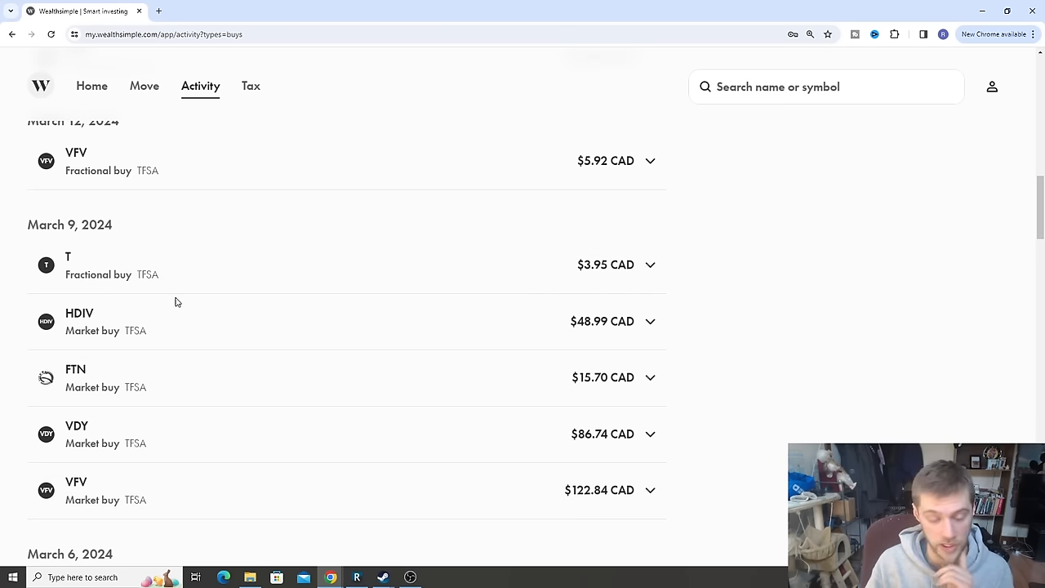
scroll("down", 3)
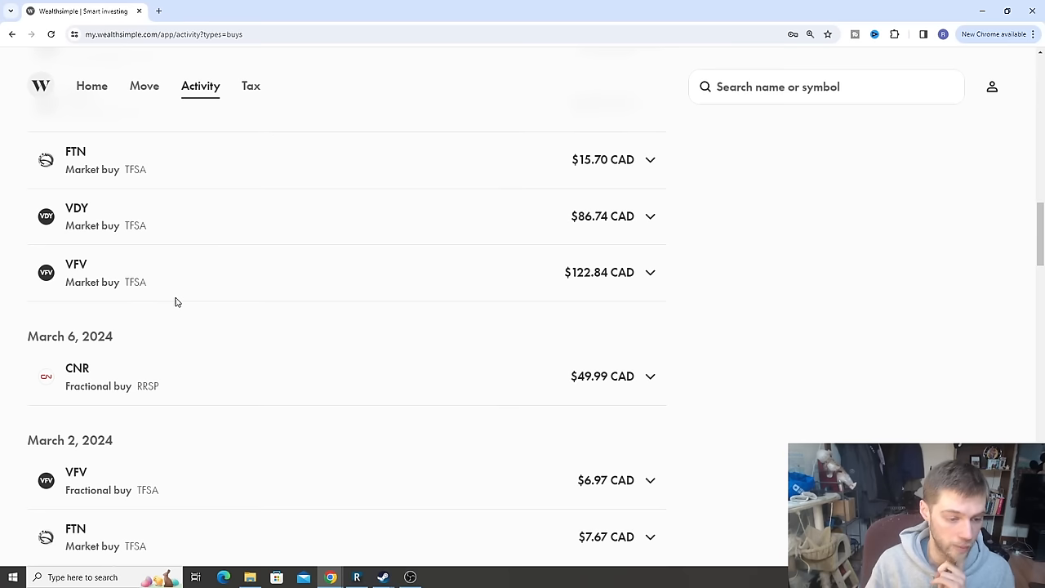
scroll("down", 3)
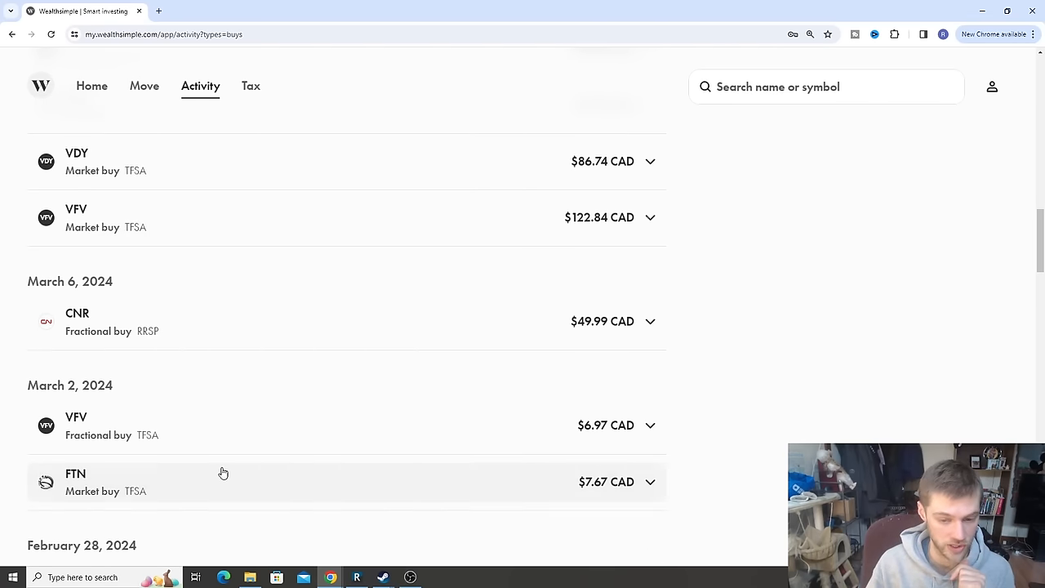
scroll("down", 3)
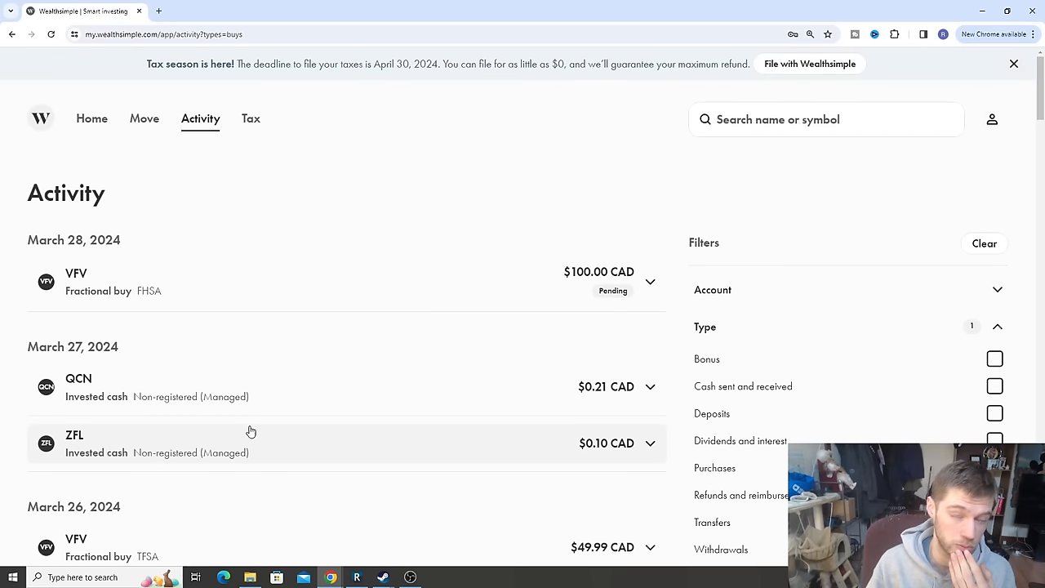
mouse_move(91, 118)
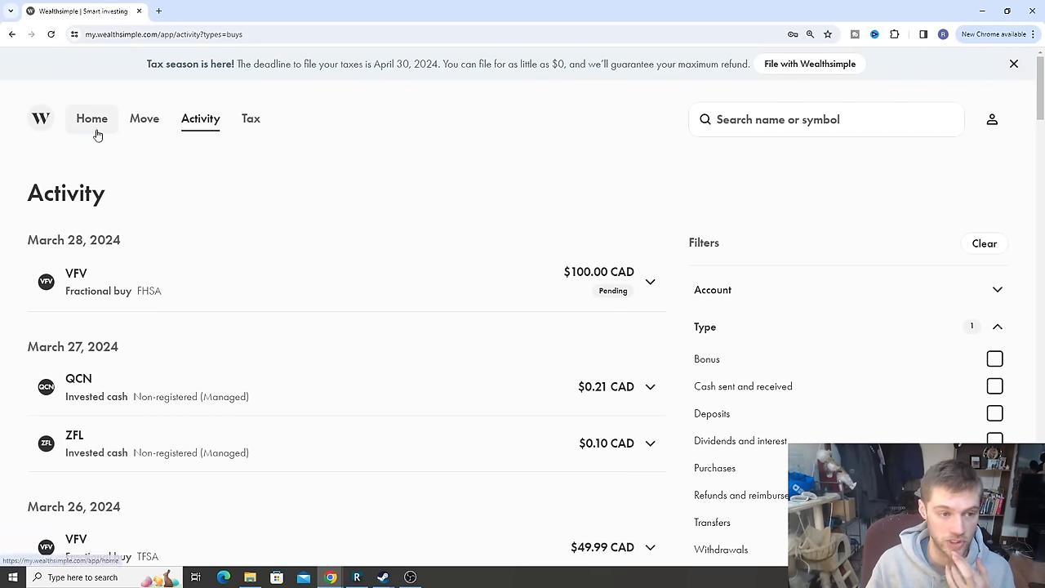
mouse_move(263, 333)
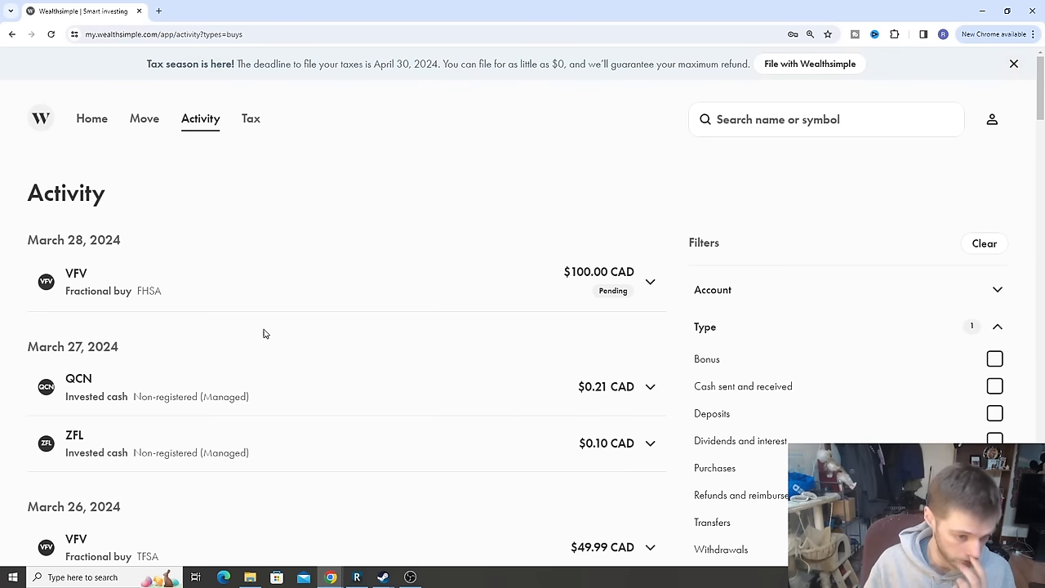
left_click(213, 10)
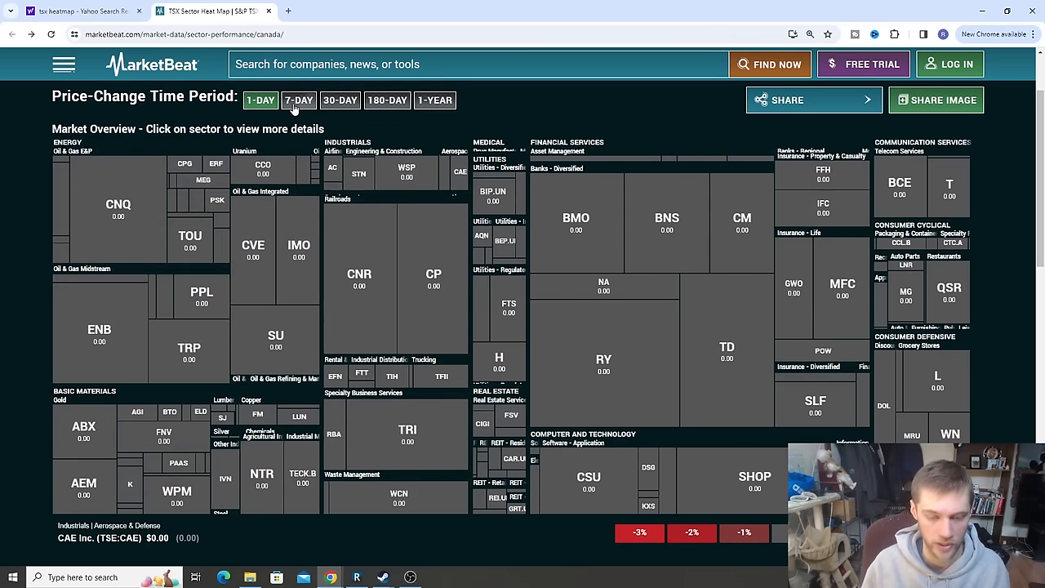
Set the TSX heat map price-change period to 7 days
left_click(299, 99)
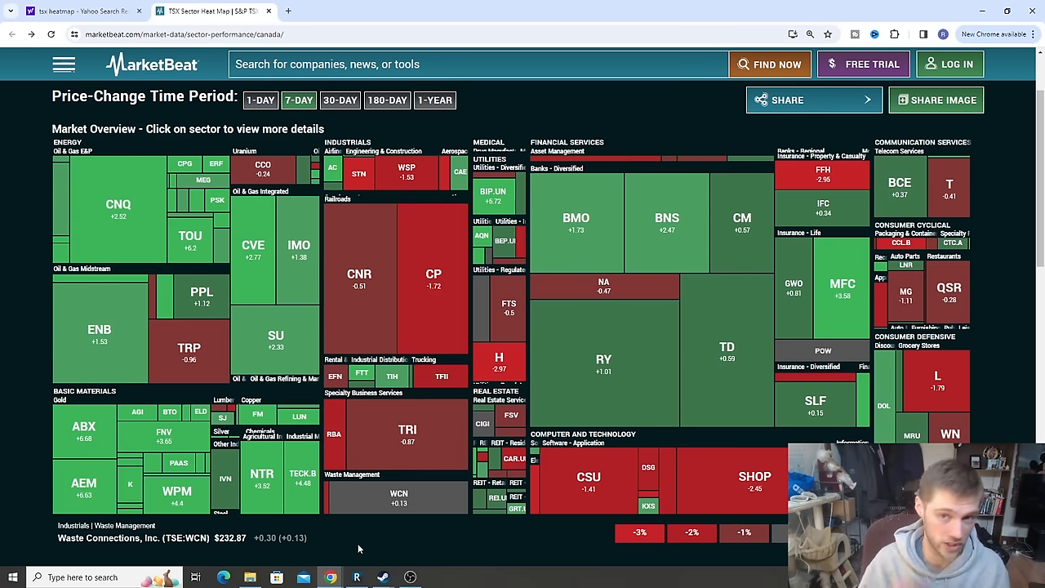
mouse_move(390, 532)
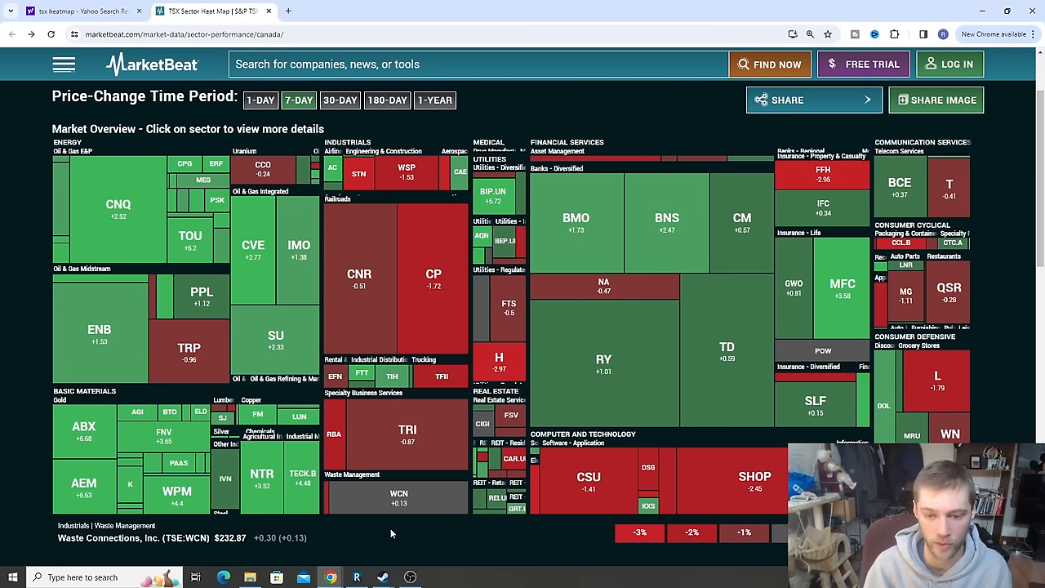
mouse_move(369, 541)
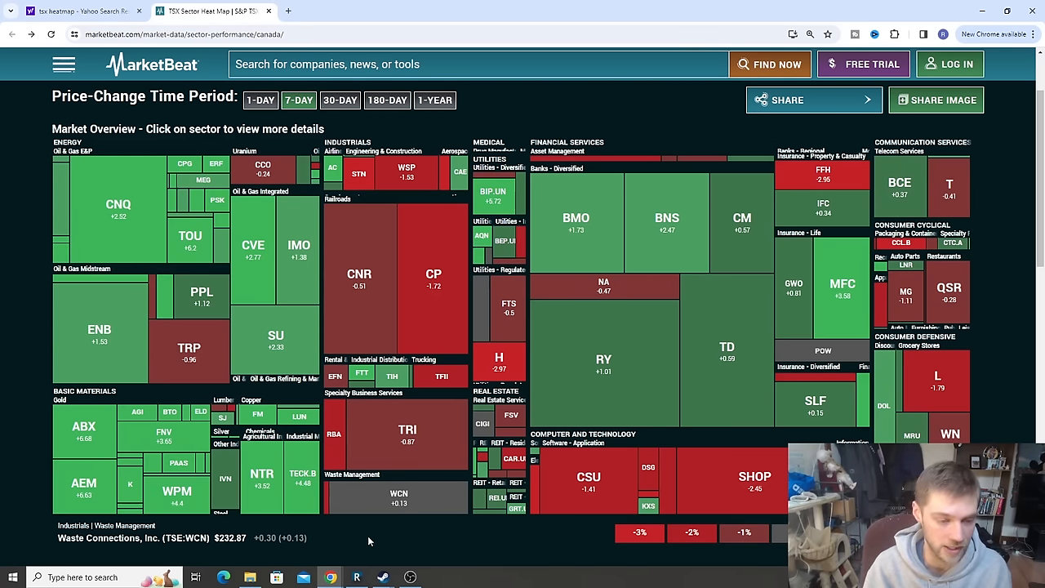
mouse_move(100, 331)
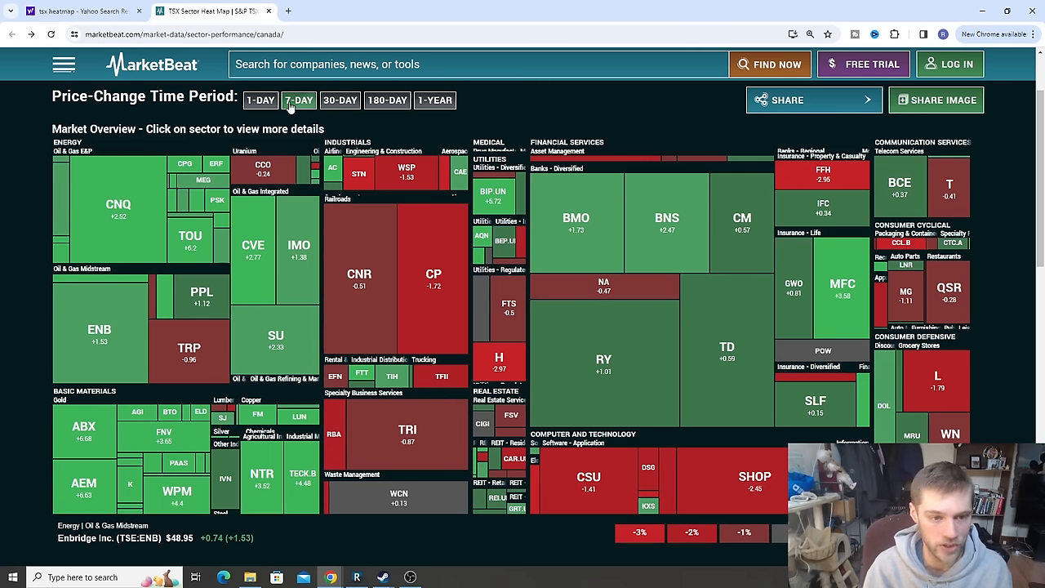
mouse_move(287, 115)
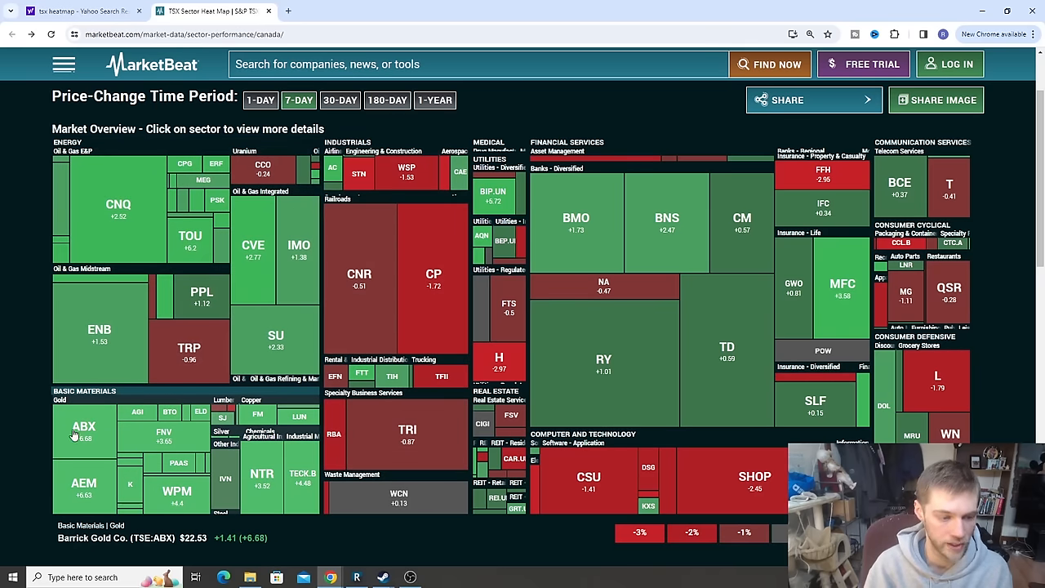
mouse_move(225, 463)
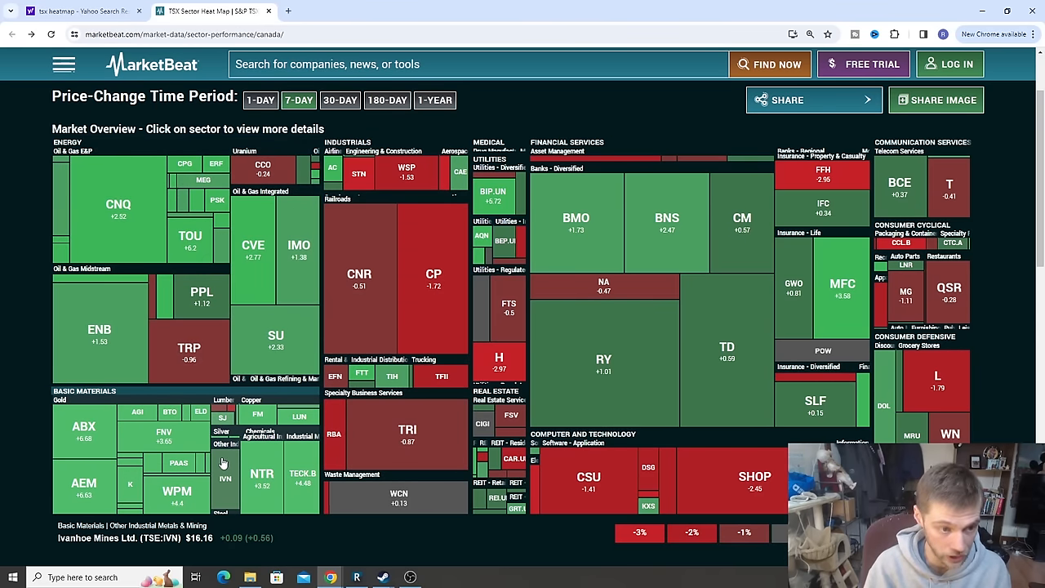
mouse_move(150, 226)
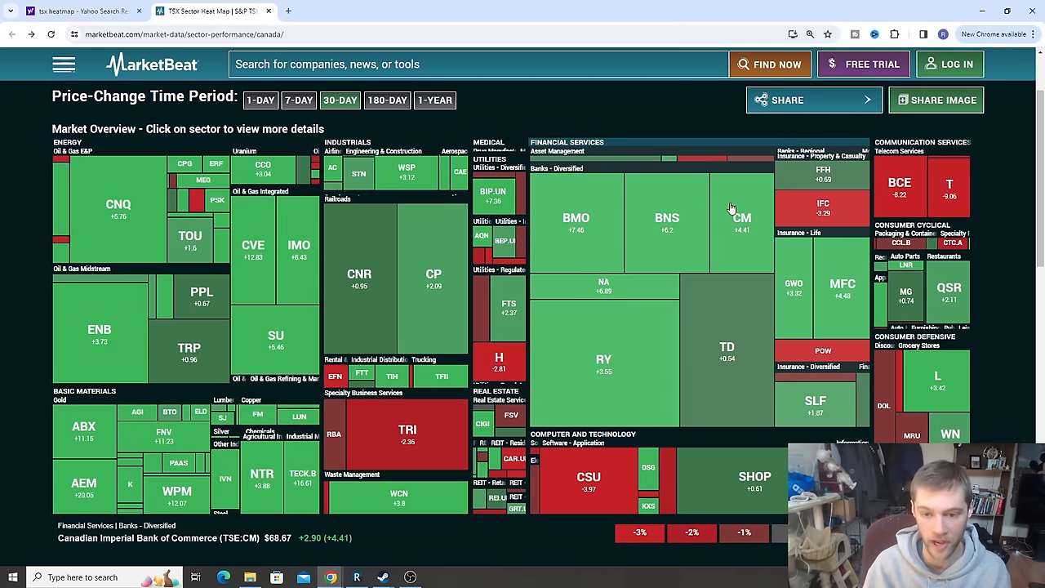
mouse_move(728, 227)
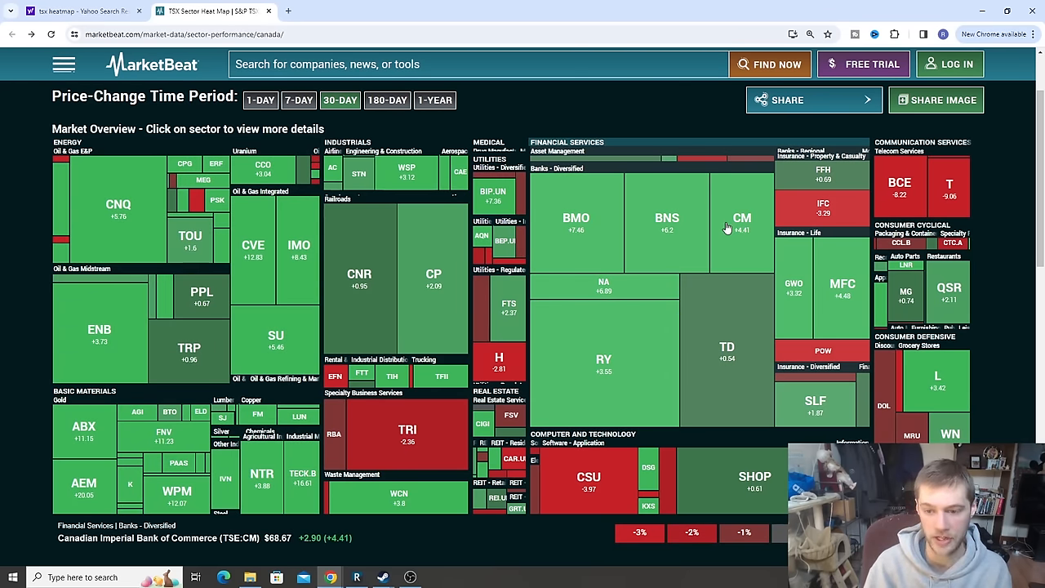
mouse_move(727, 355)
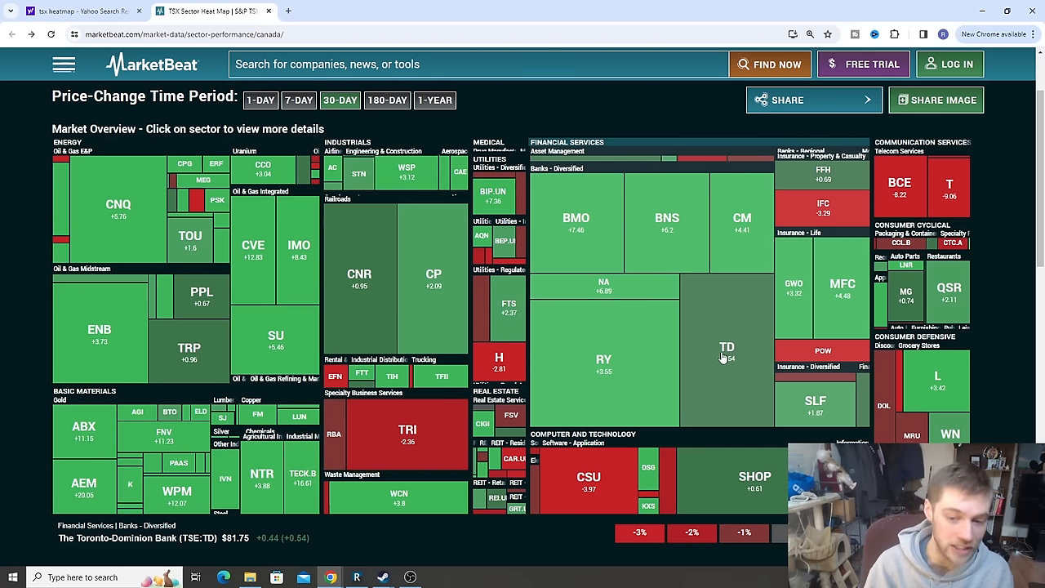
mouse_move(716, 362)
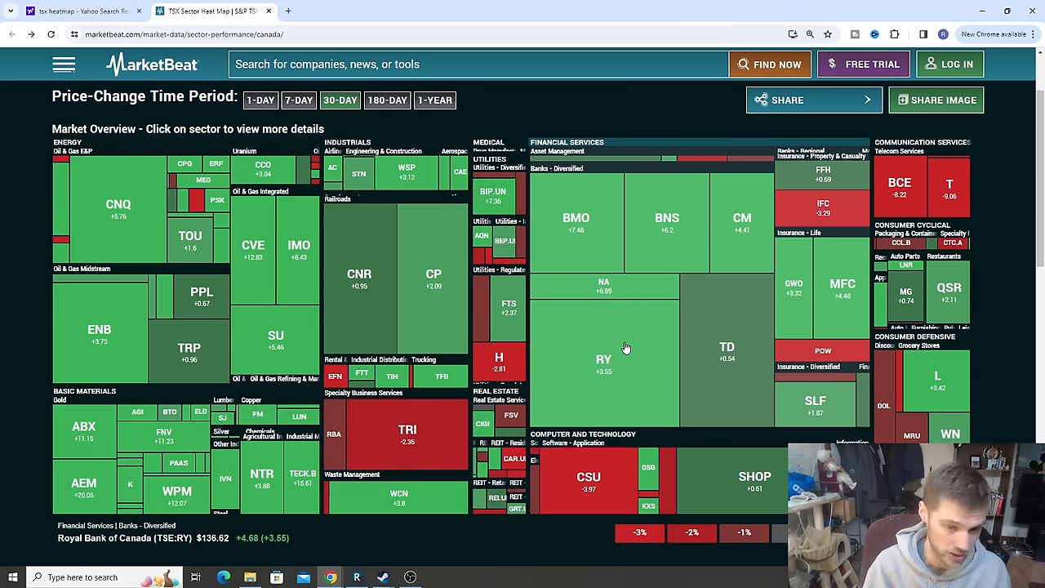
mouse_move(606, 362)
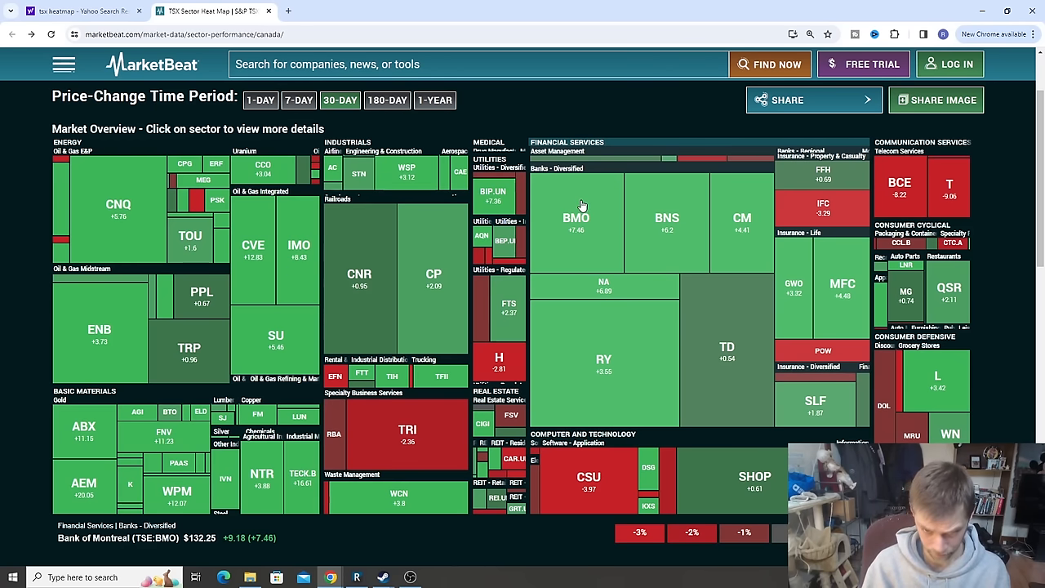
mouse_move(572, 235)
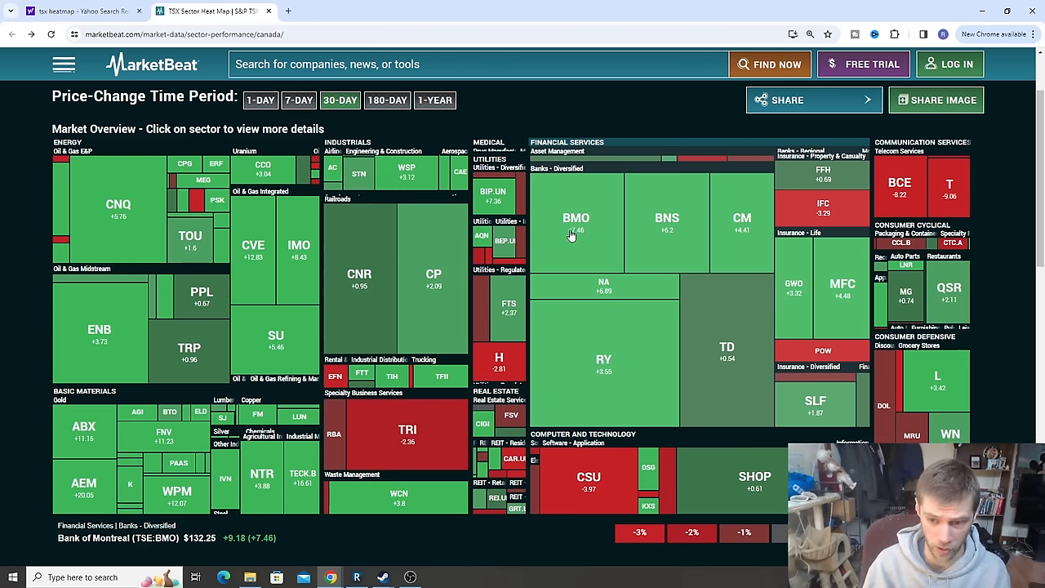
mouse_move(843, 294)
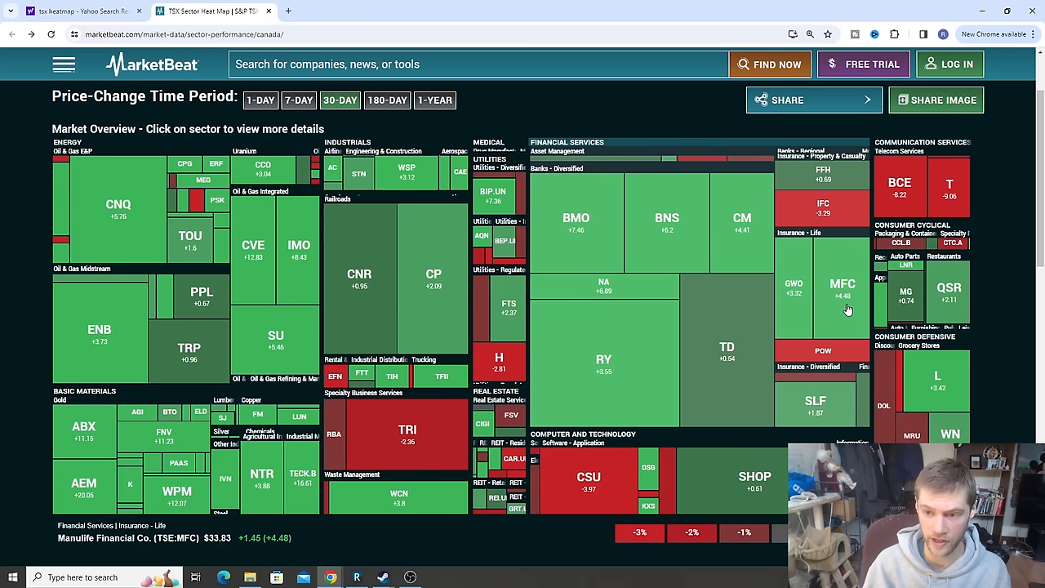
mouse_move(844, 296)
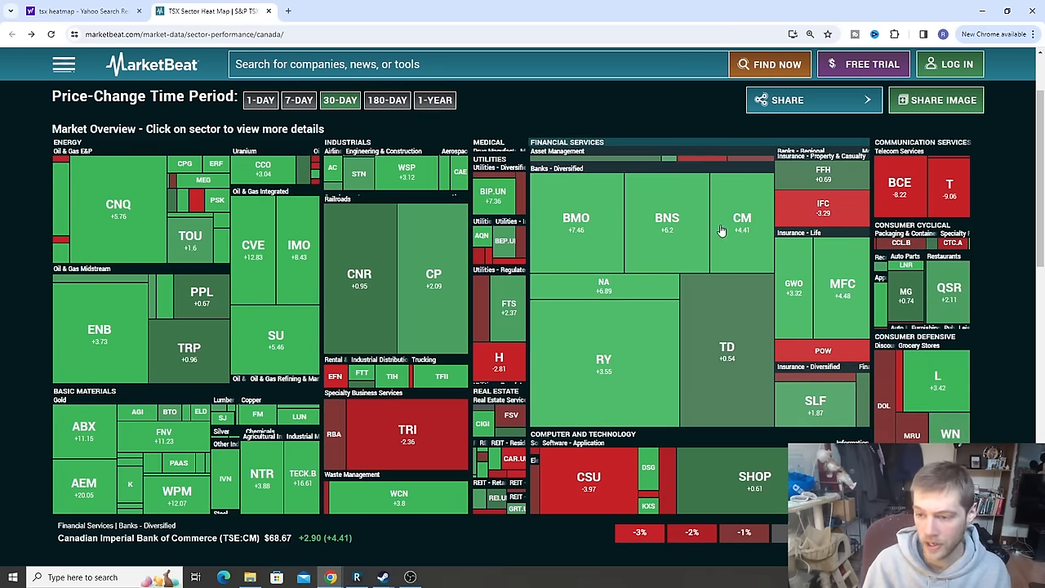
mouse_move(618, 199)
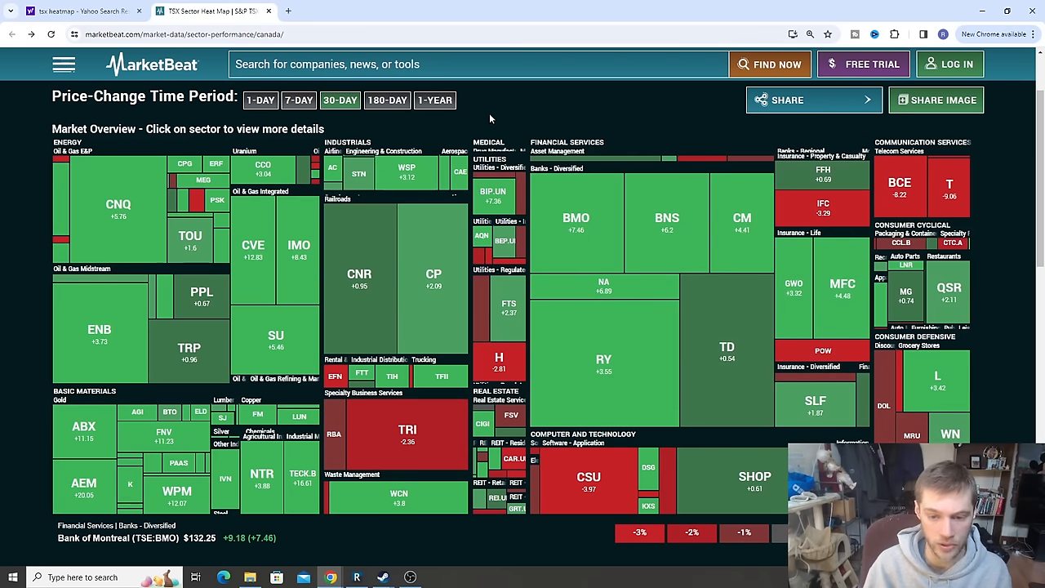
Set the TSX heat map to 180-day price changes and scroll down slightly
left_click(387, 100)
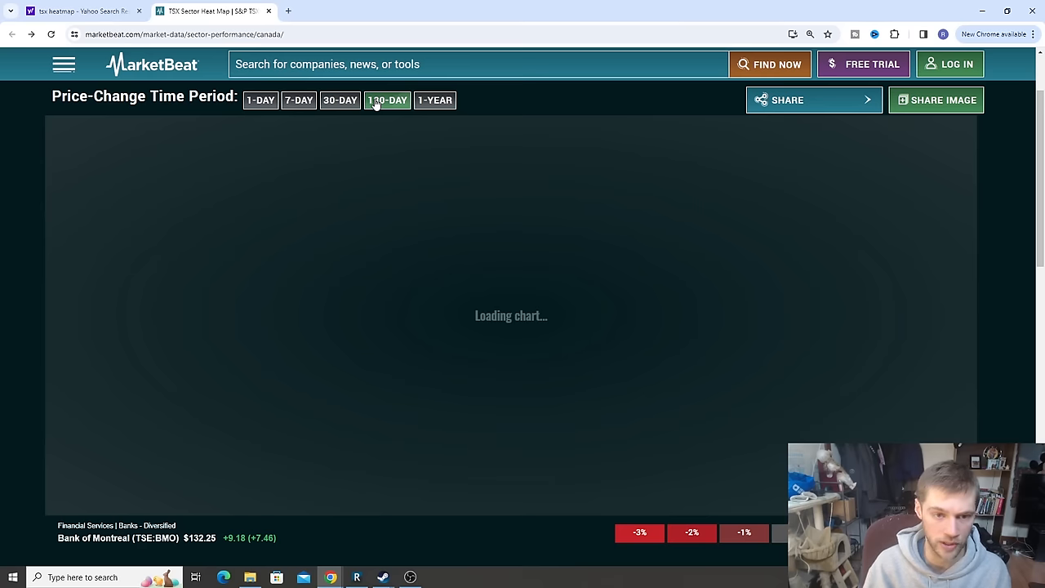
left_click(387, 99)
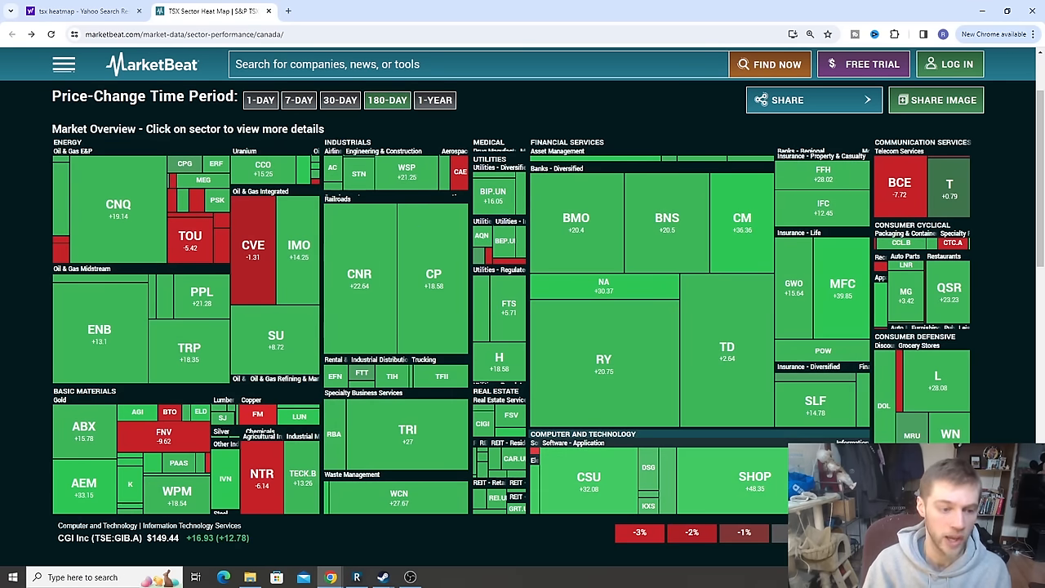
scroll("down", 3)
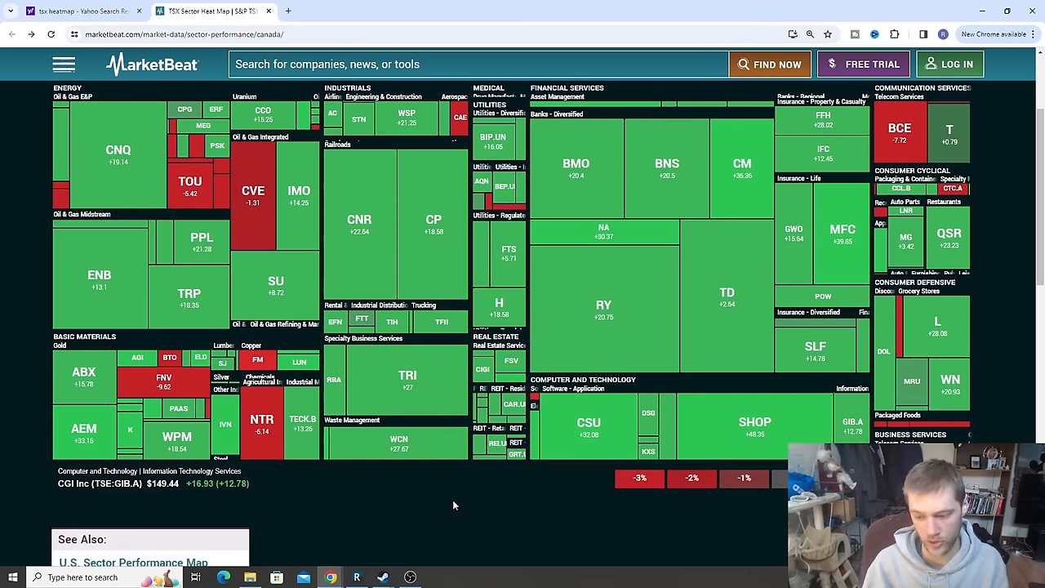
mouse_move(439, 496)
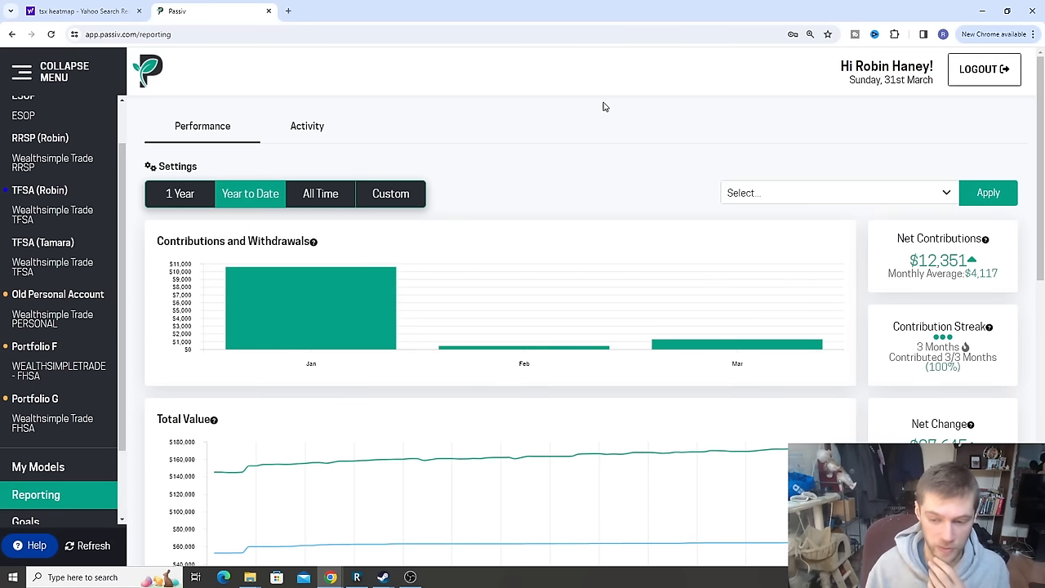
mouse_move(600, 189)
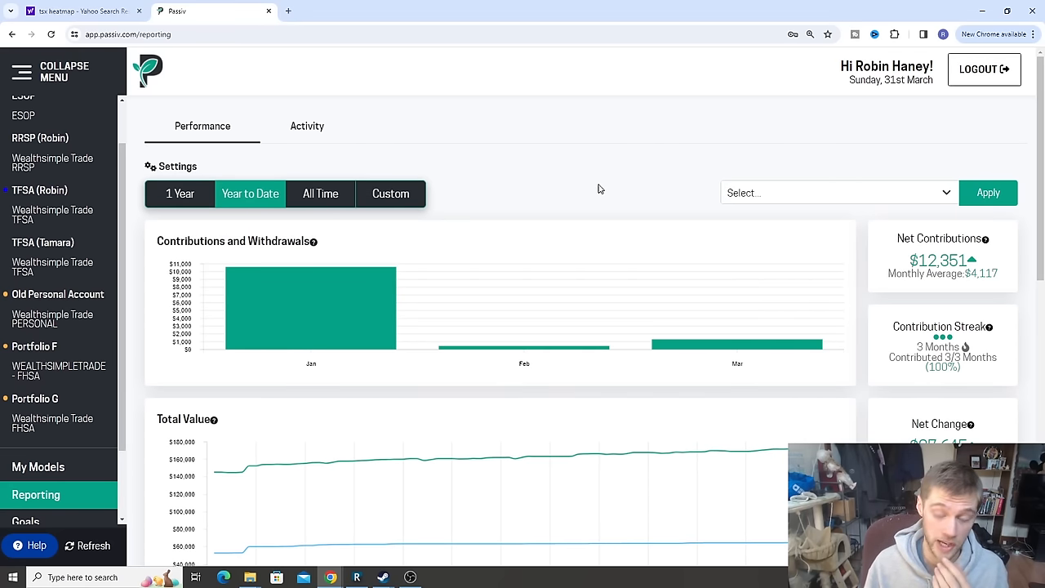
Scroll through Passiv's year-to-date Dividend History for January–March ($671, $380, $568)
scroll("down", 3)
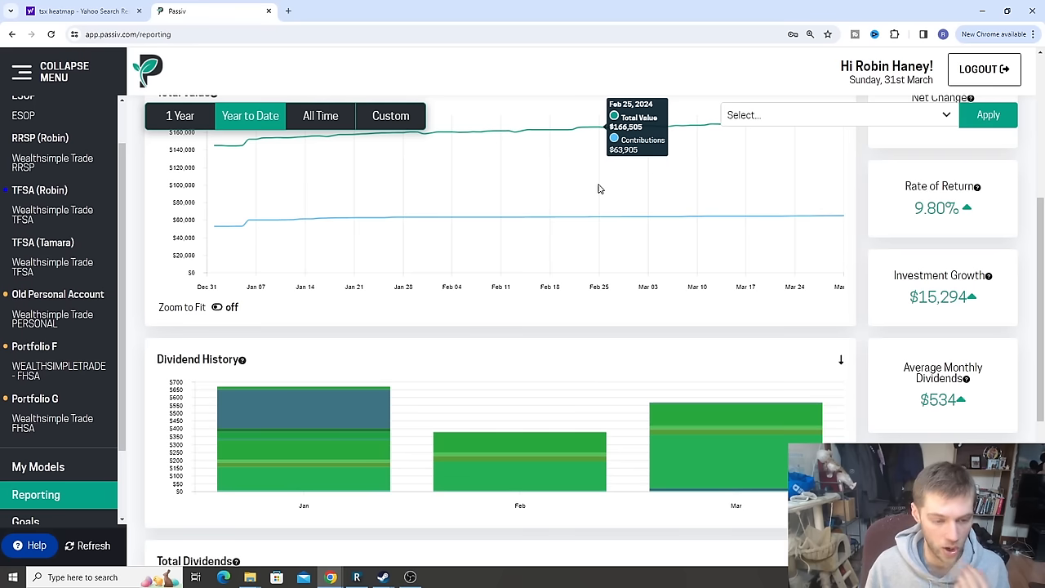
scroll("down", 3)
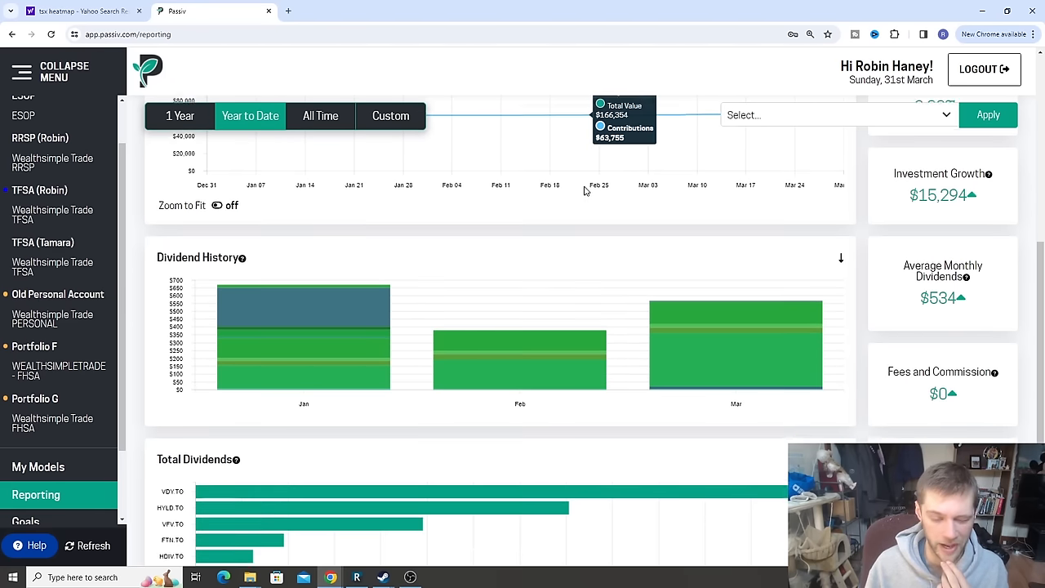
mouse_move(302, 319)
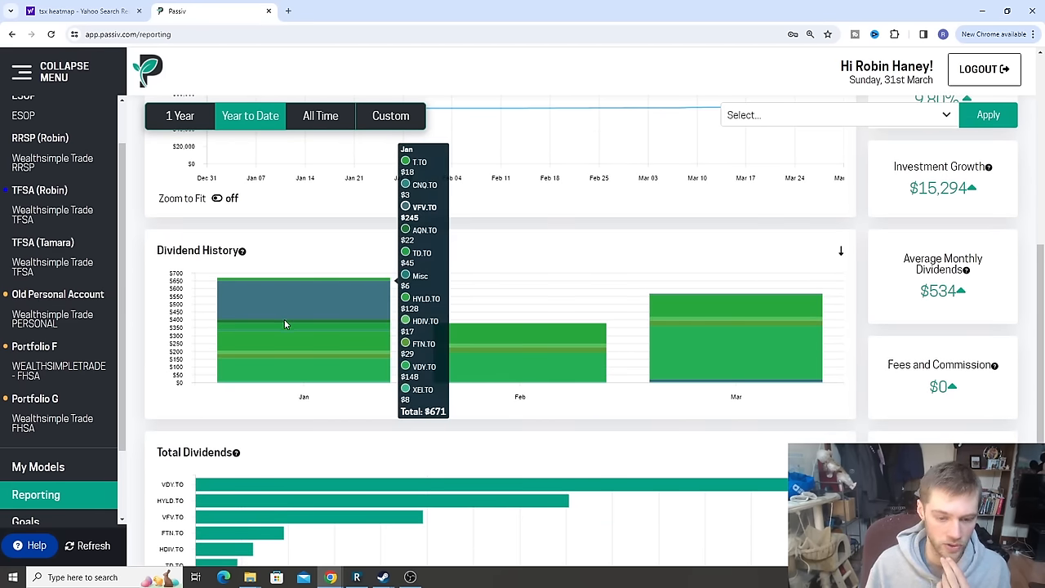
mouse_move(283, 322)
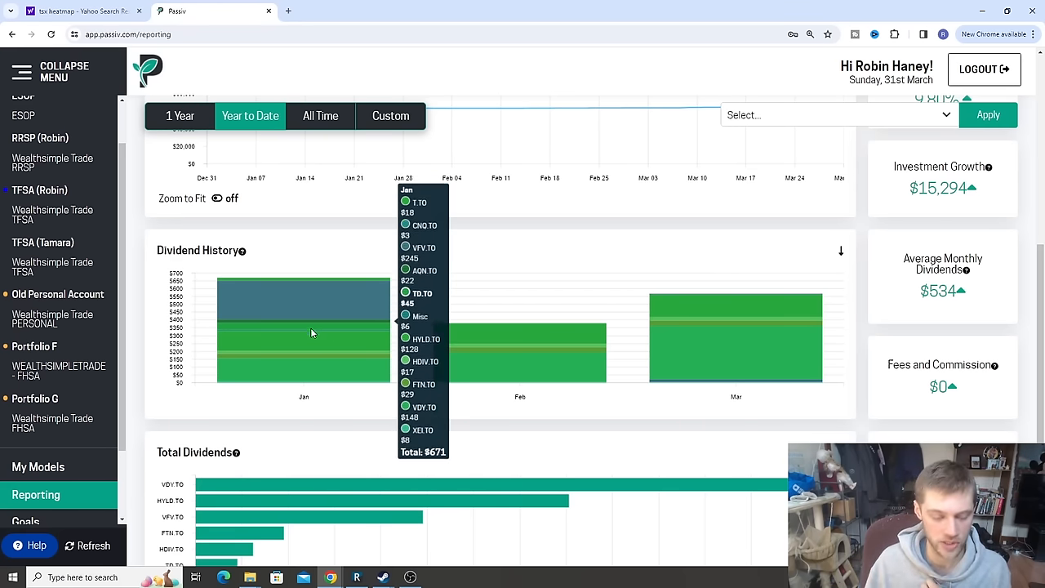
mouse_move(321, 354)
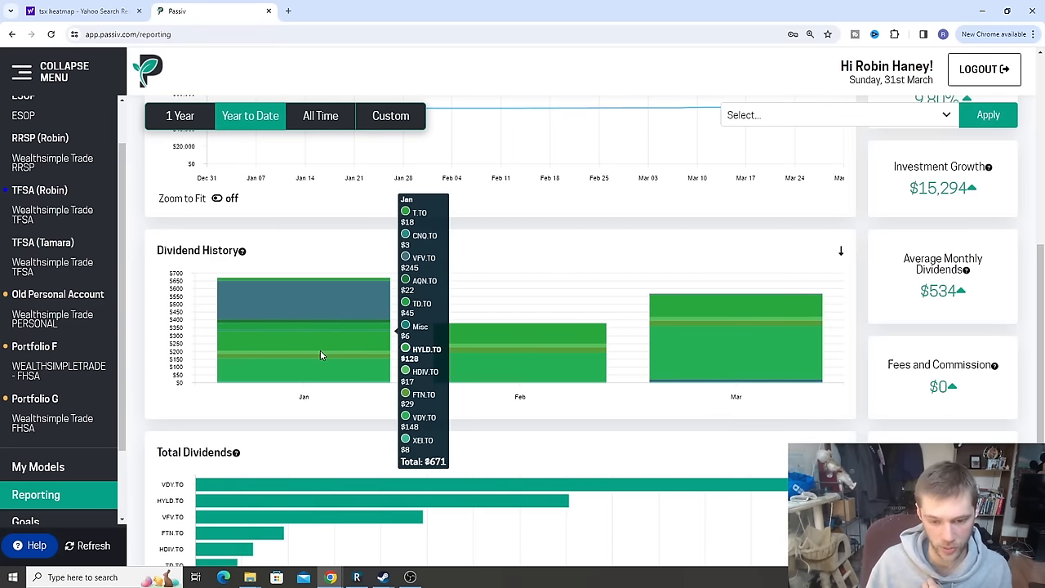
mouse_move(524, 352)
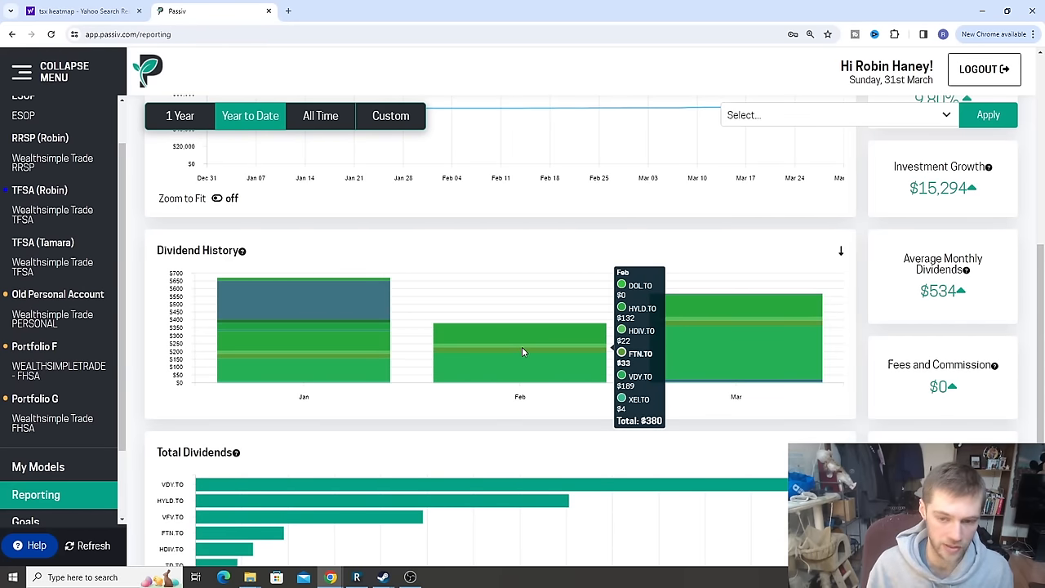
mouse_move(727, 329)
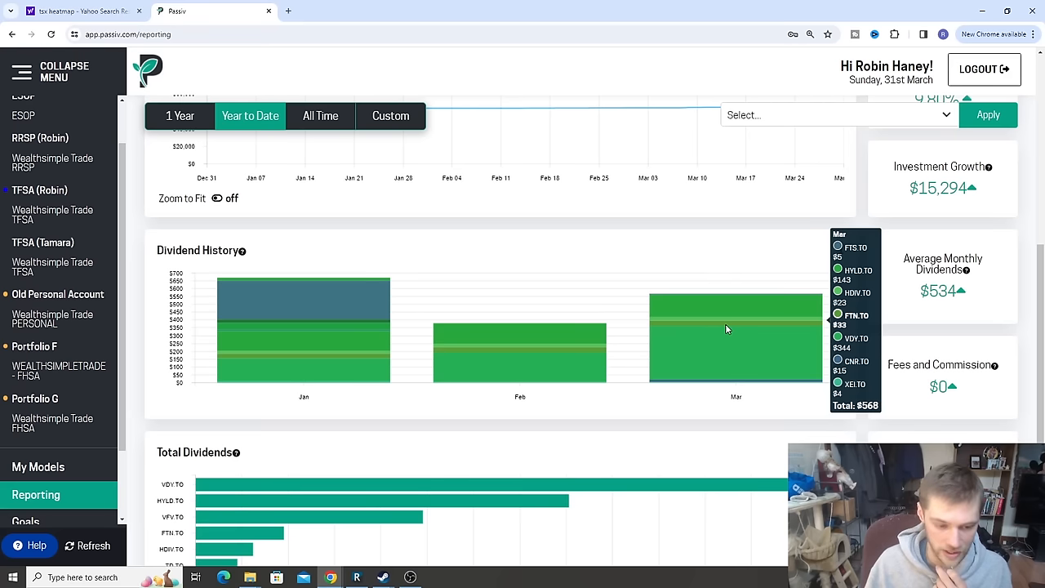
scroll("down", 3)
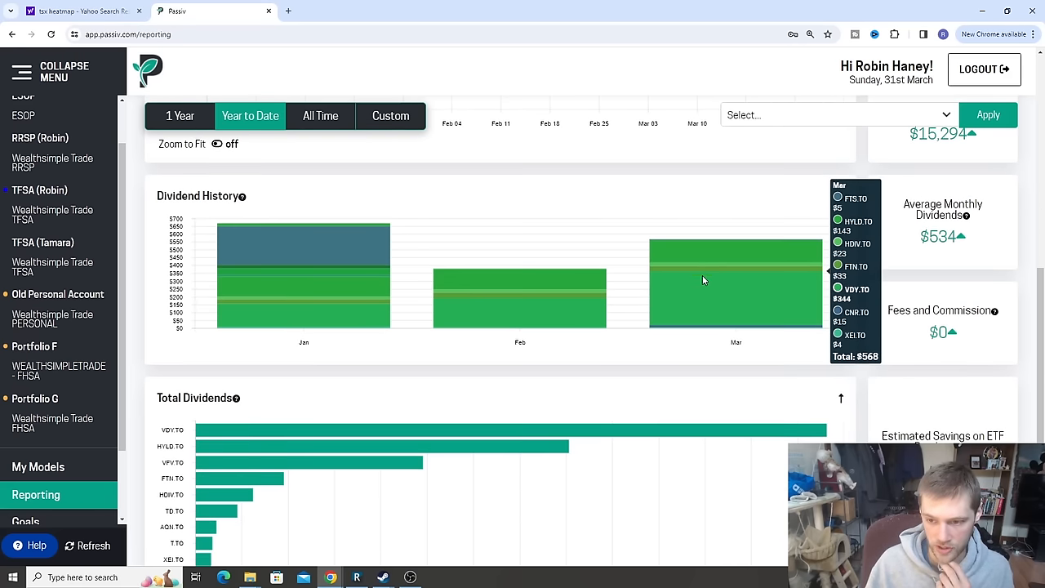
mouse_move(617, 289)
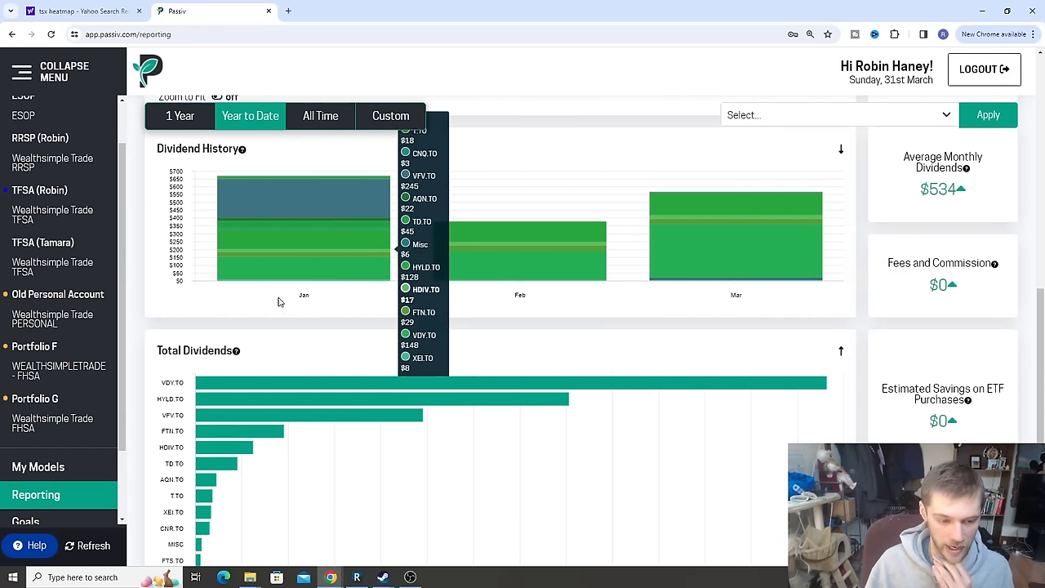
scroll("down", 3)
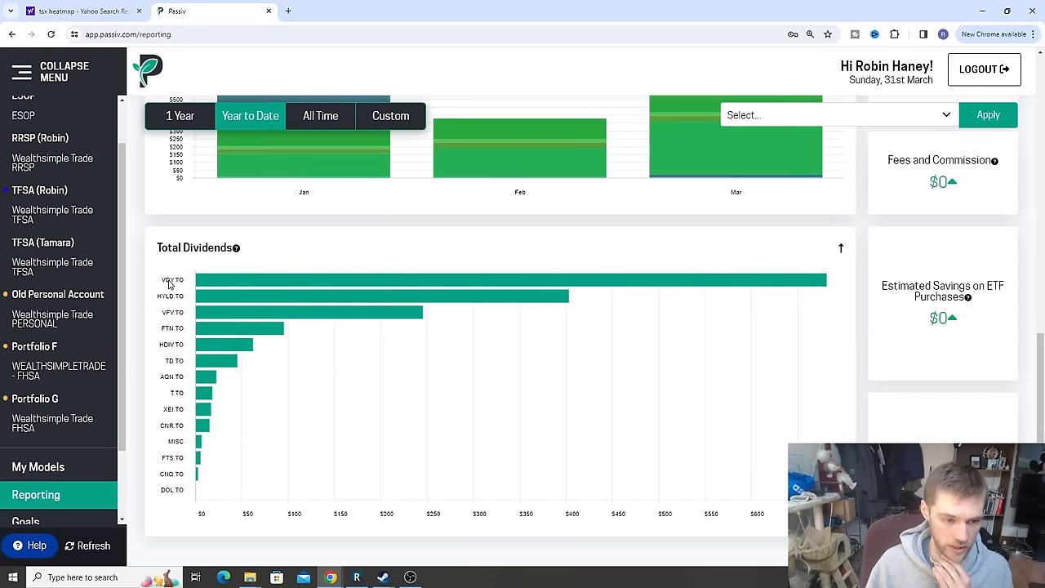
mouse_move(174, 302)
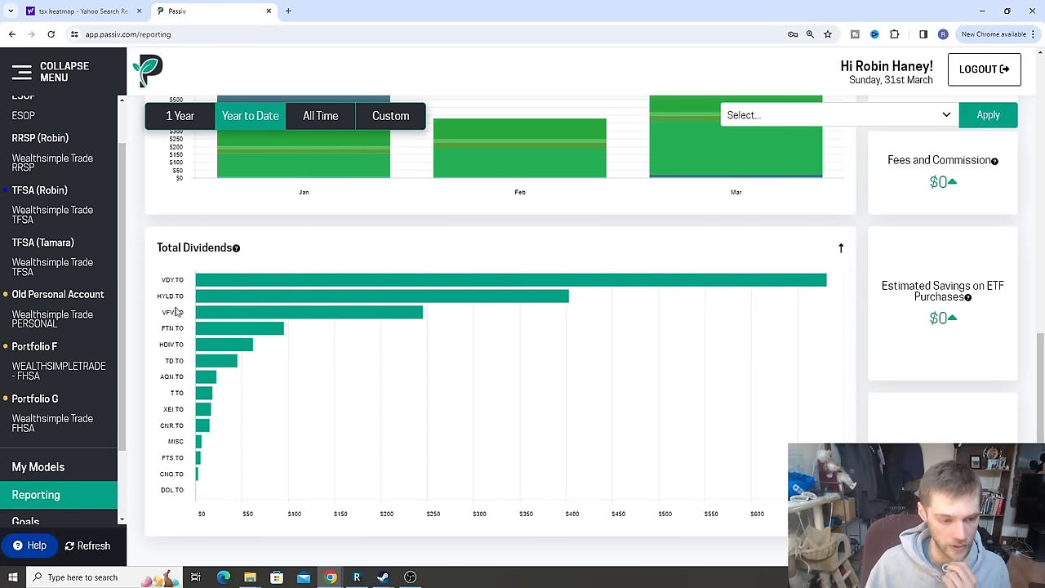
mouse_move(172, 370)
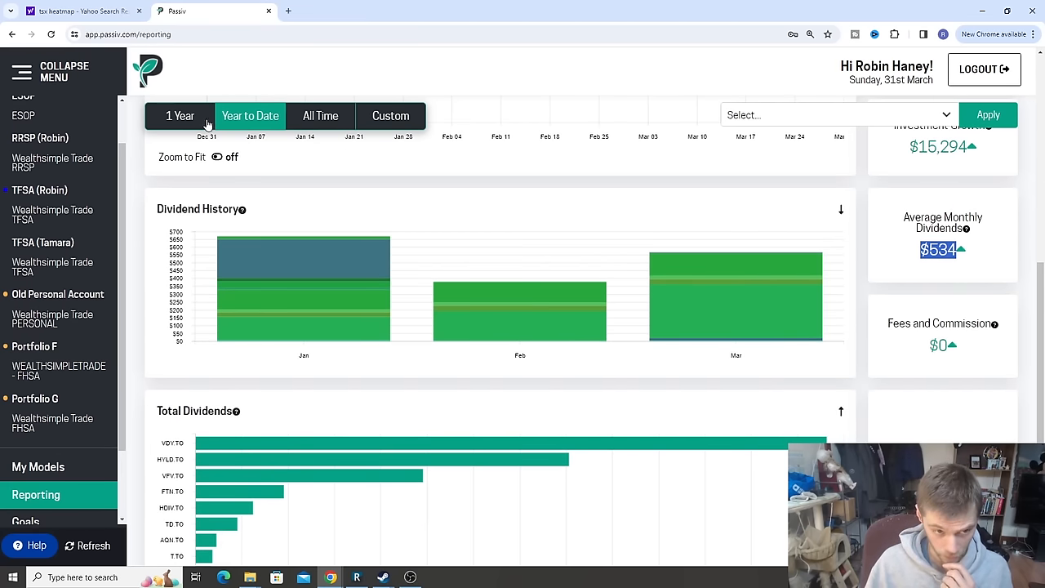
left_click(181, 115)
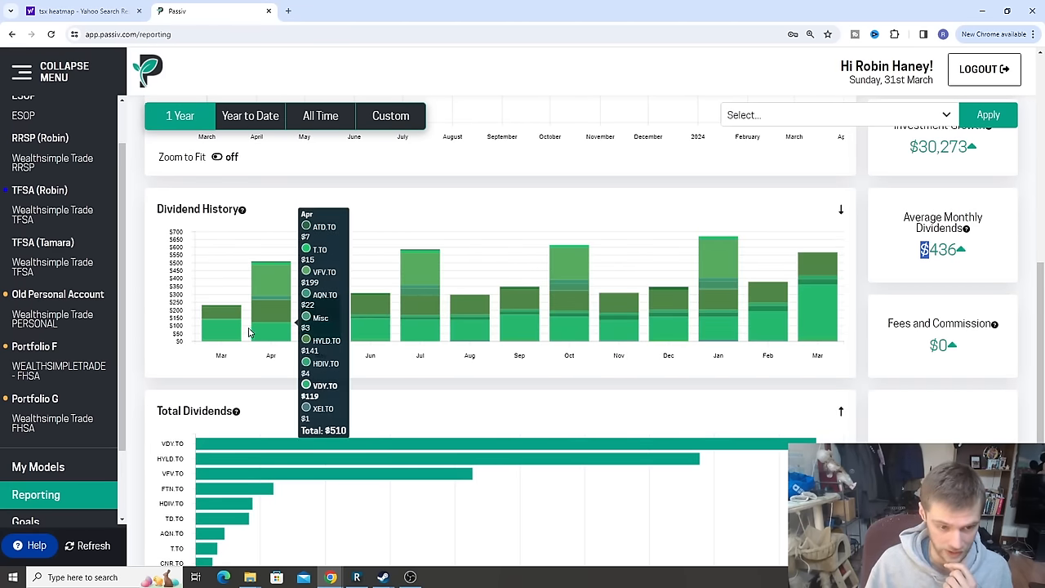
mouse_move(221, 327)
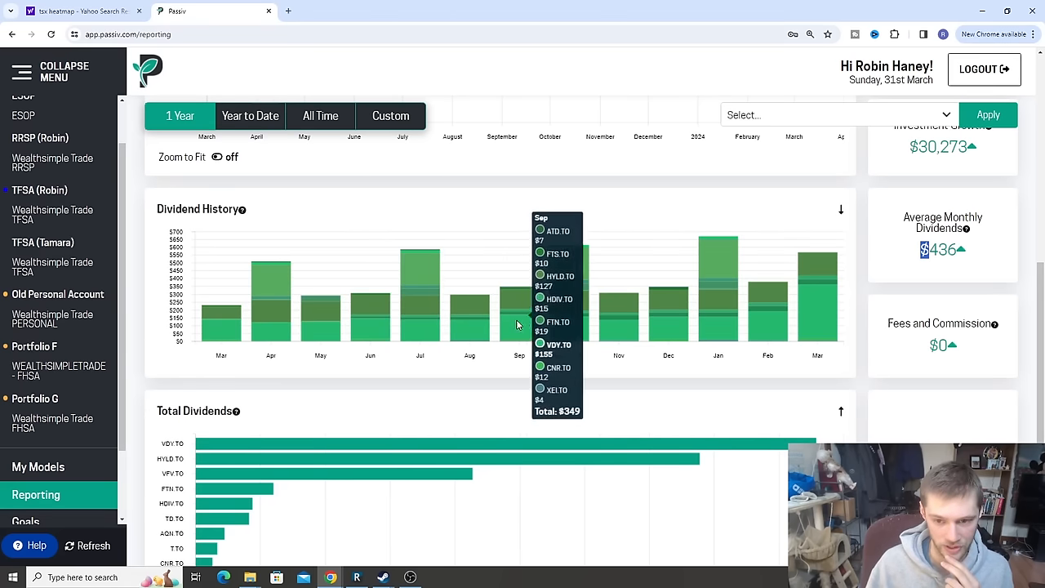
left_click(320, 115)
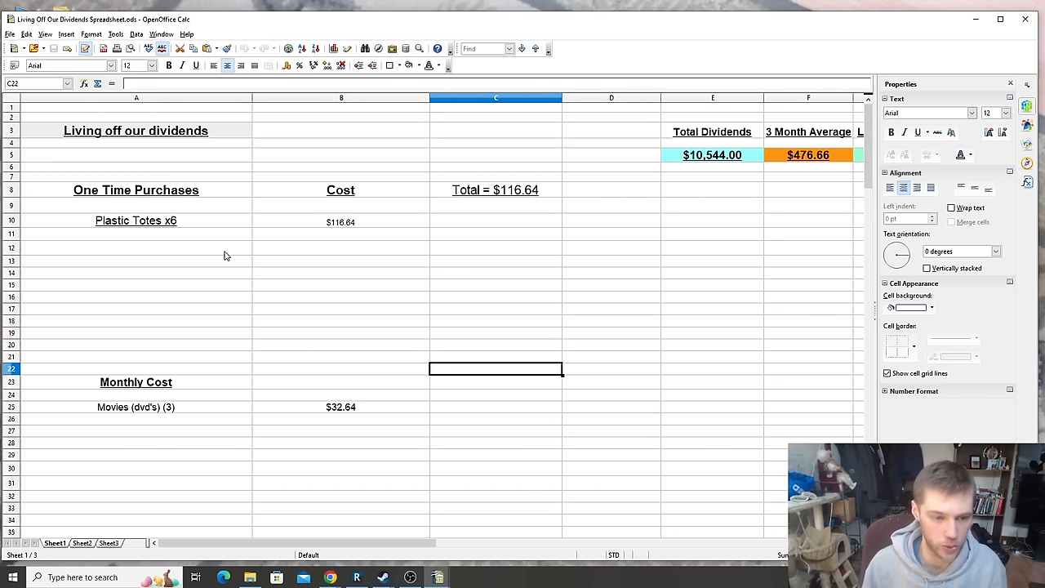
mouse_move(280, 466)
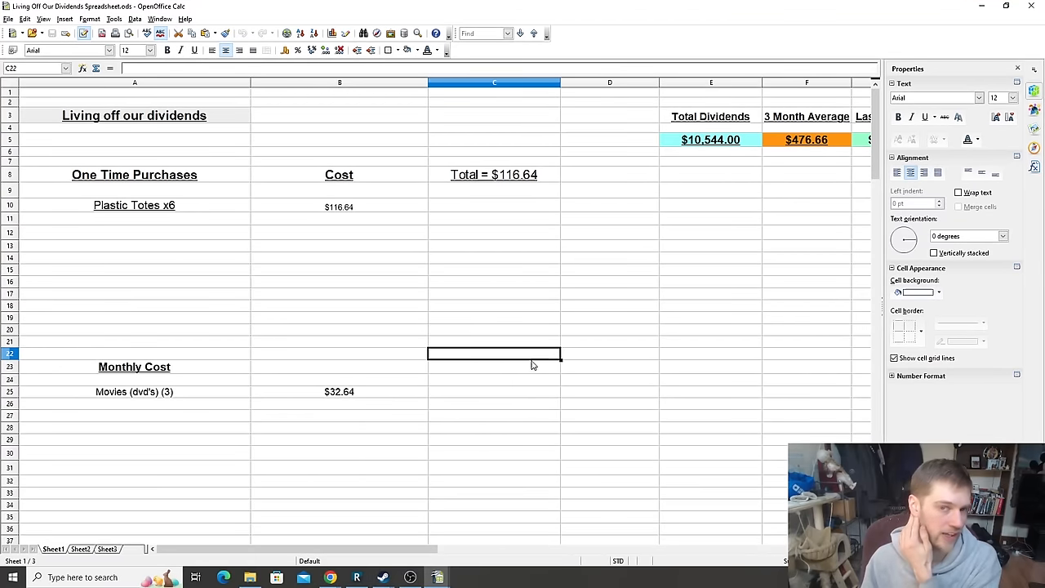
mouse_move(527, 350)
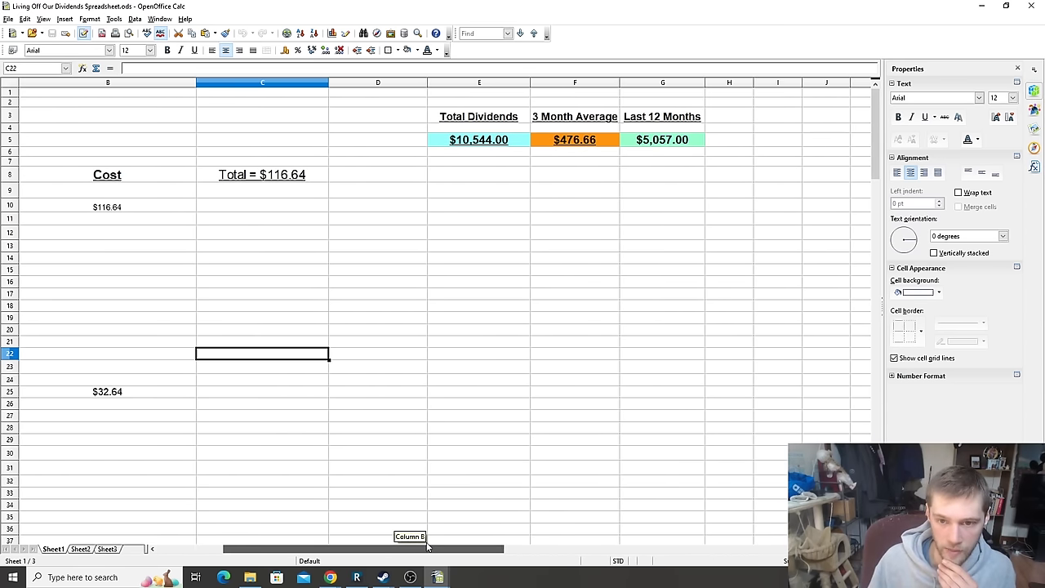
Bring up the dividends sheet's columns showing the $5,057.00 Last 12 Months figure
left_click(479, 139)
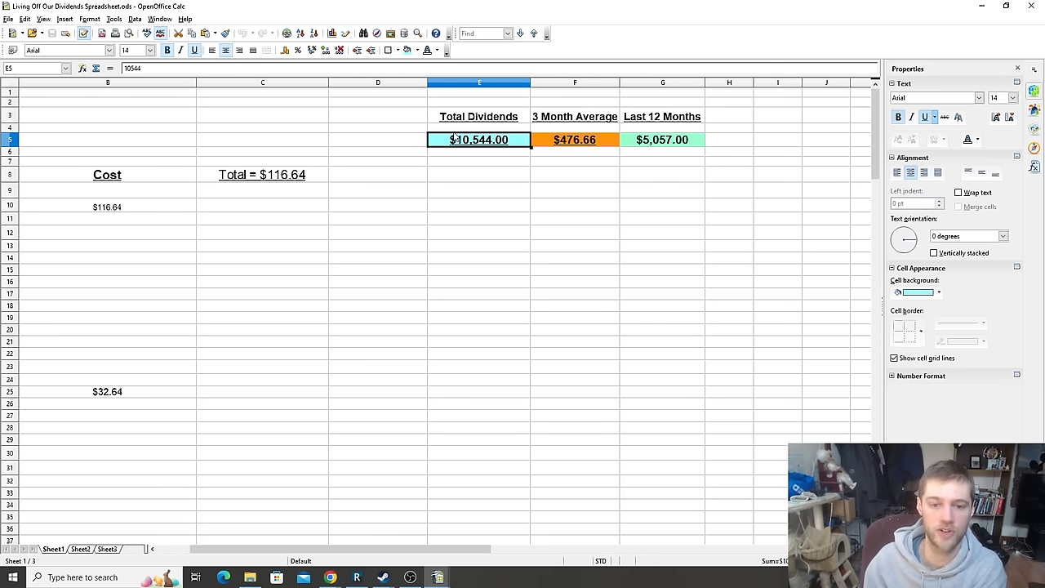
left_click(479, 174)
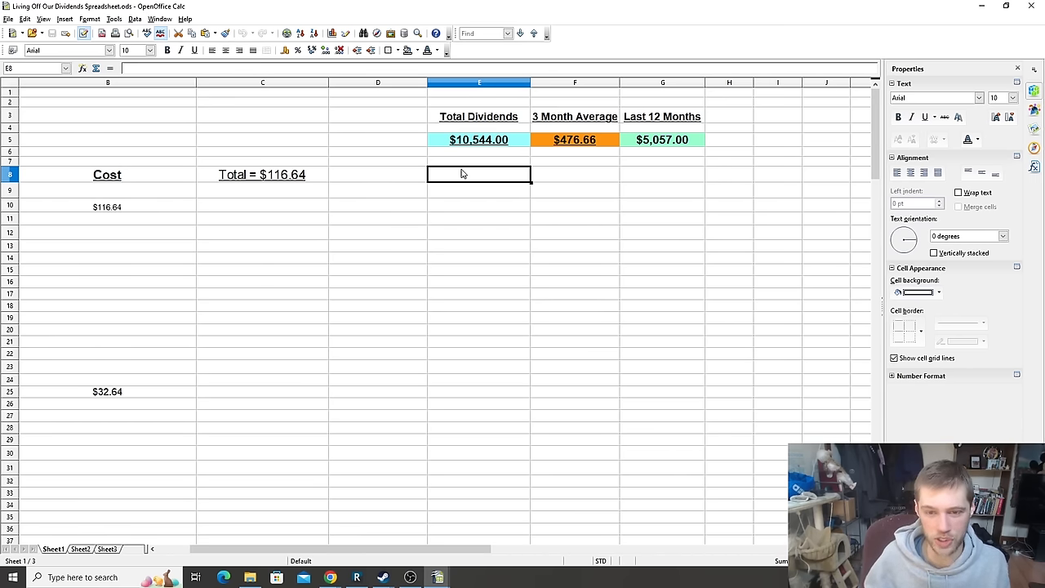
mouse_move(466, 219)
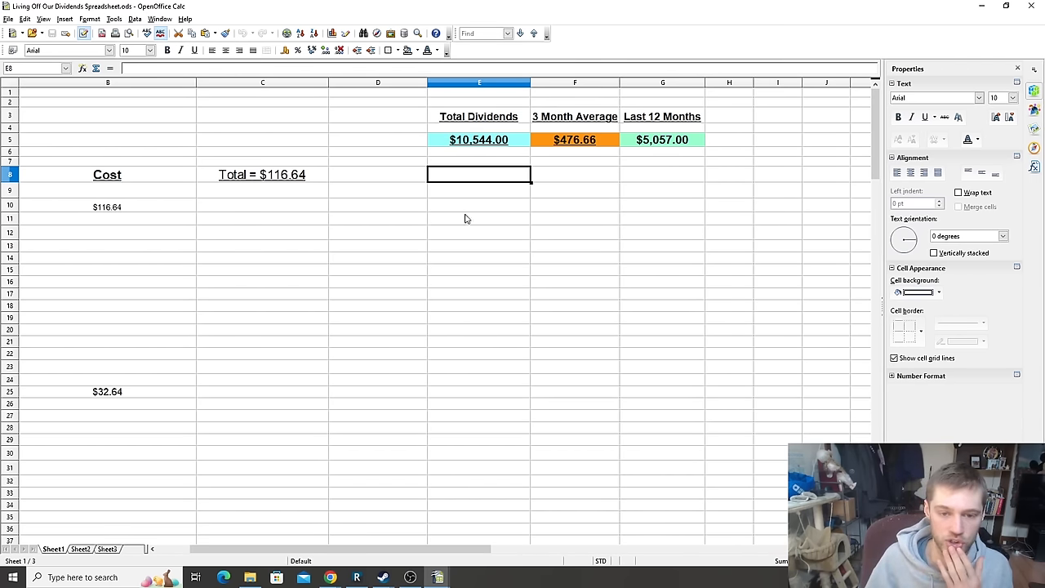
left_click(575, 139)
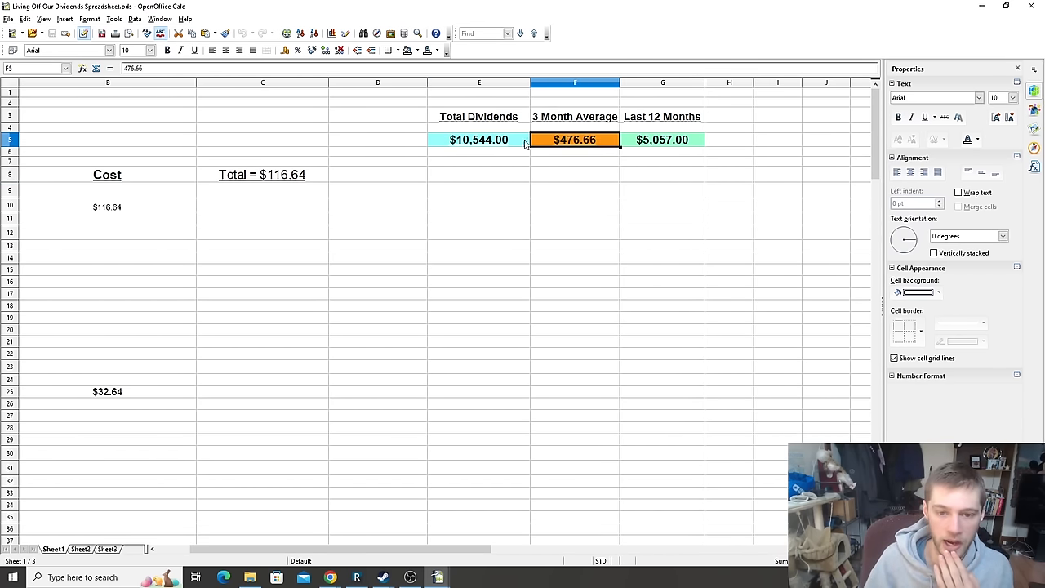
left_click(479, 139)
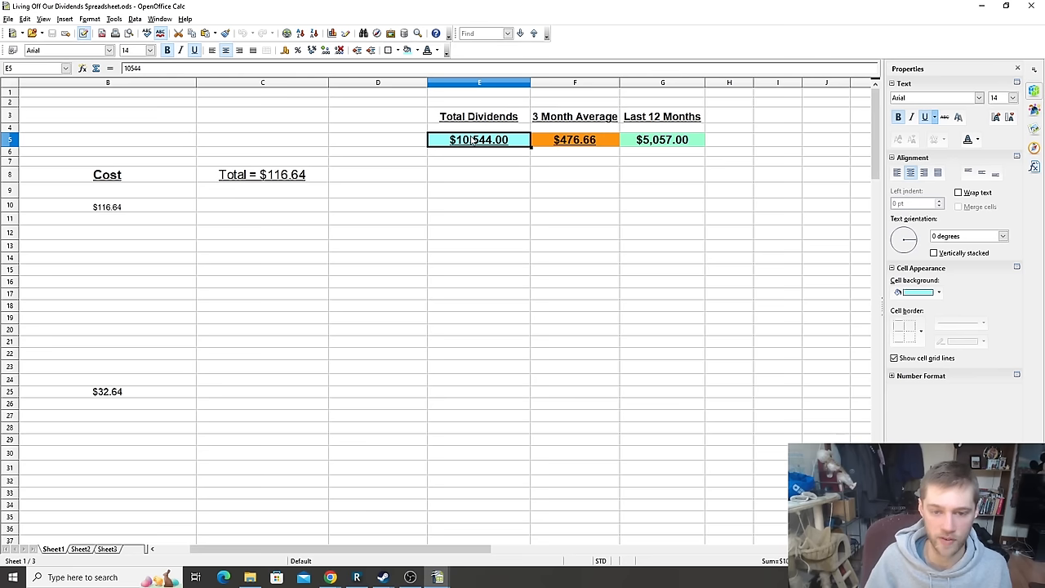
left_click(575, 151)
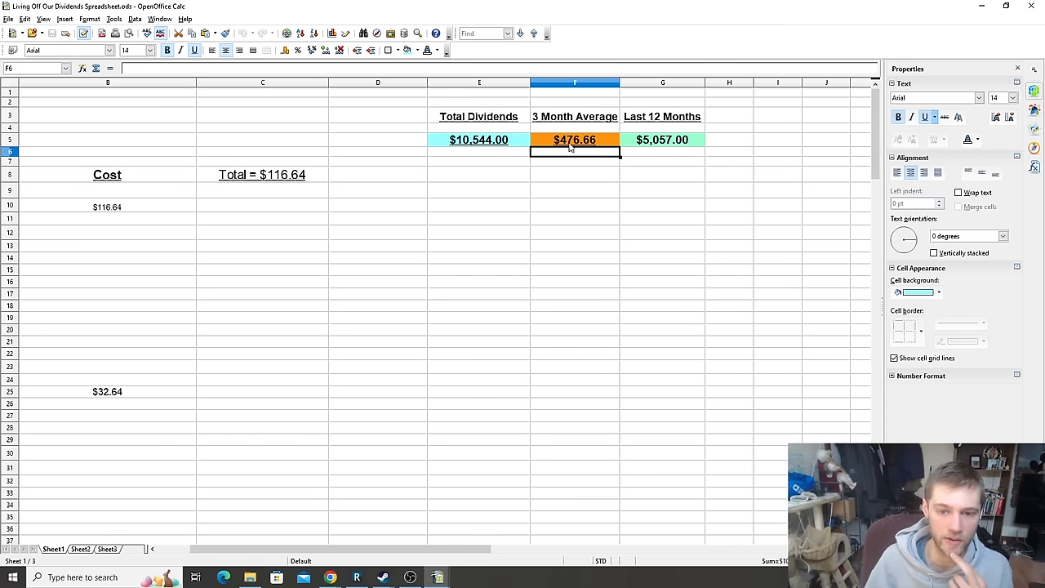
left_click(576, 139)
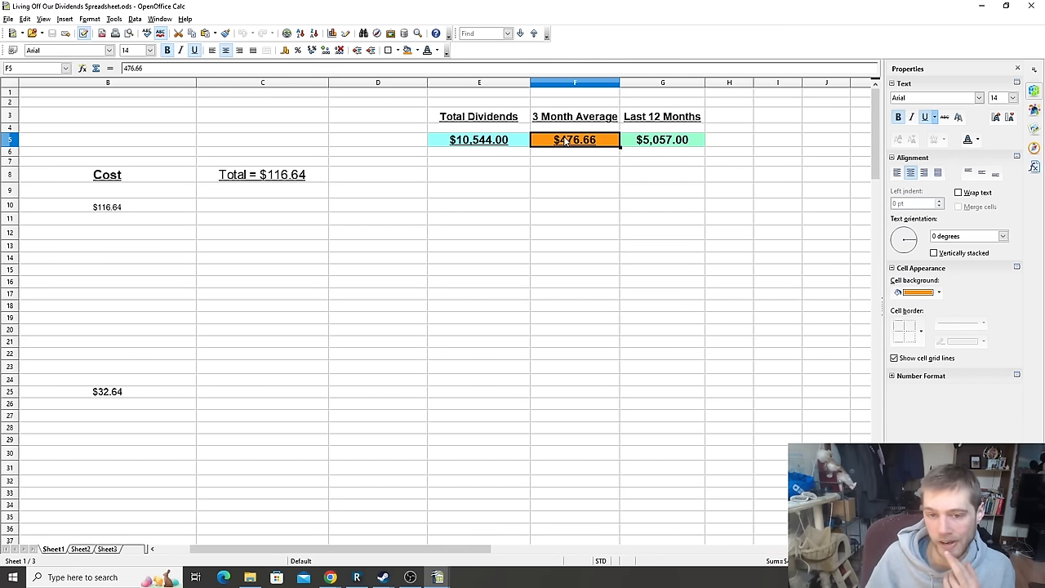
double_click(575, 138)
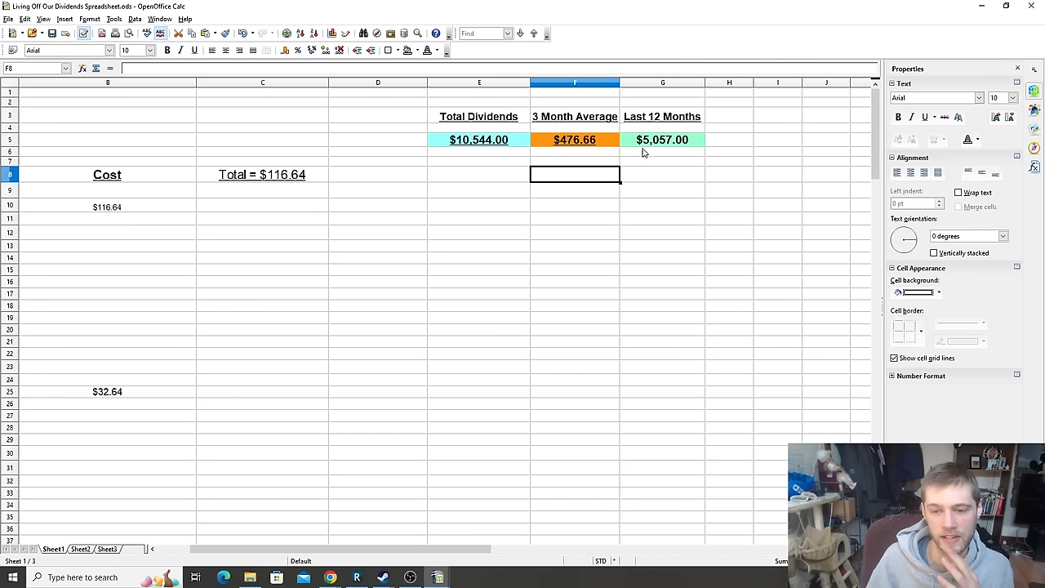
left_click(662, 139)
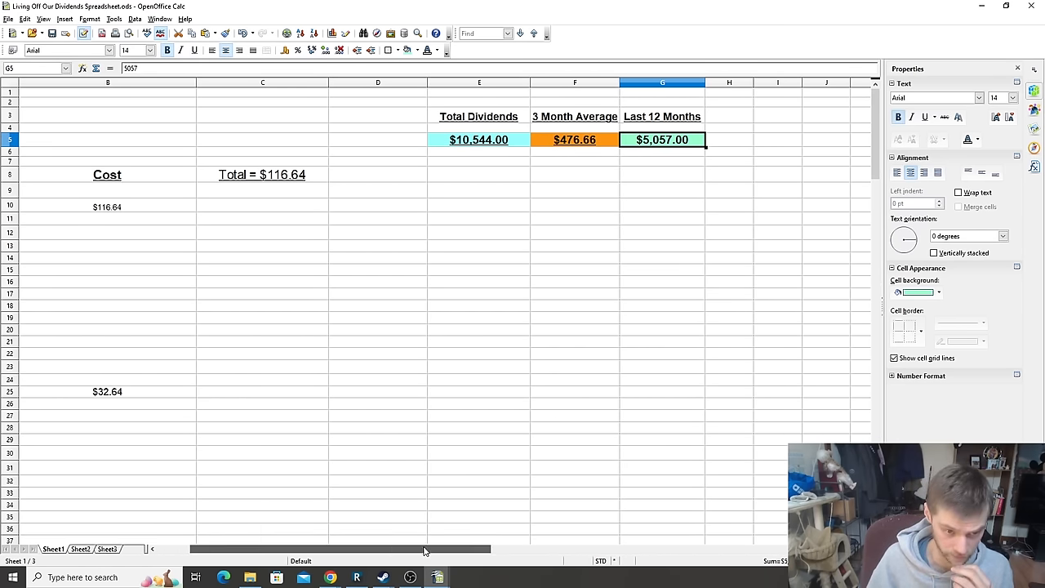
mouse_move(446, 538)
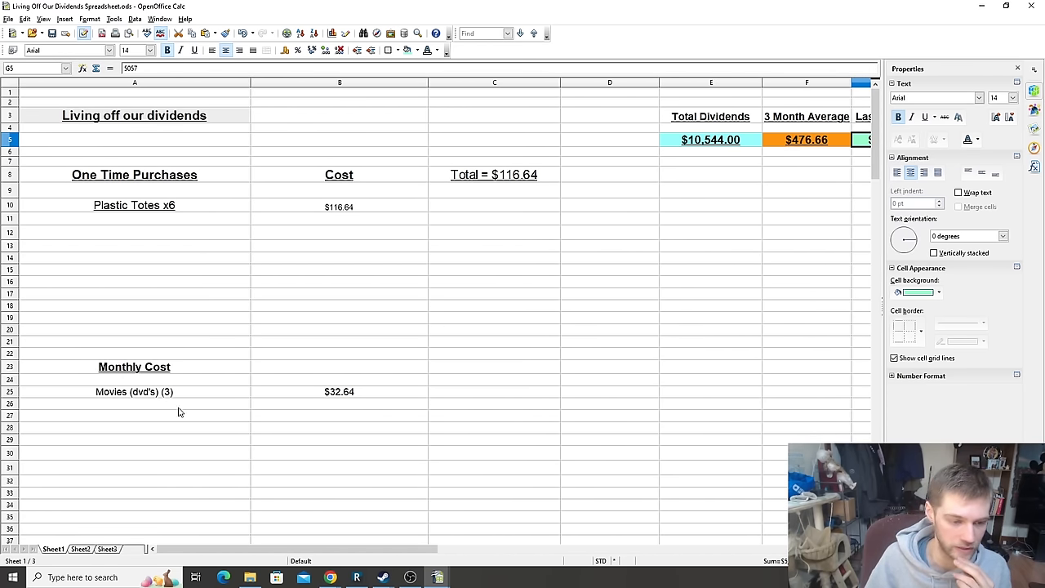
mouse_move(225, 252)
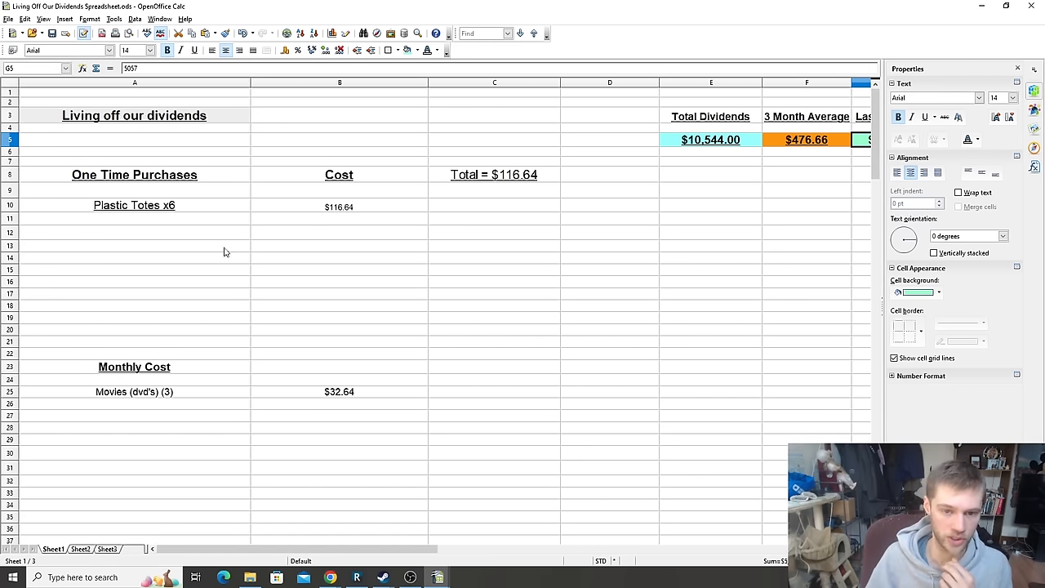
mouse_move(240, 194)
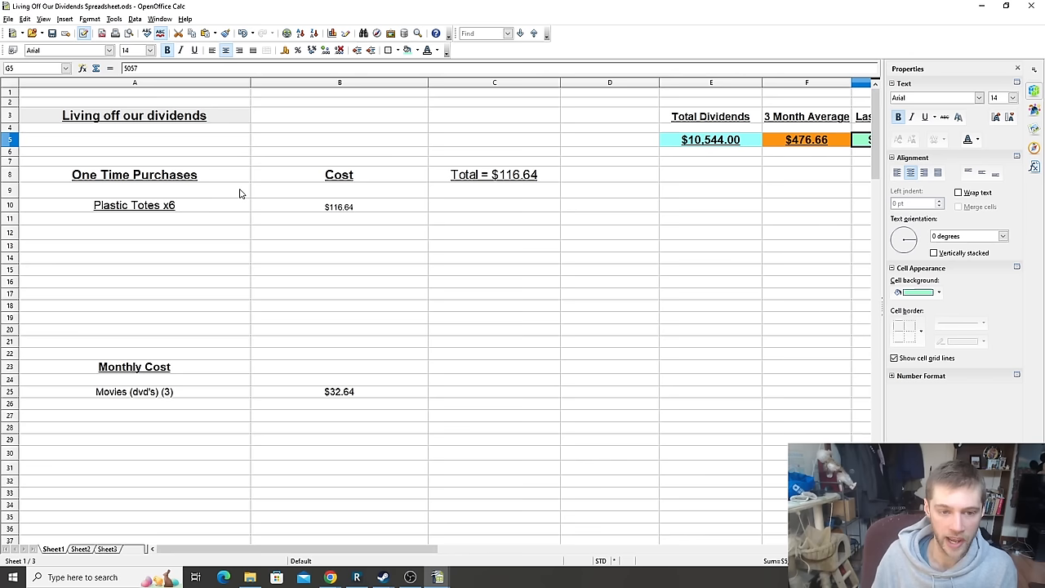
left_click(134, 205)
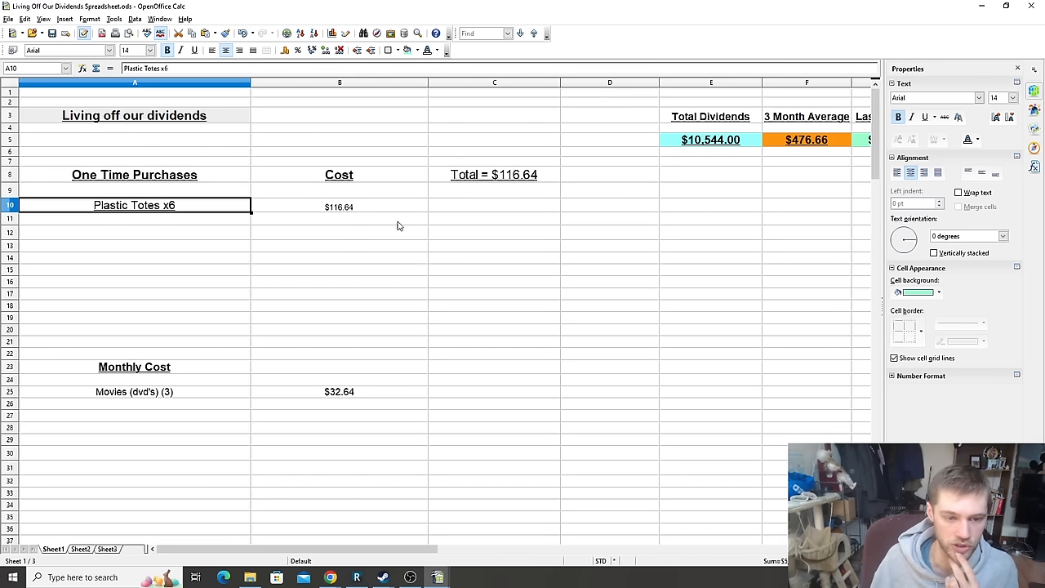
left_click(194, 50)
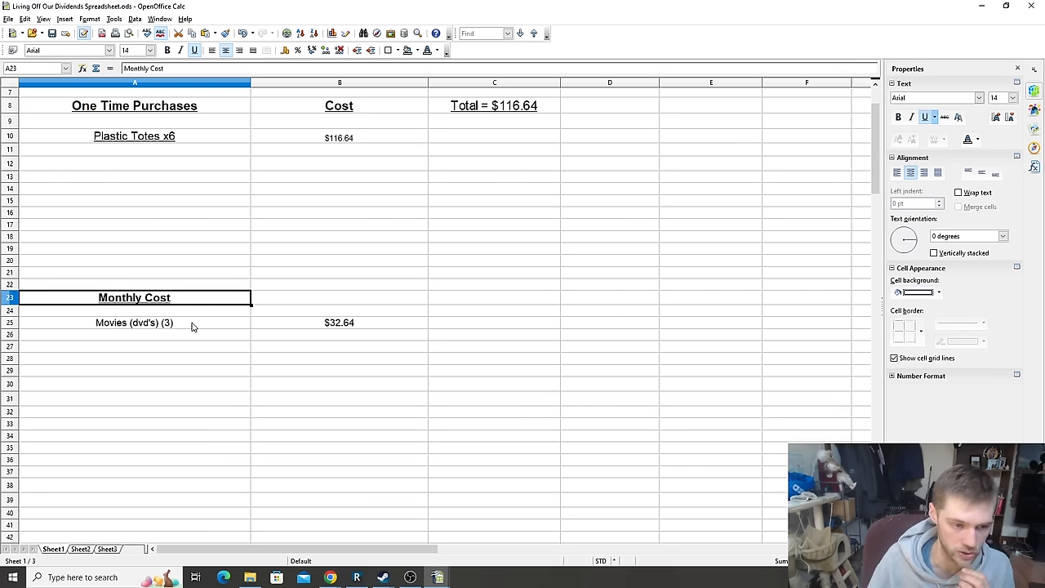
left_click(134, 322)
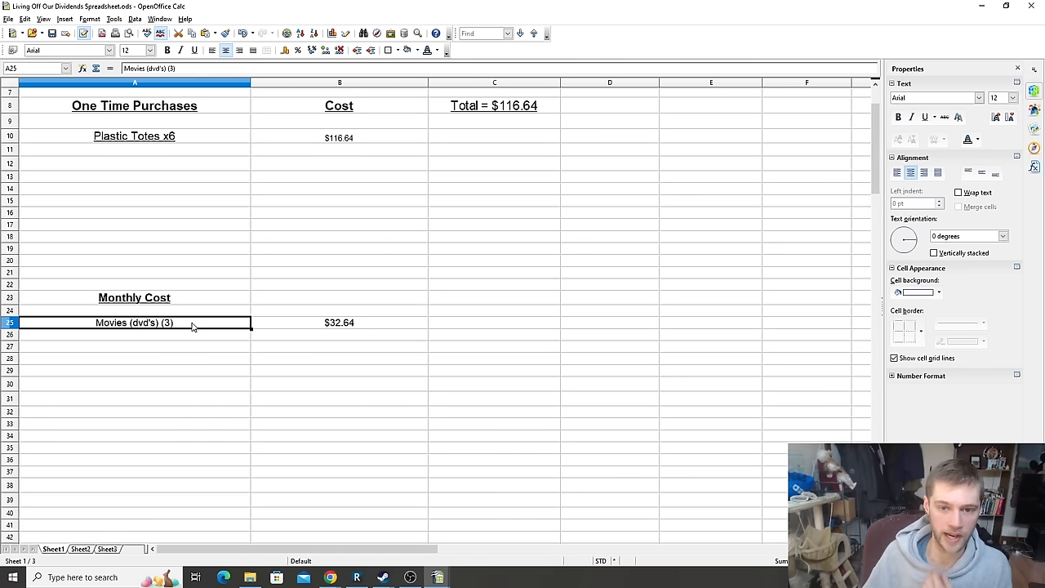
mouse_move(266, 337)
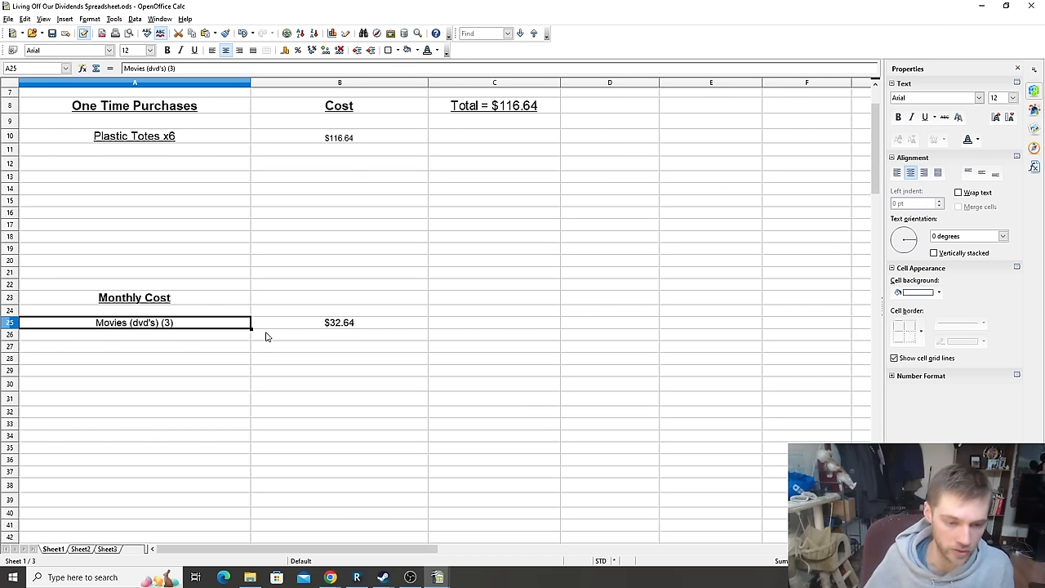
left_click(339, 322)
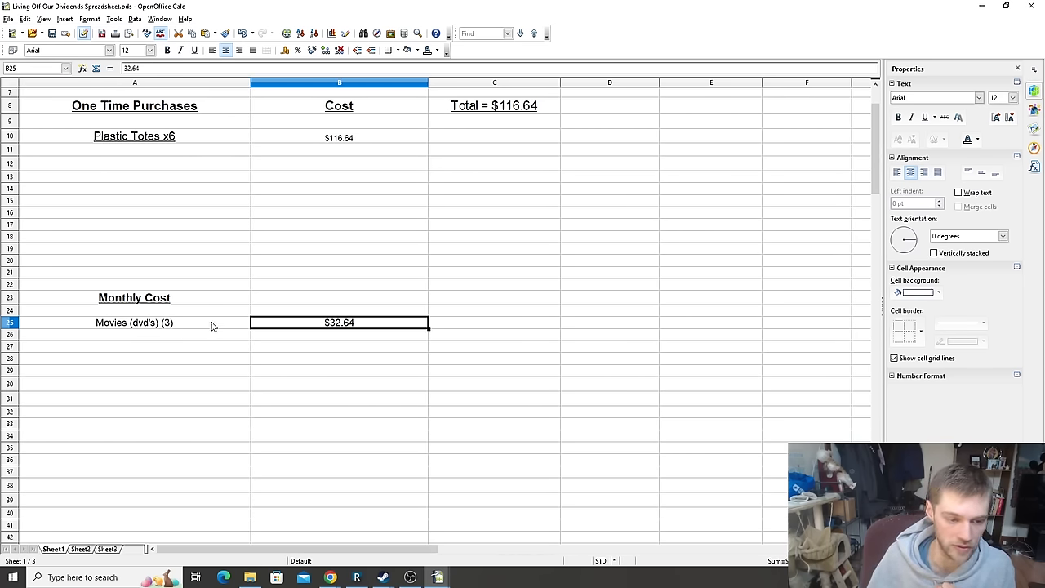
left_click(134, 322)
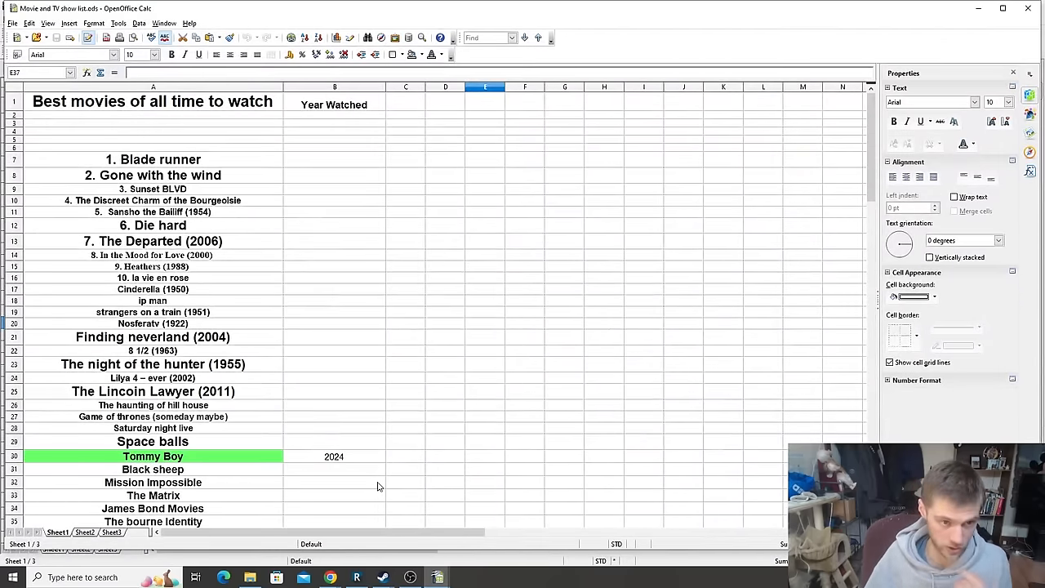
mouse_move(141, 162)
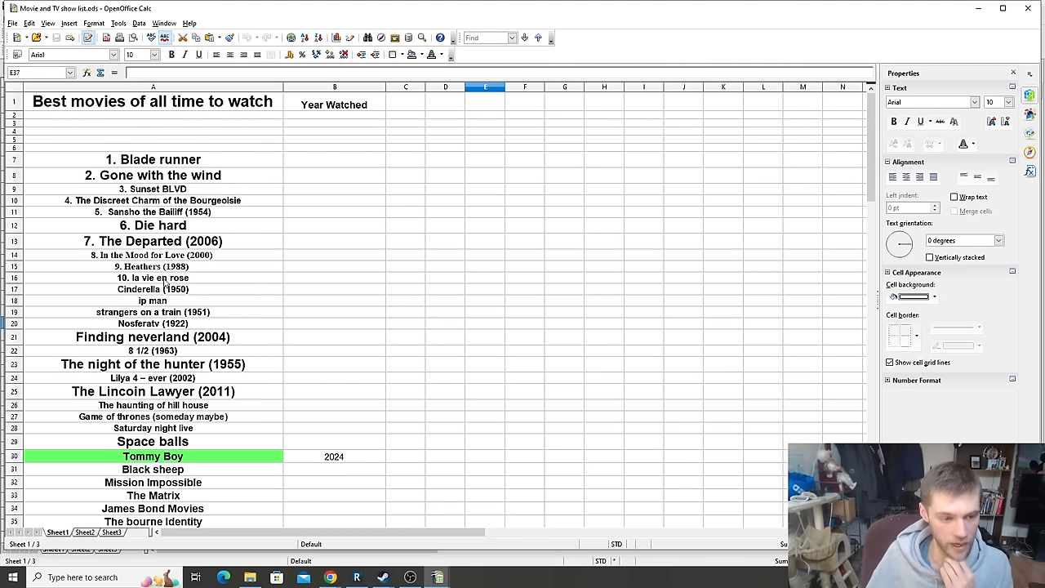
Scroll the movie list and select cell B30, Tommy Boy's watched year
scroll("down", 3)
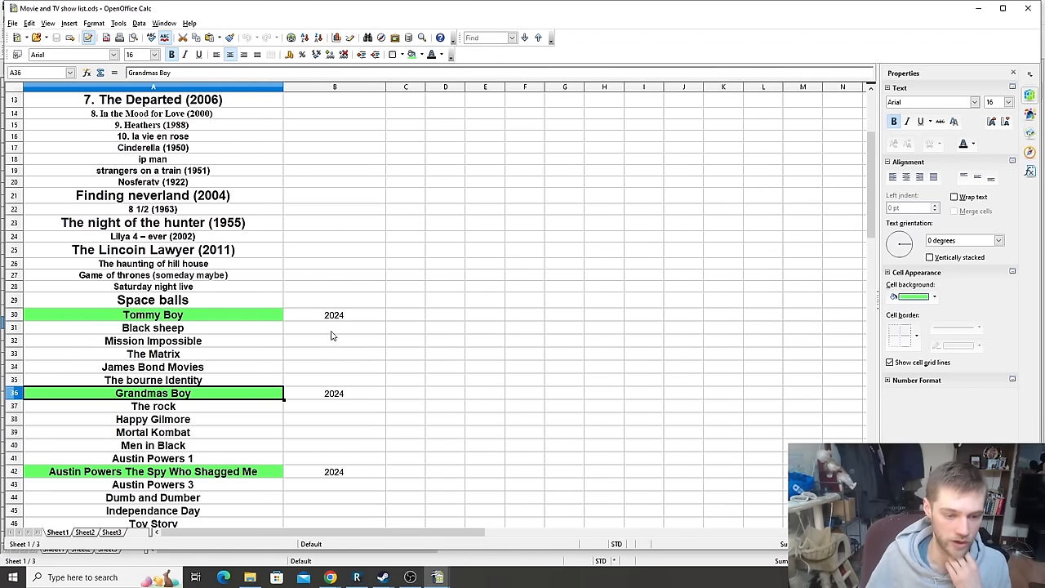
left_click(334, 314)
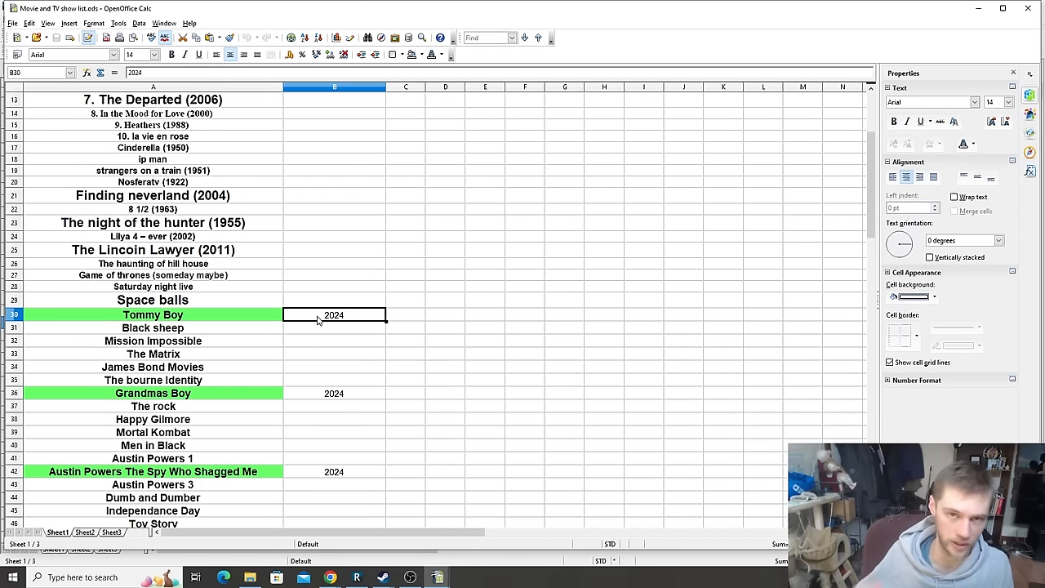